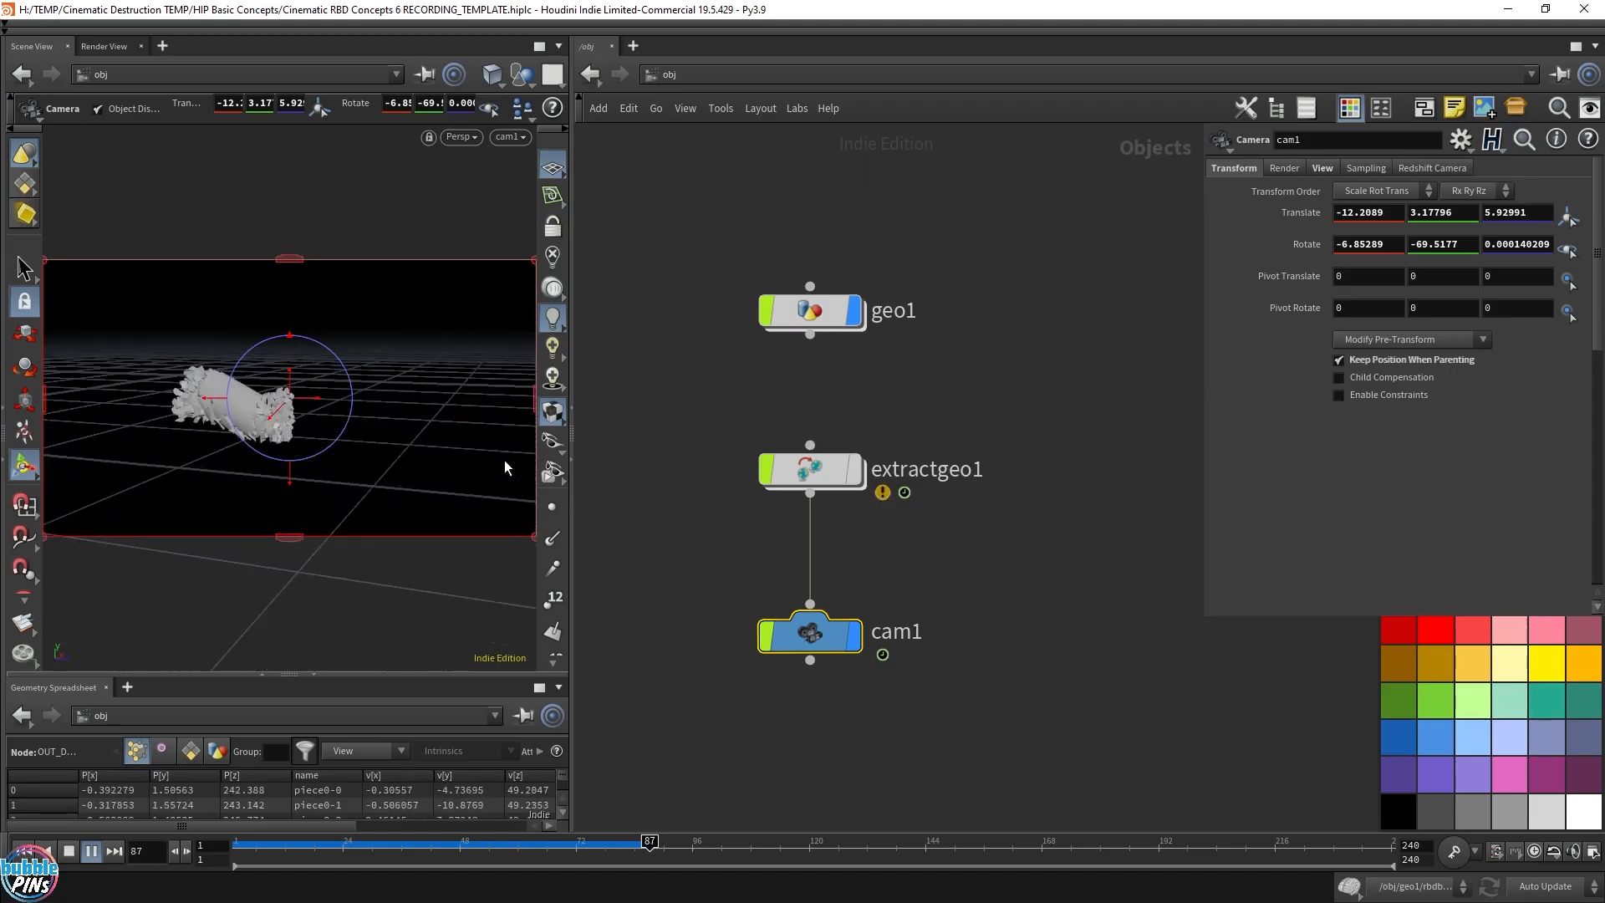
Dive into the geo1 SOP network showing the RBD chain and OUT nulls.
{"action": "left_click", "coordinate": [709, 841]}
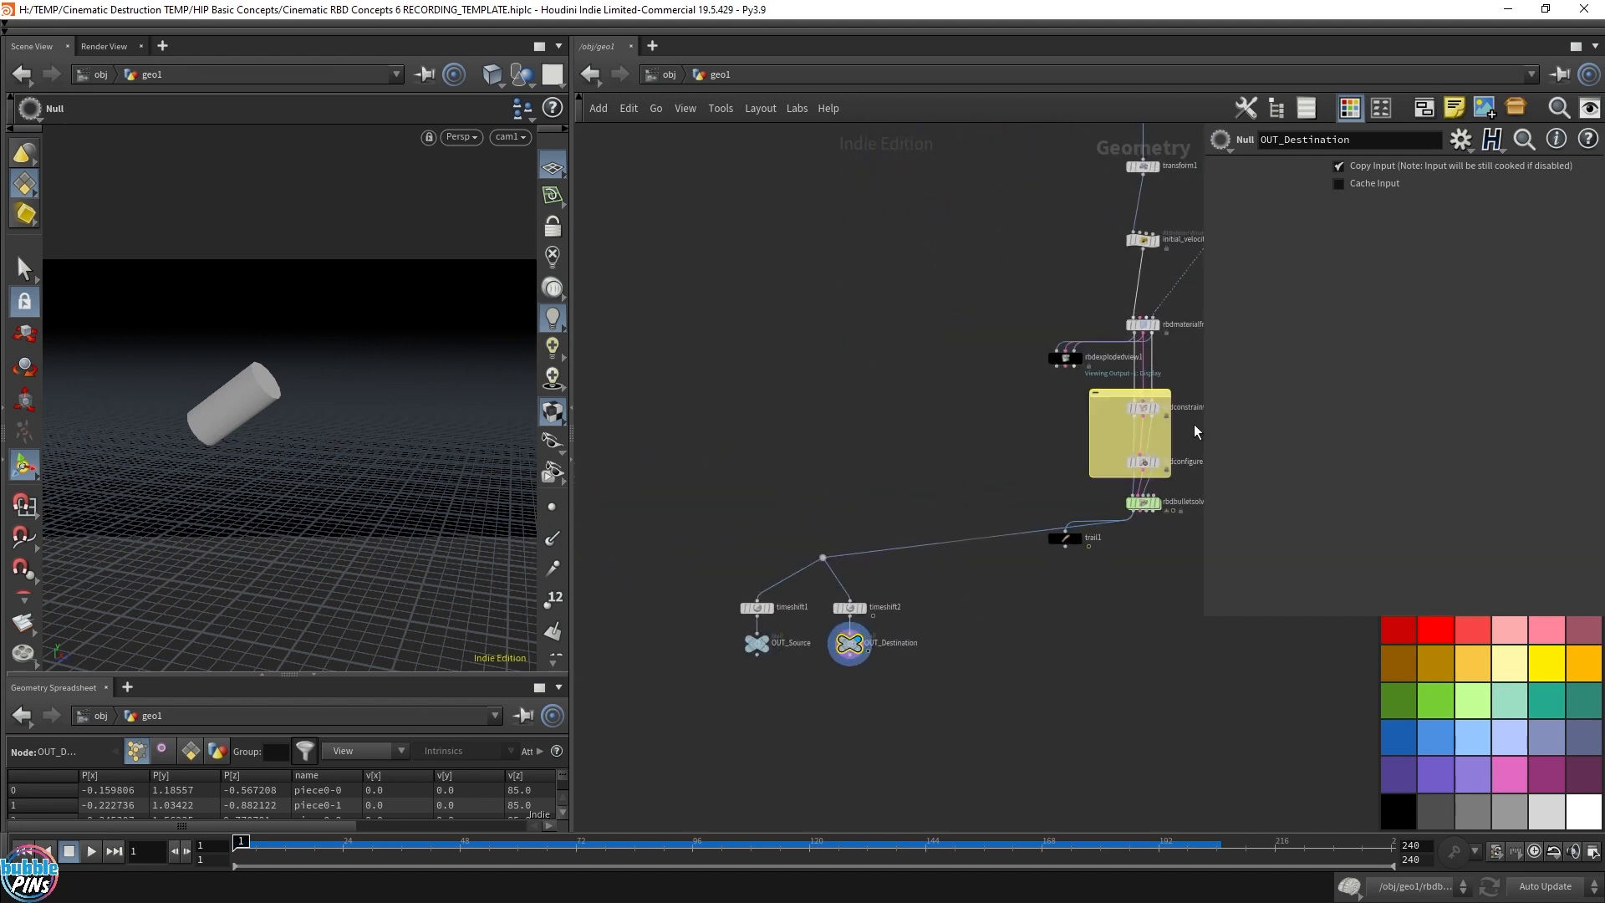
Rename the null to Object_to_Destroy and add an Object Merge pulling ../Object_to_Destroy/.
{"action": "right_click", "coordinate": [816, 505]}
{"action": "type", "text": "obje"}
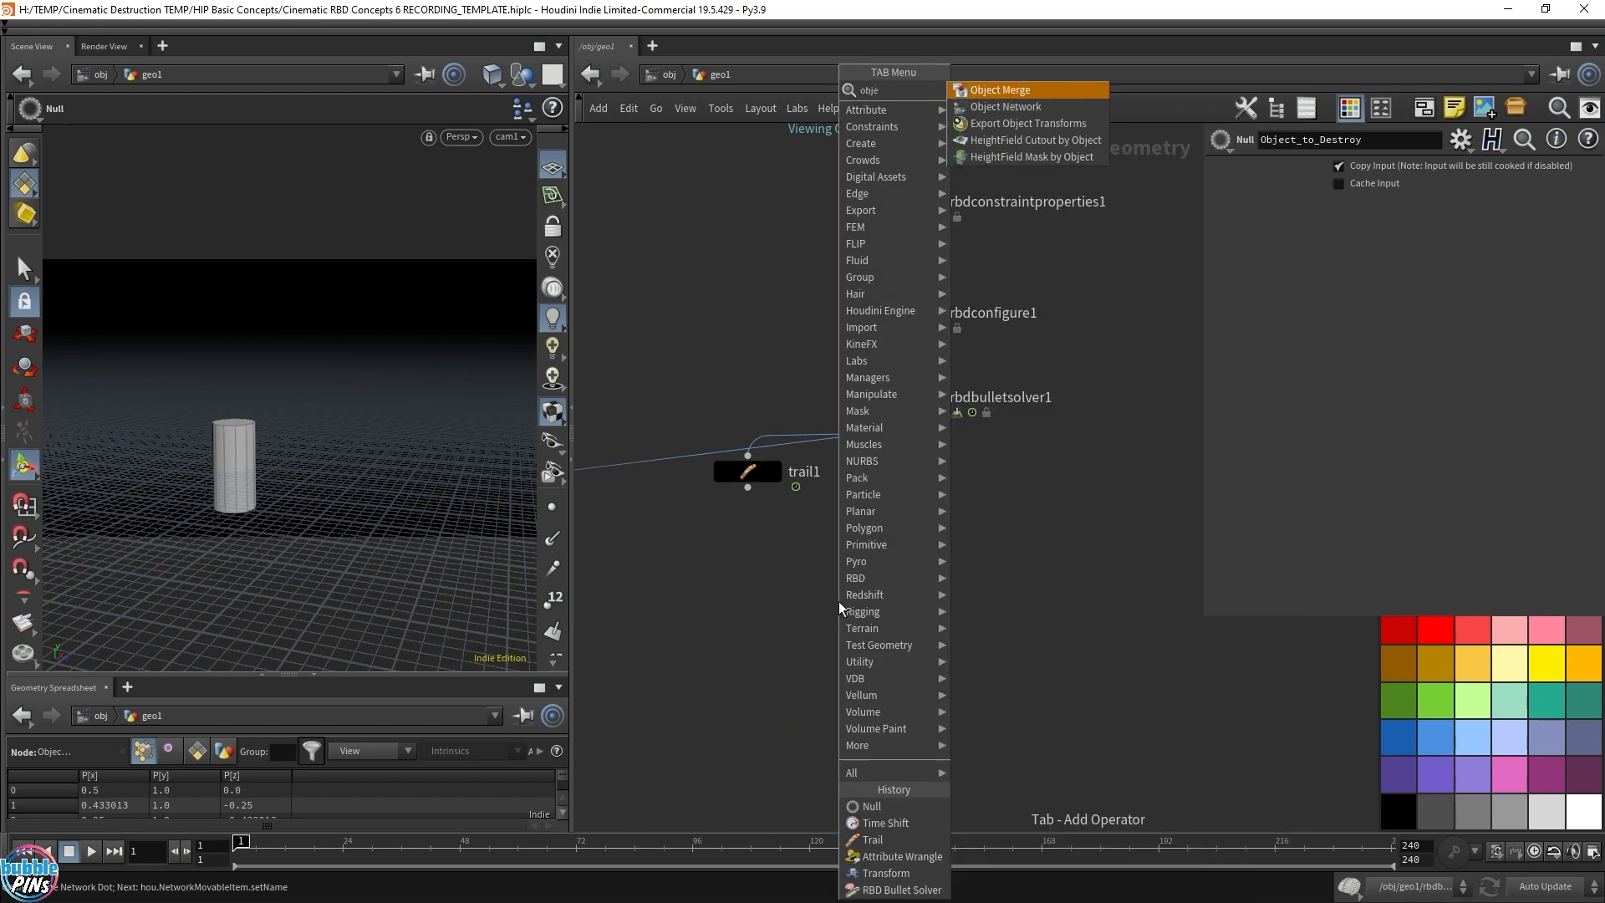
{"action": "left_click", "coordinate": [1000, 89]}
{"action": "type", "text": "../Obj"}
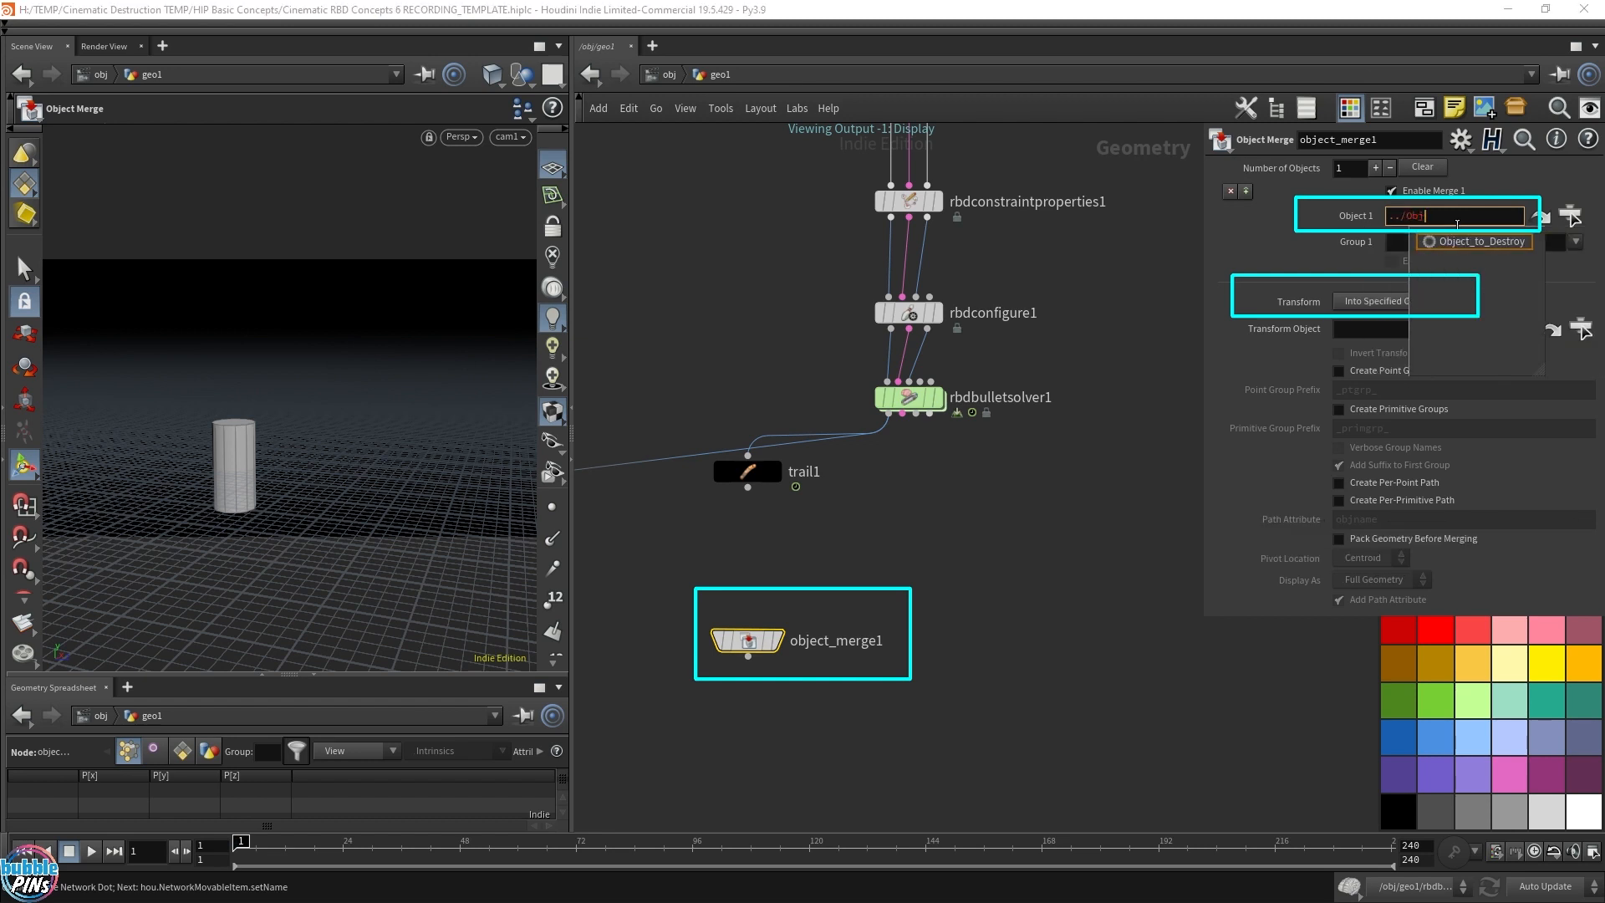
{"action": "left_click", "coordinate": [1477, 241]}
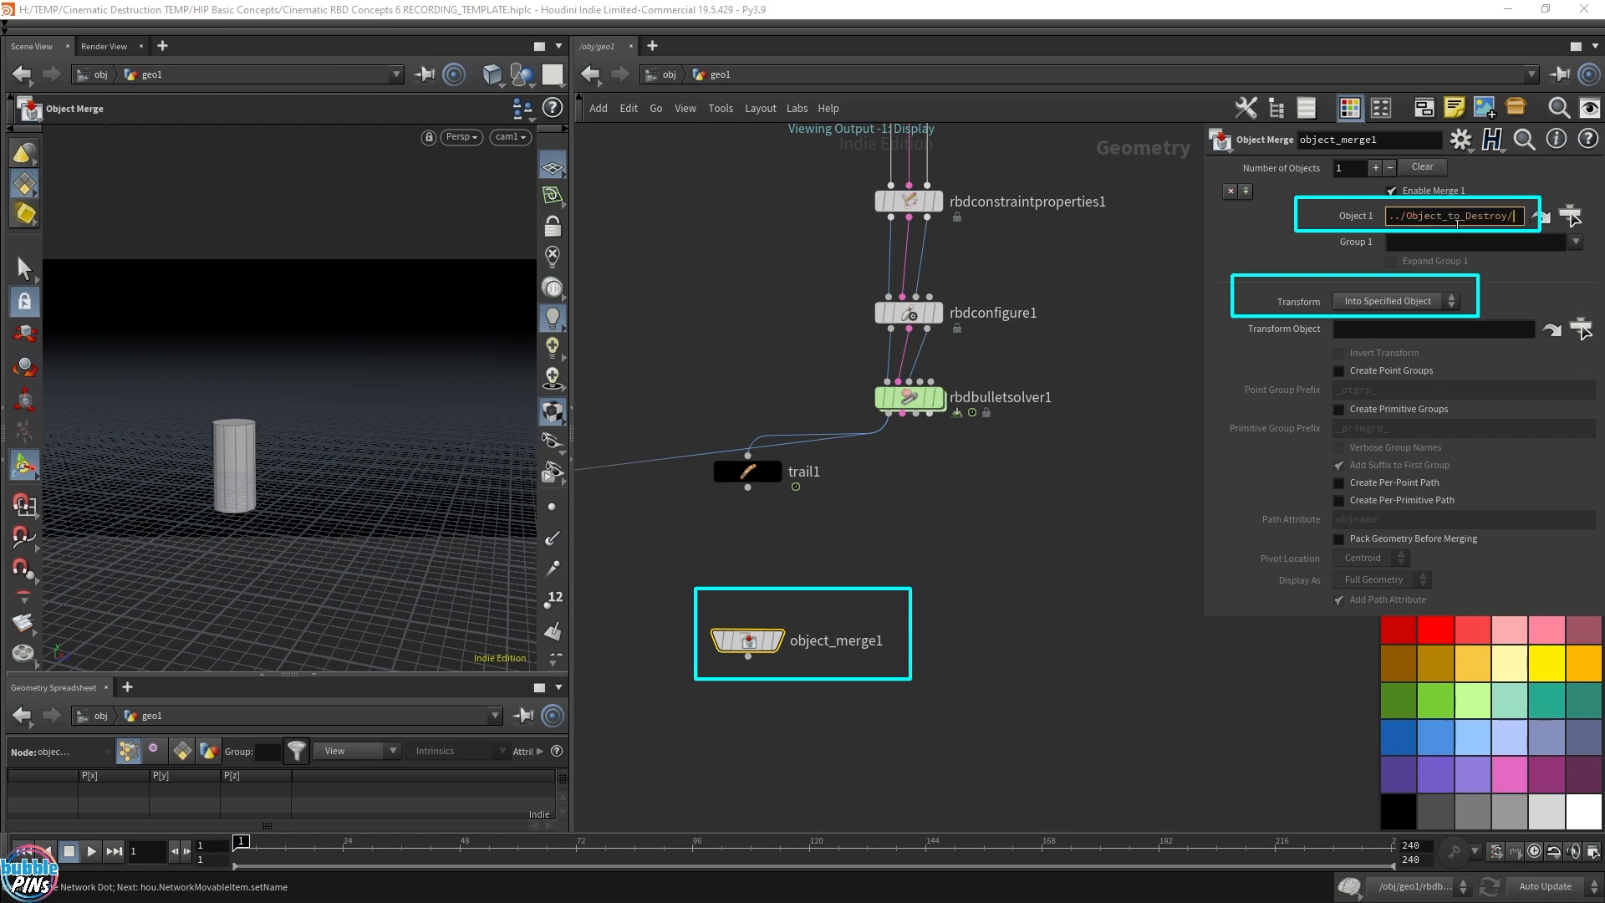
{"action": "left_click", "coordinate": [1400, 299]}
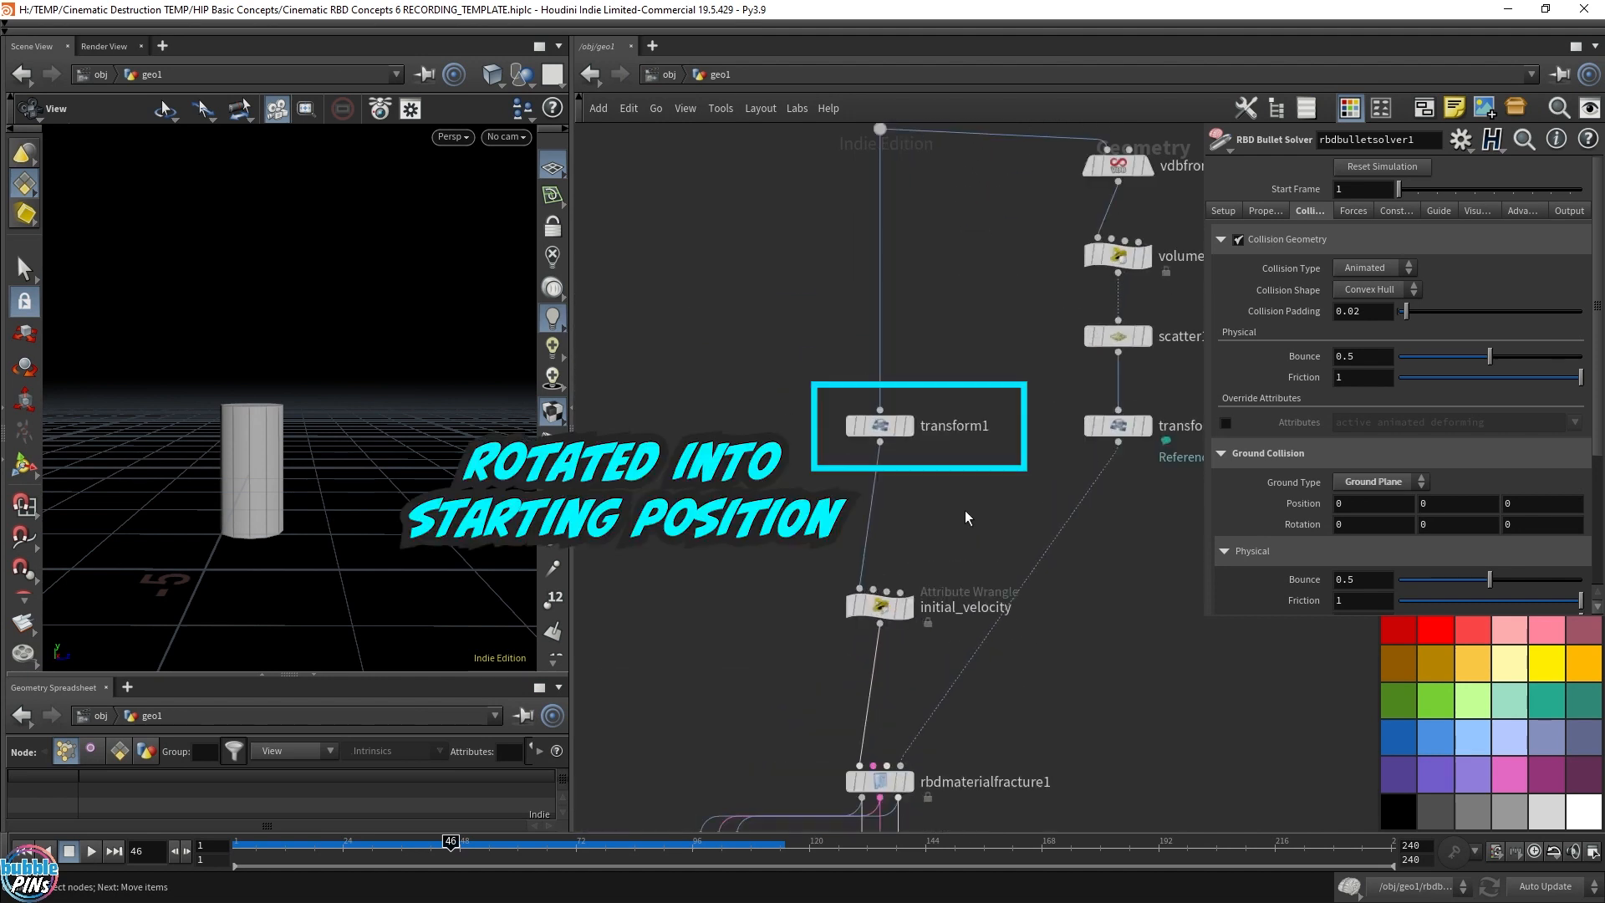
Add null Object_in_Starting_Position after transform1 and a second Object Merge referencing it, transforming Into This Object.
{"action": "left_click", "coordinate": [878, 425]}
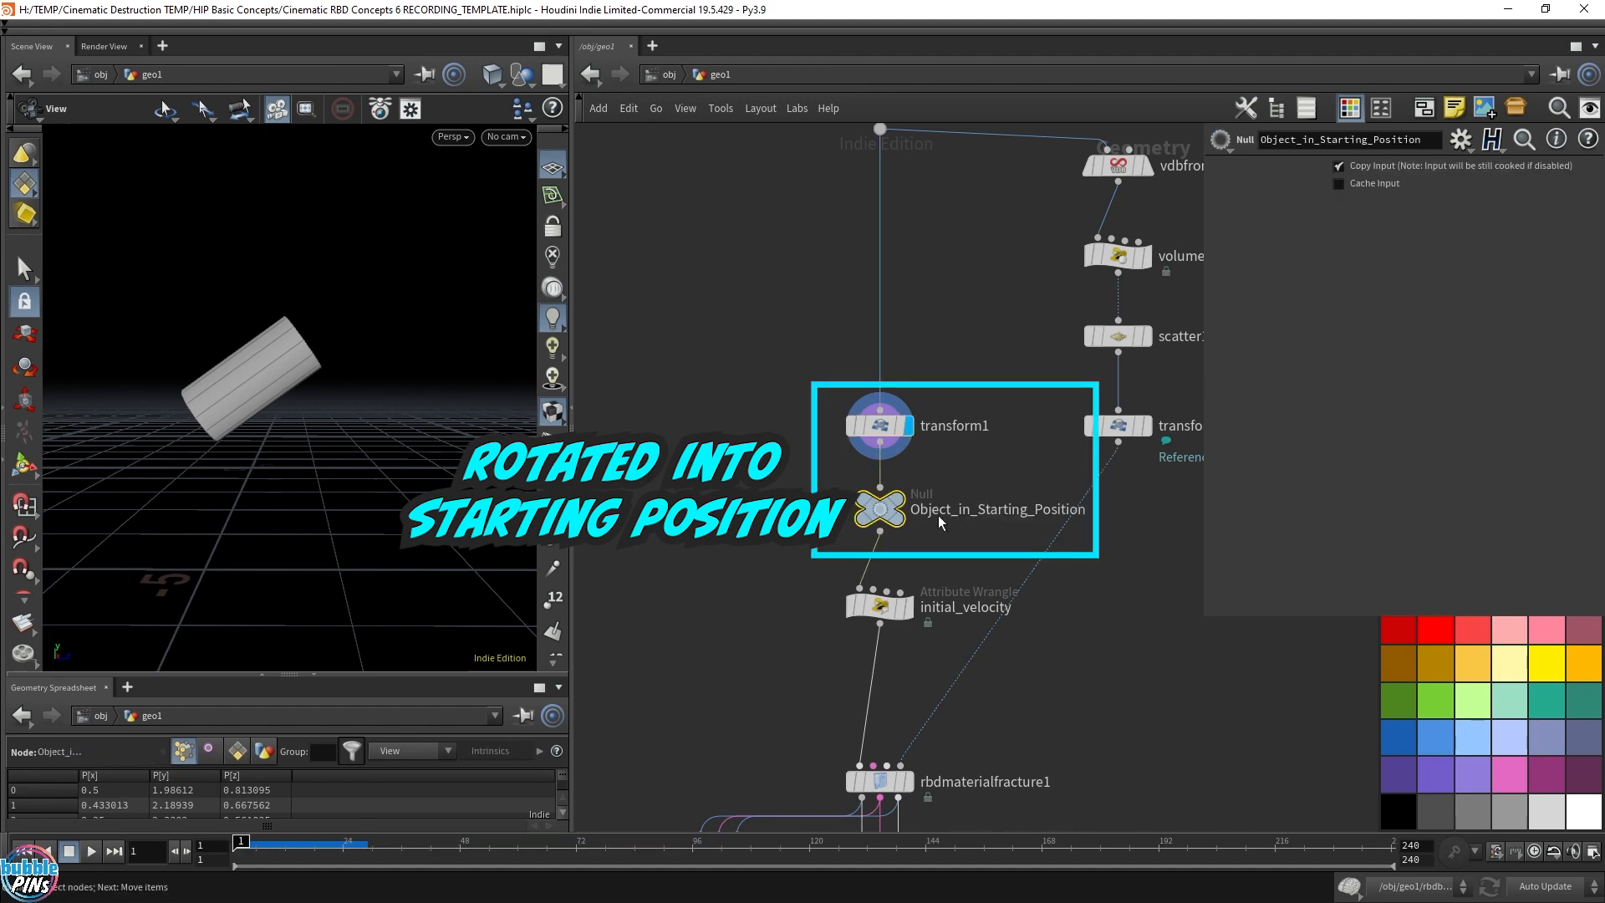
{"action": "key", "text": "Tab"}
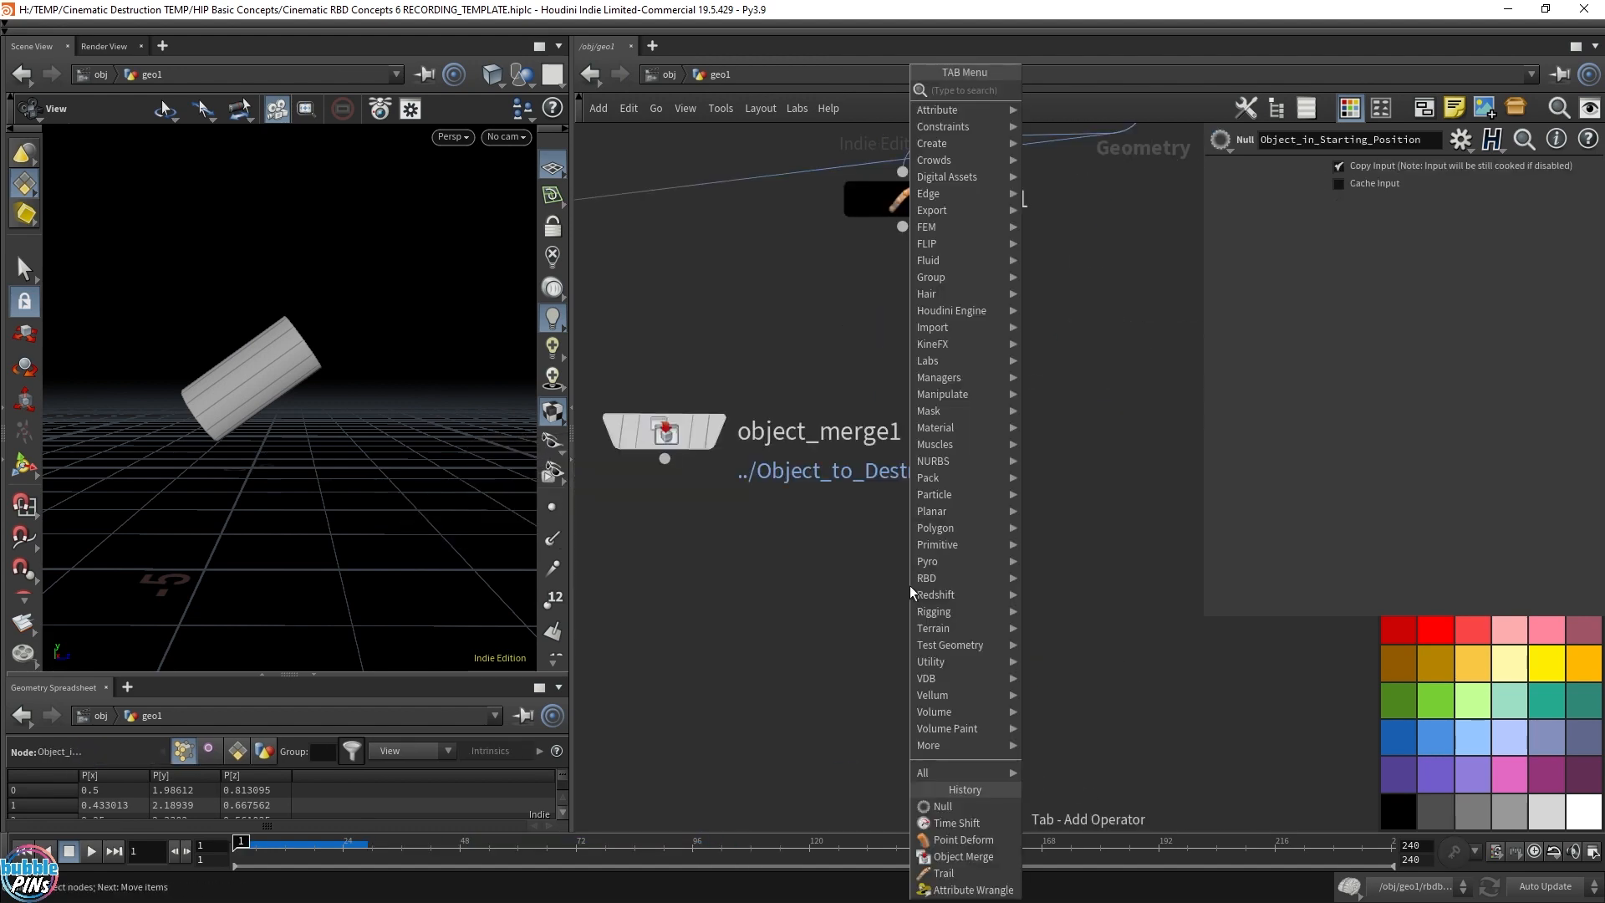
{"action": "left_click", "coordinate": [963, 856]}
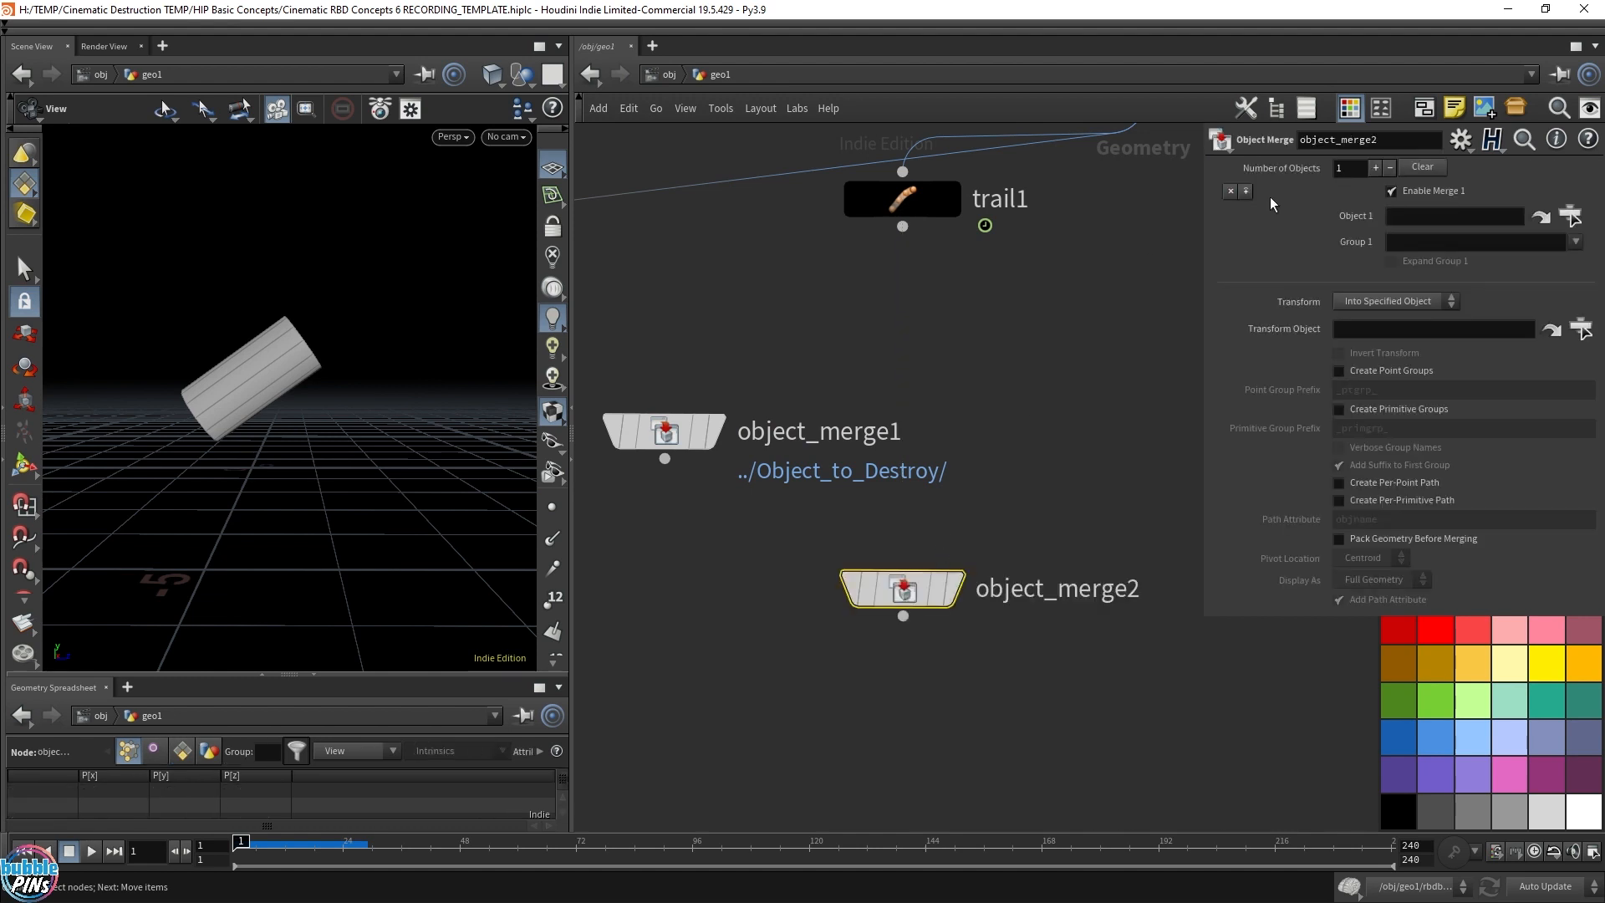
{"action": "left_click", "coordinate": [1453, 216]}
{"action": "type", "text": "../Object"}
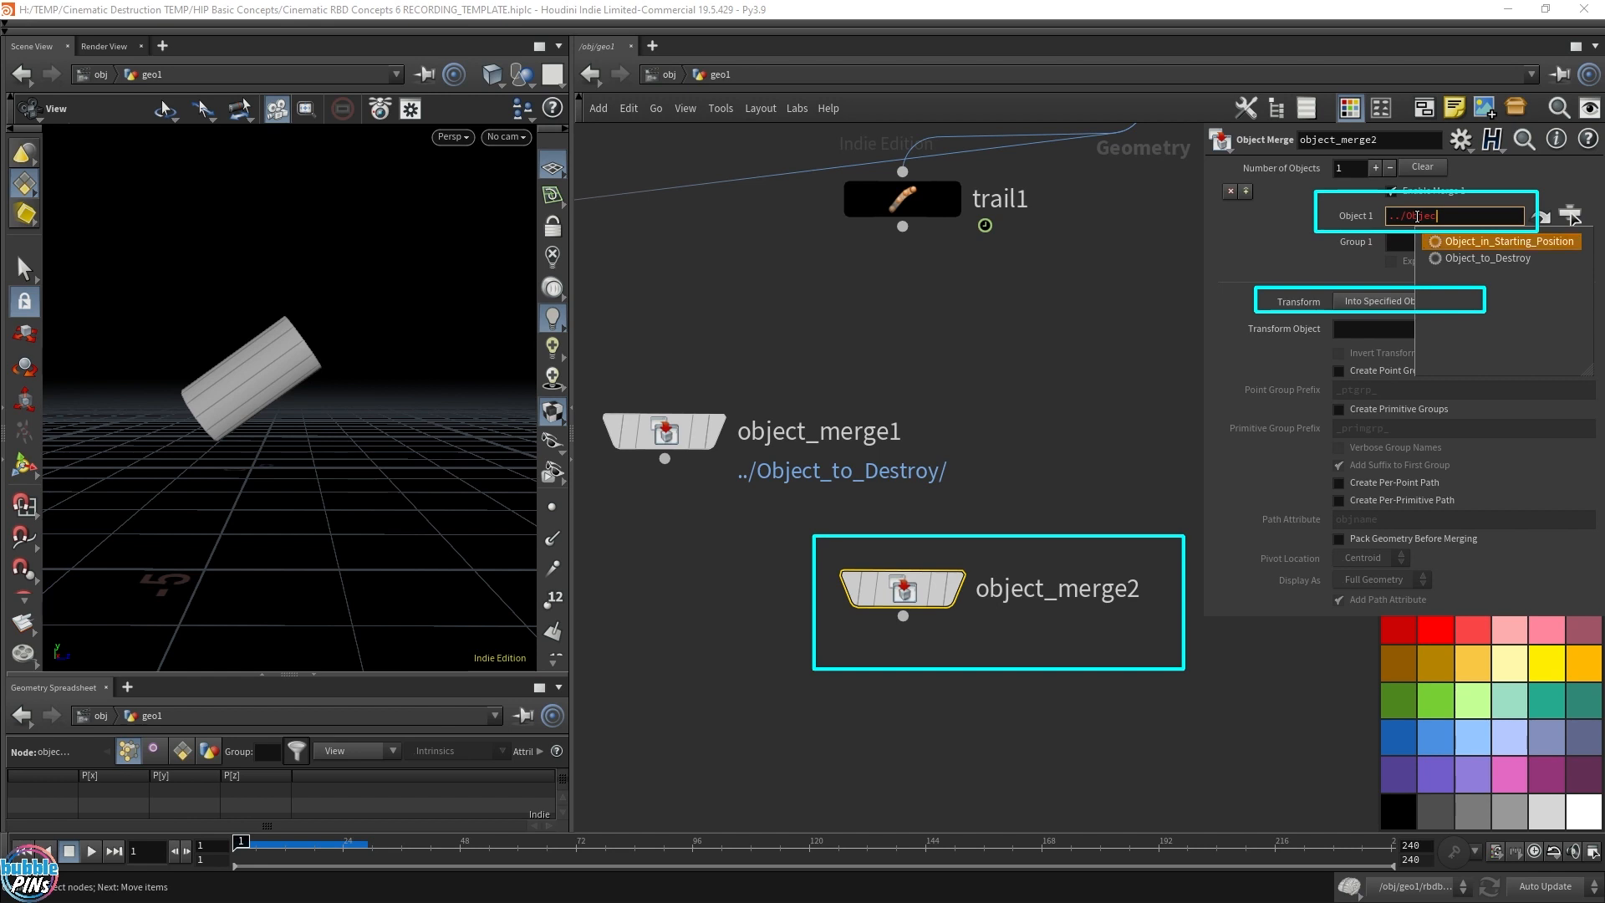
{"action": "left_click", "coordinate": [1507, 241]}
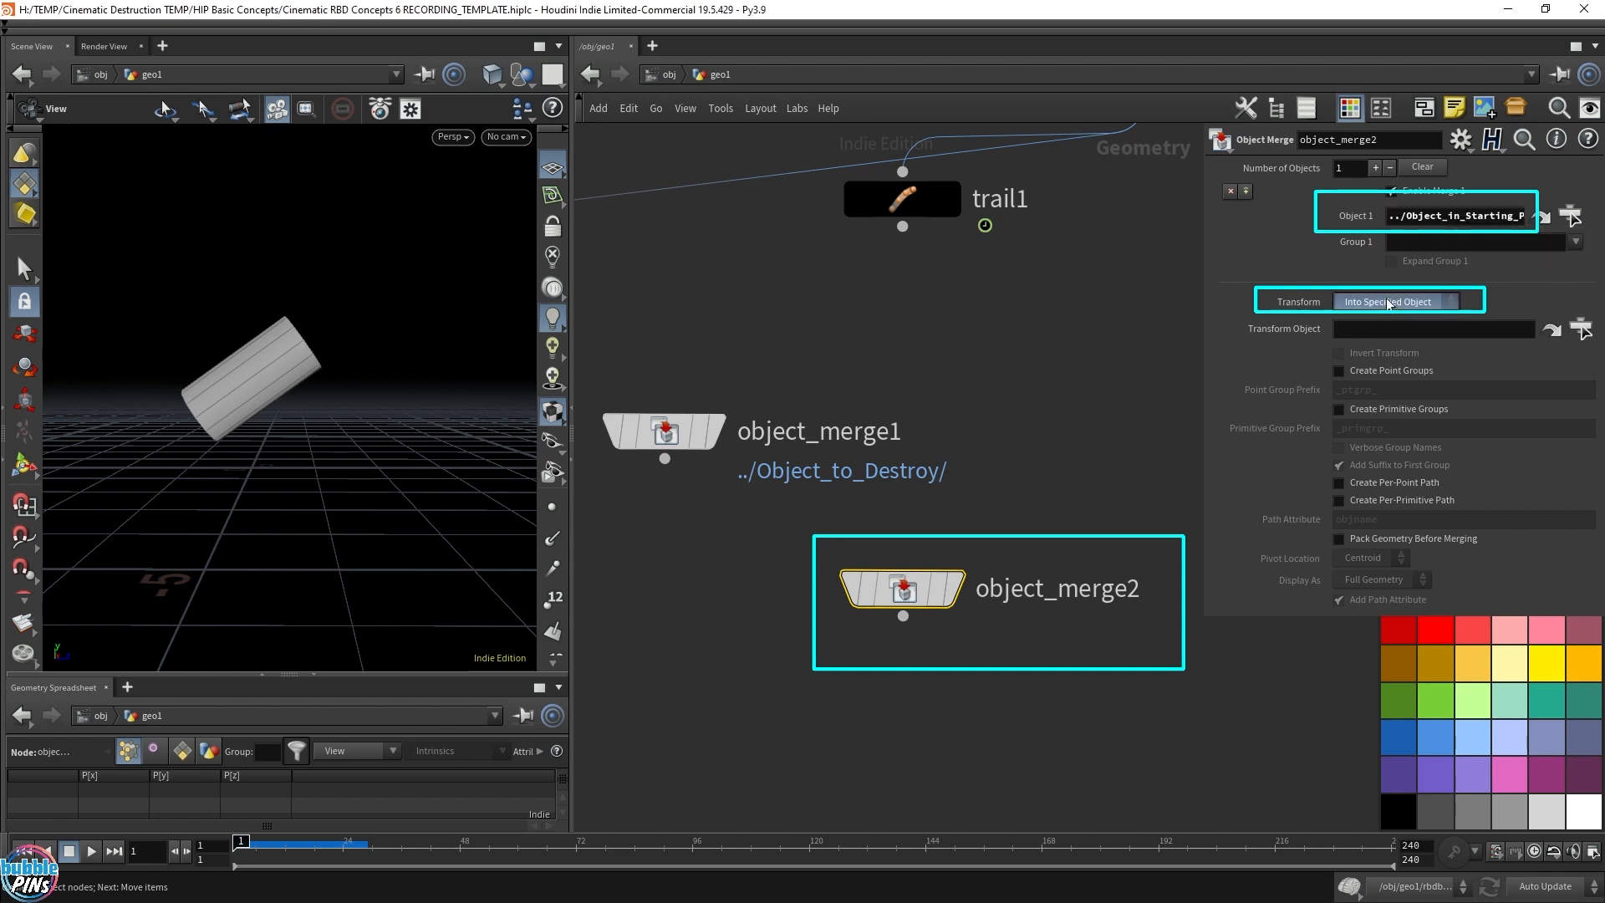
{"action": "left_click", "coordinate": [664, 429]}
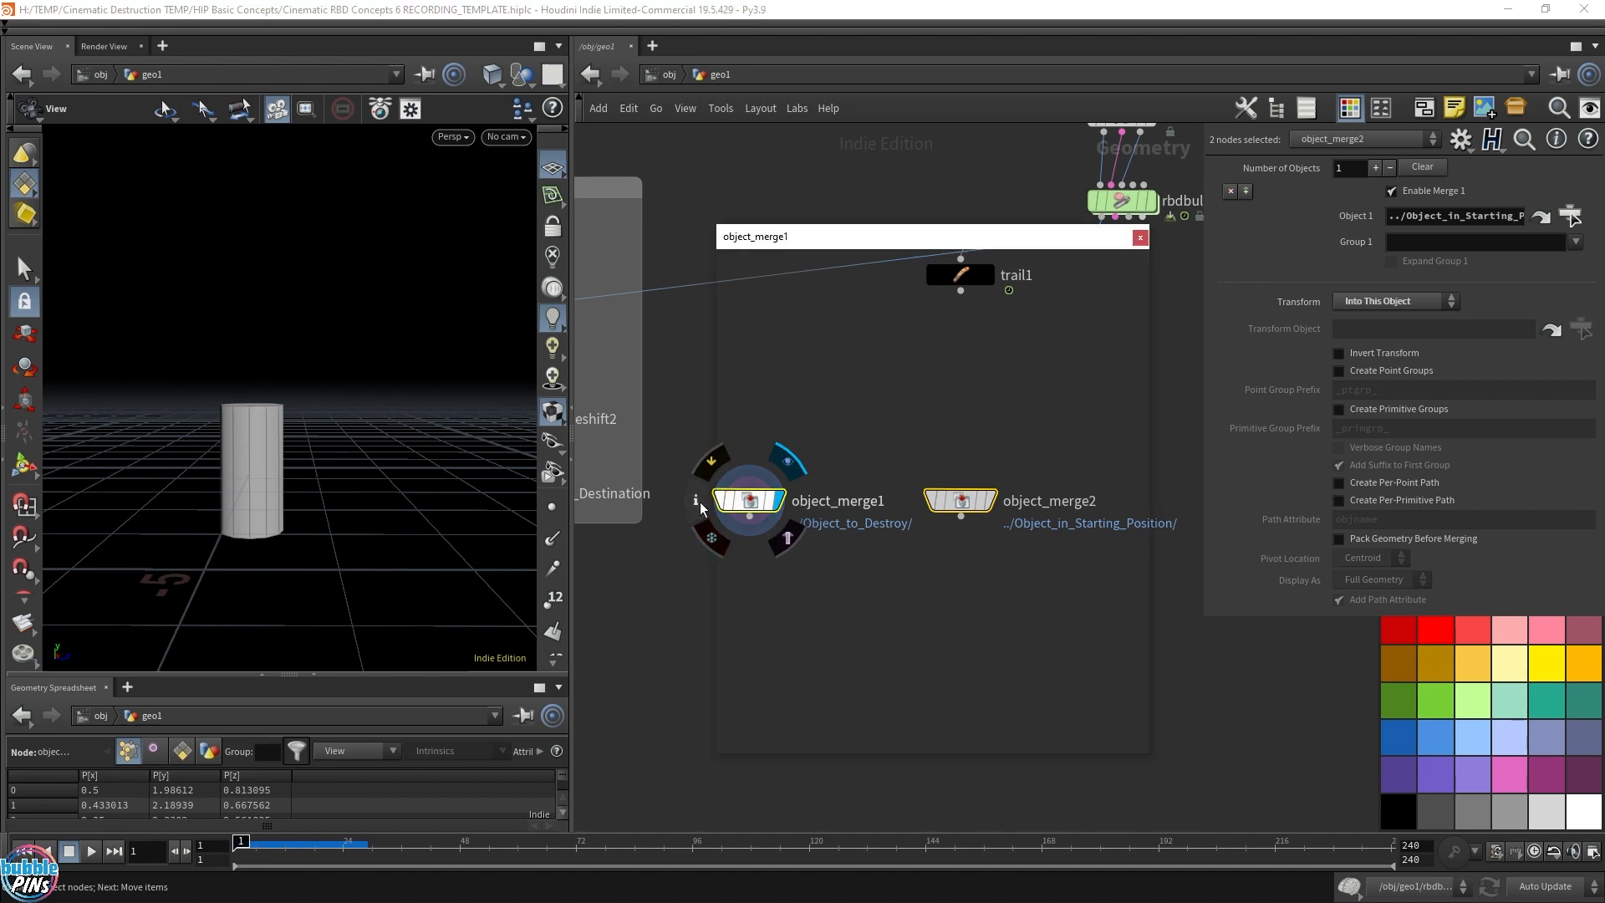
{"action": "left_click", "coordinate": [696, 500]}
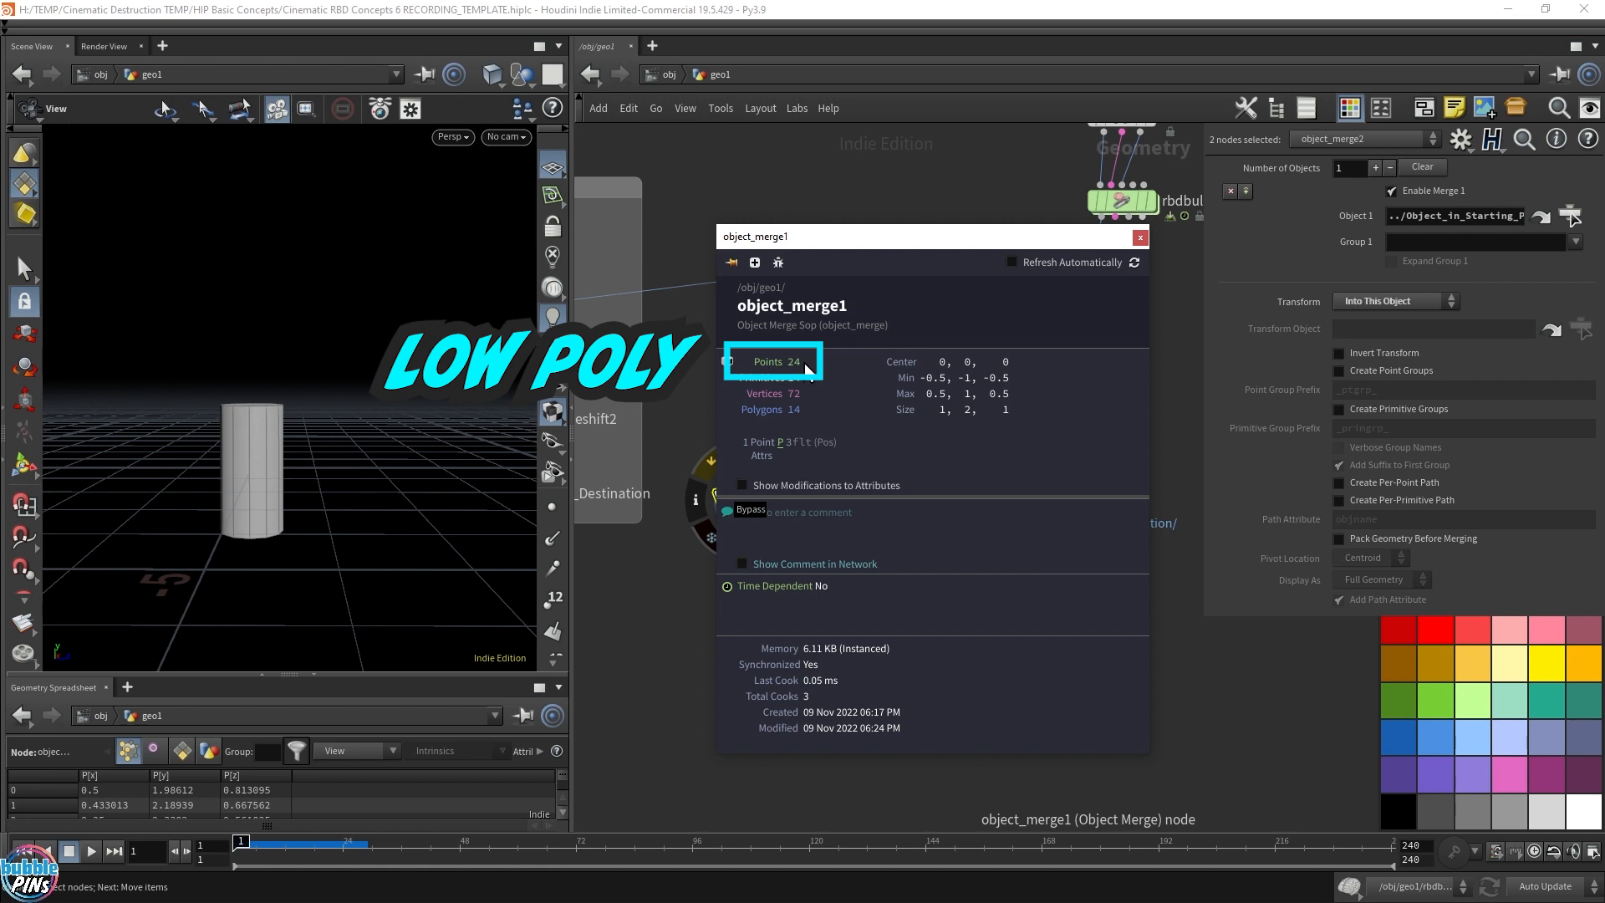
{"action": "mouse_move", "coordinate": [284, 455]}
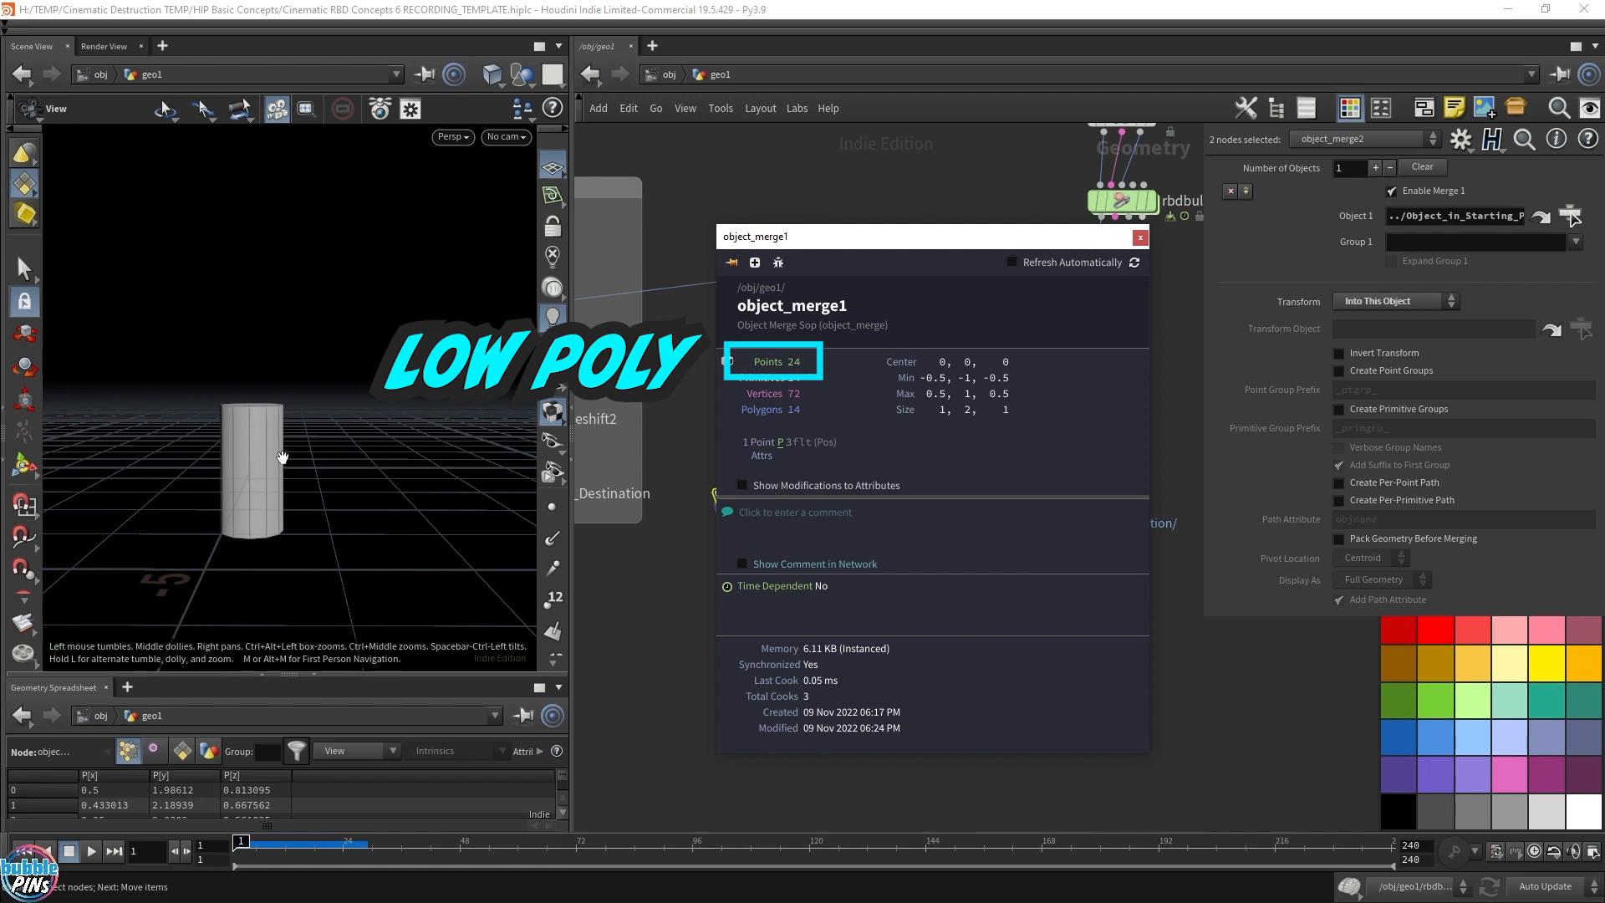
{"action": "mouse_move", "coordinate": [813, 386]}
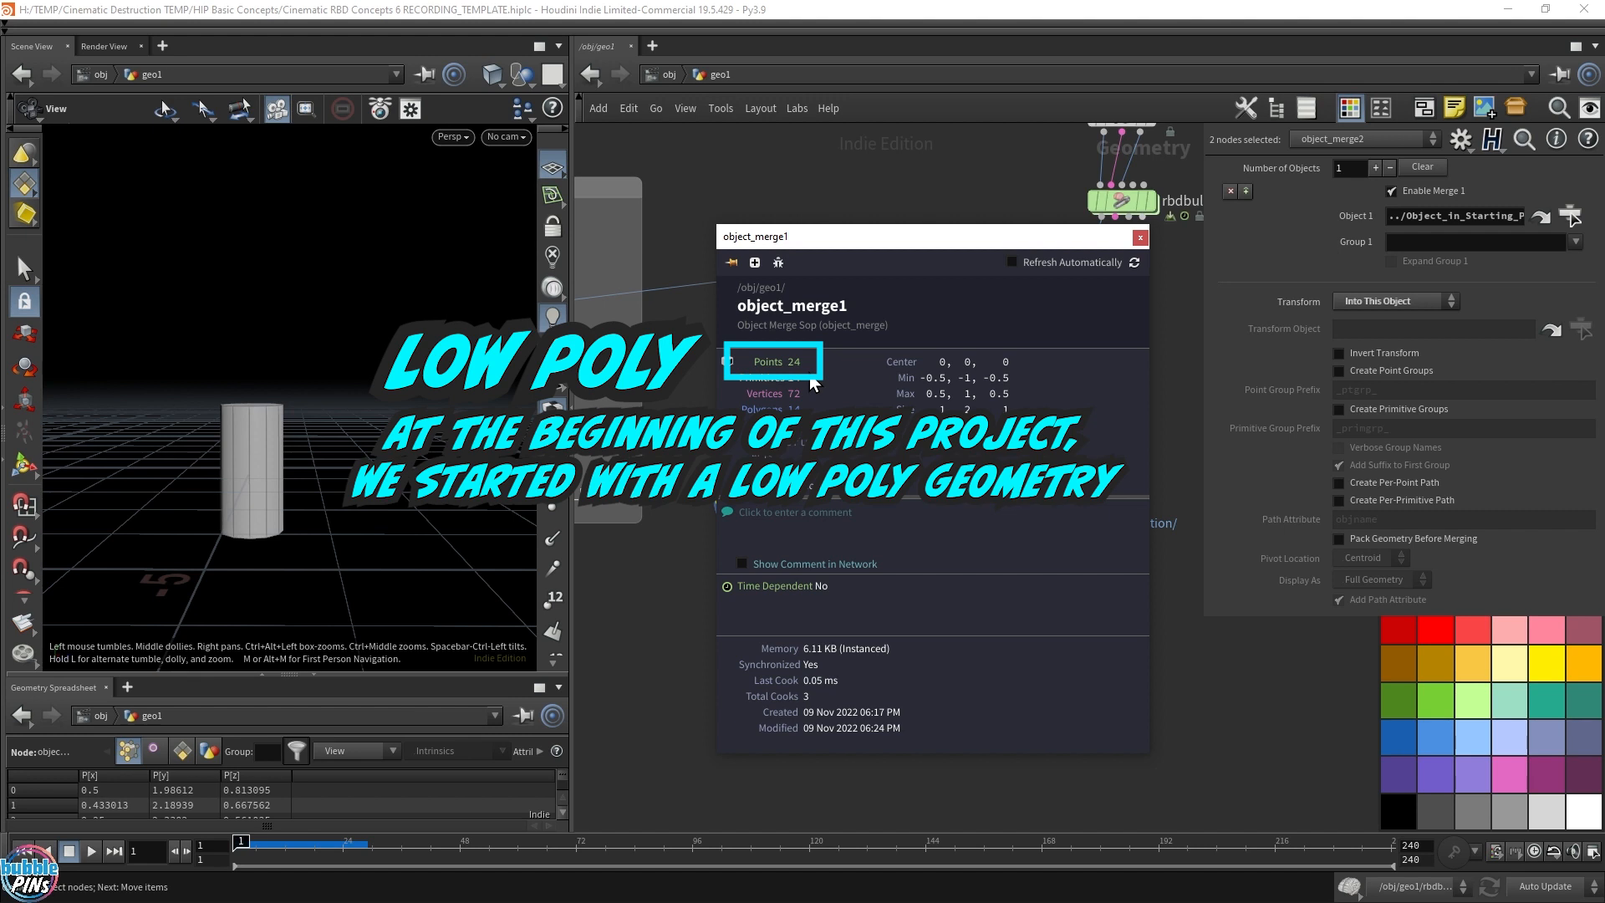
{"action": "mouse_move", "coordinate": [1114, 251]}
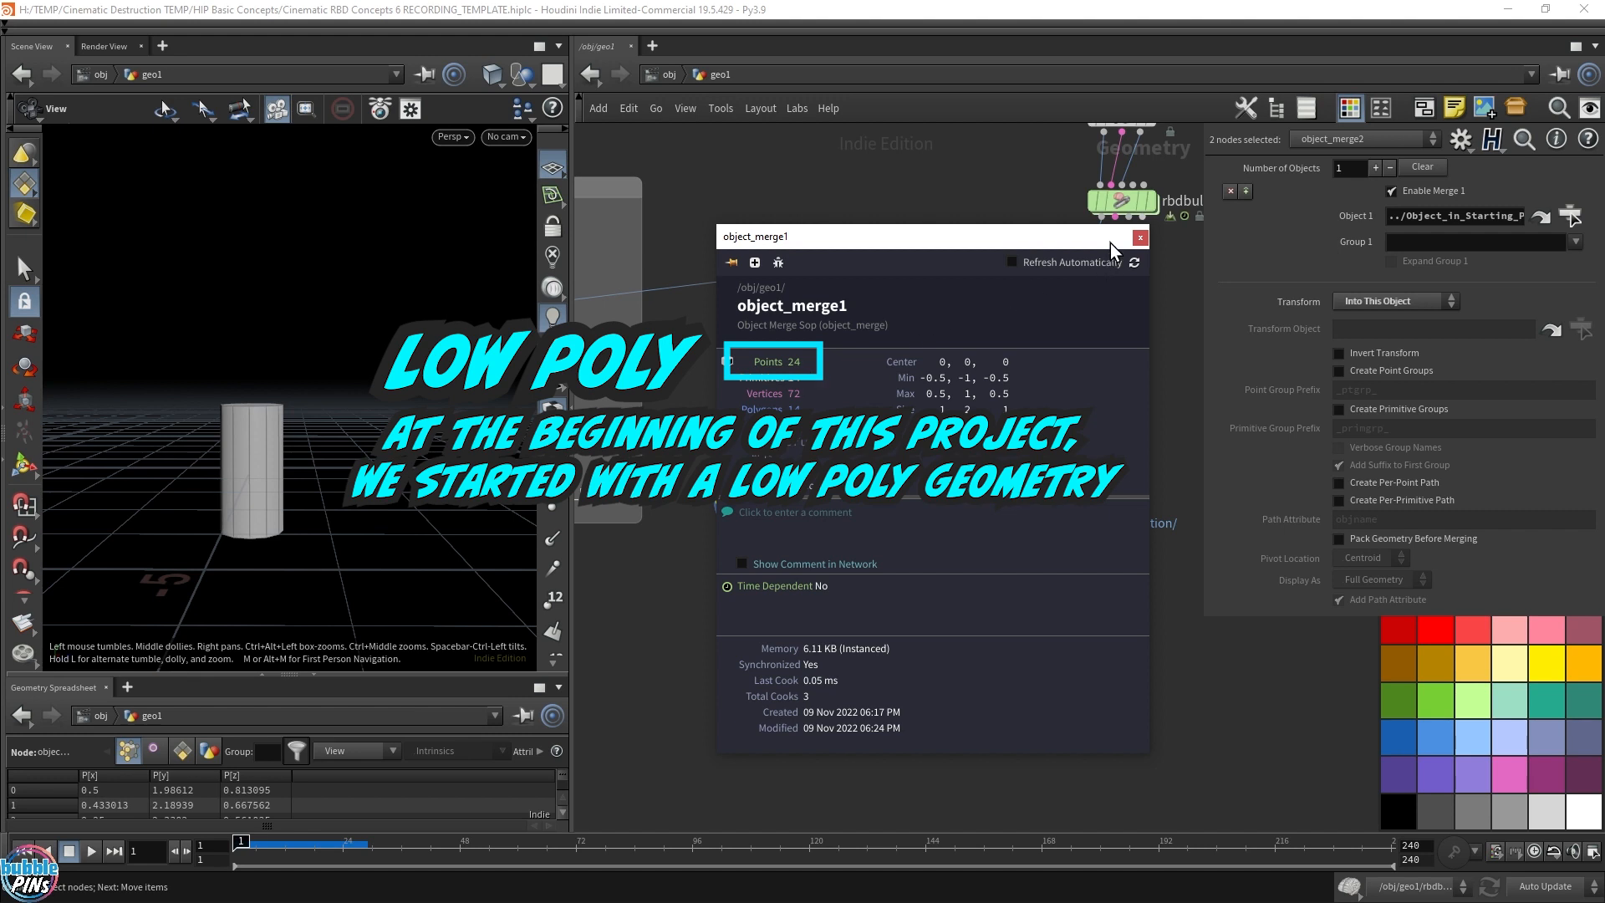
{"action": "left_click", "coordinate": [1139, 236]}
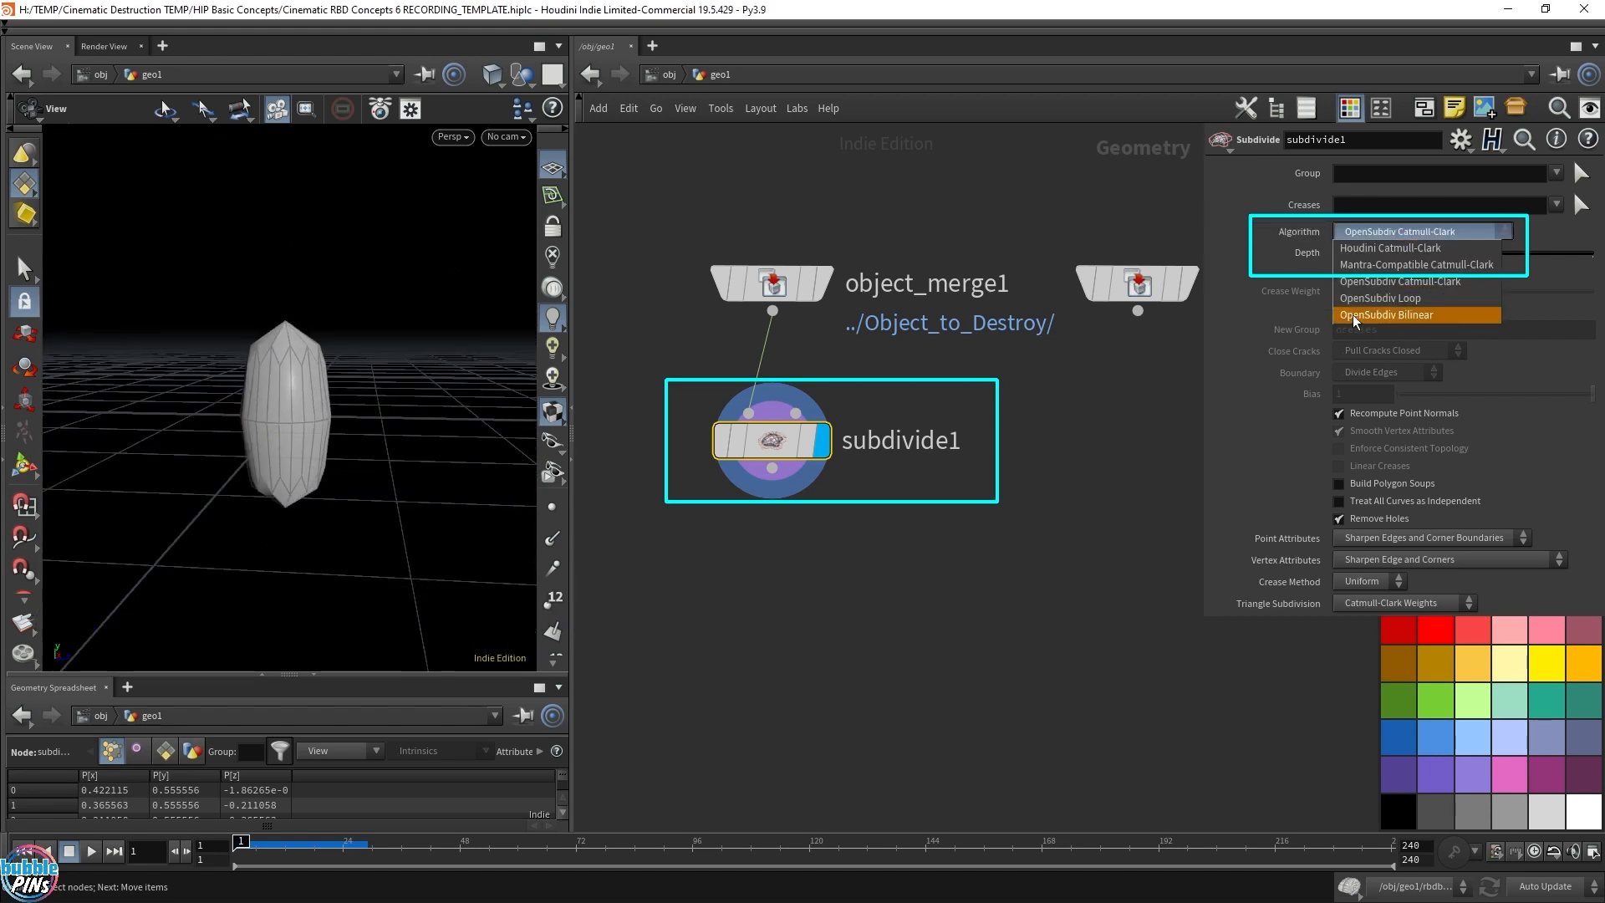
Subdivide the merged cylinder with OpenSubdiv Bilinear at depth 3.
{"action": "left_click", "coordinate": [1388, 314]}
{"action": "type", "text": "3"}
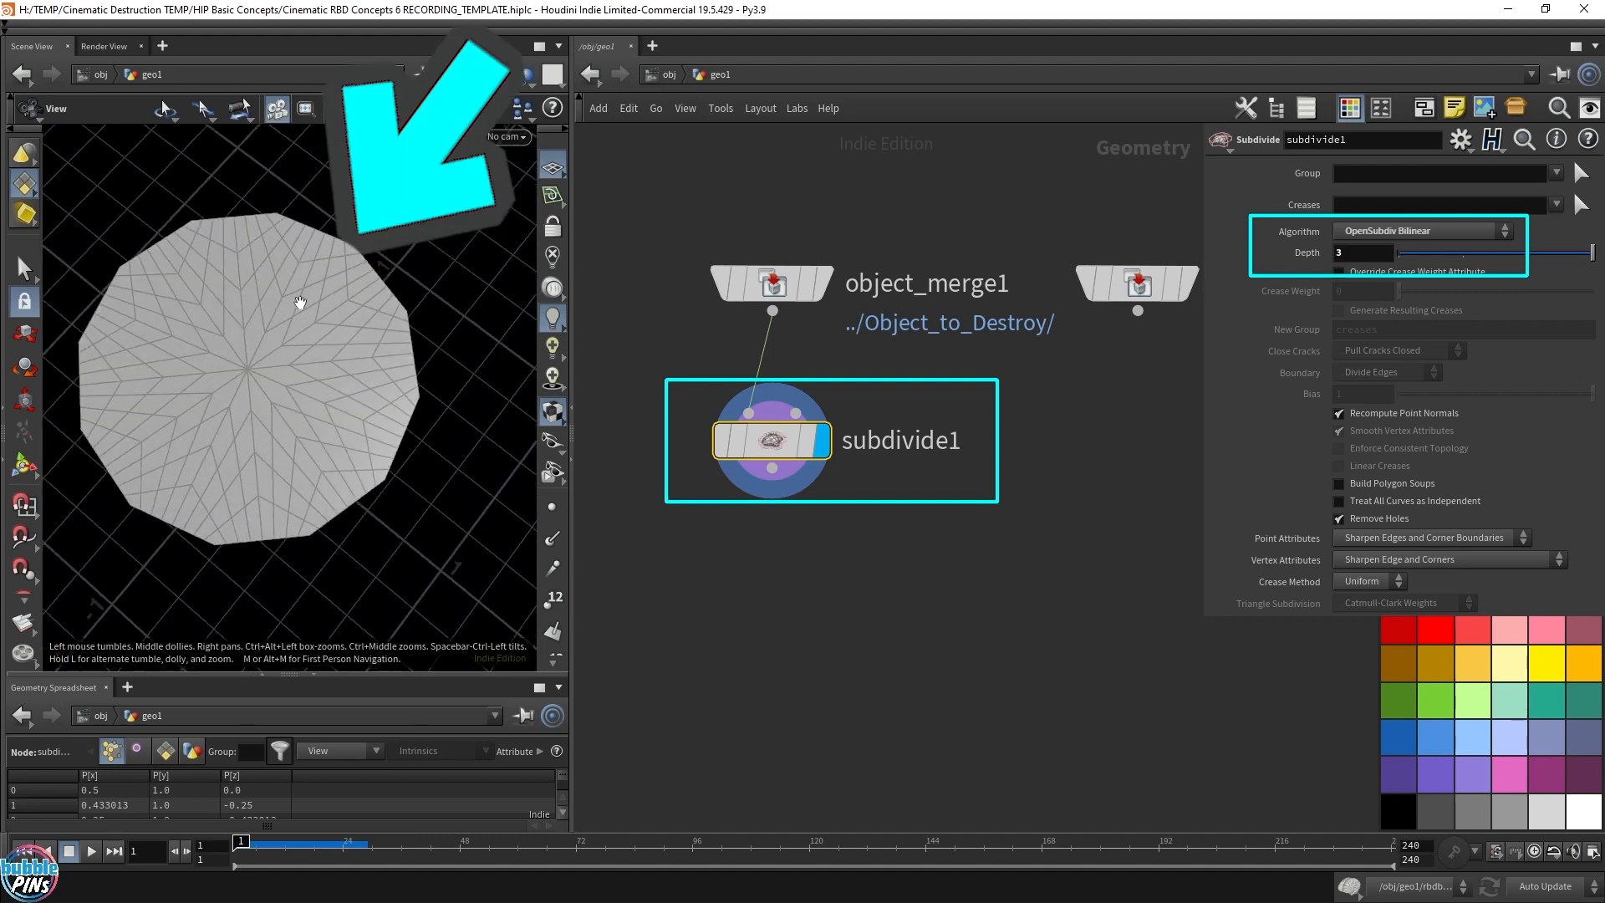
{"action": "mouse_move", "coordinate": [281, 445]}
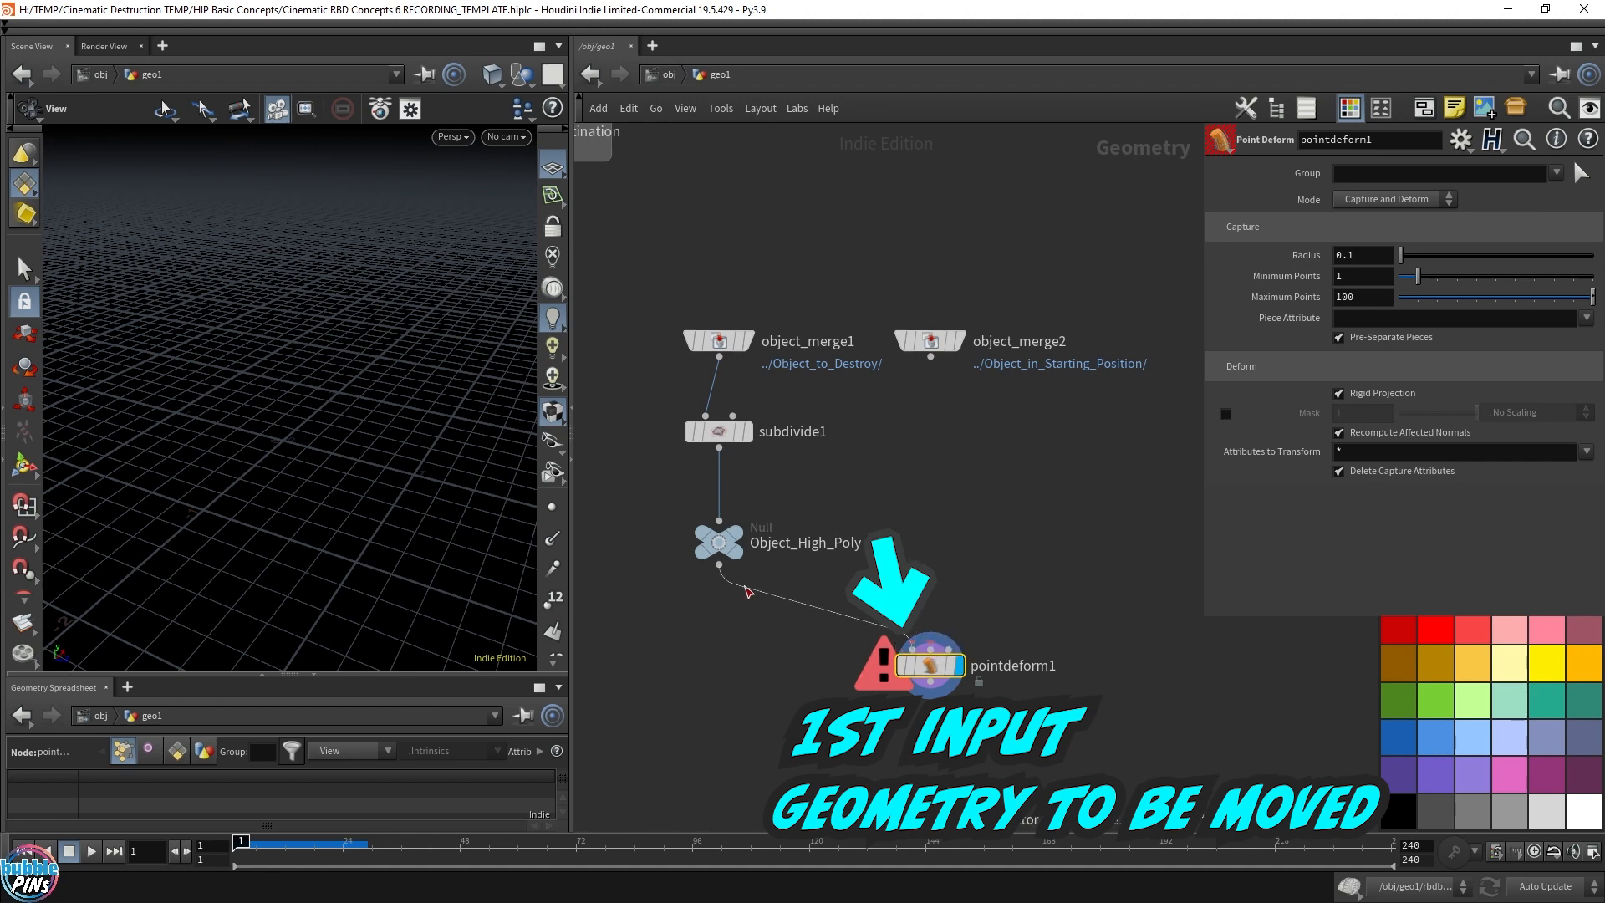
Wire Object_High_Poly and object_merge1 into pointdeform1's geometry and rest inputs.
{"action": "left_click", "coordinate": [719, 540]}
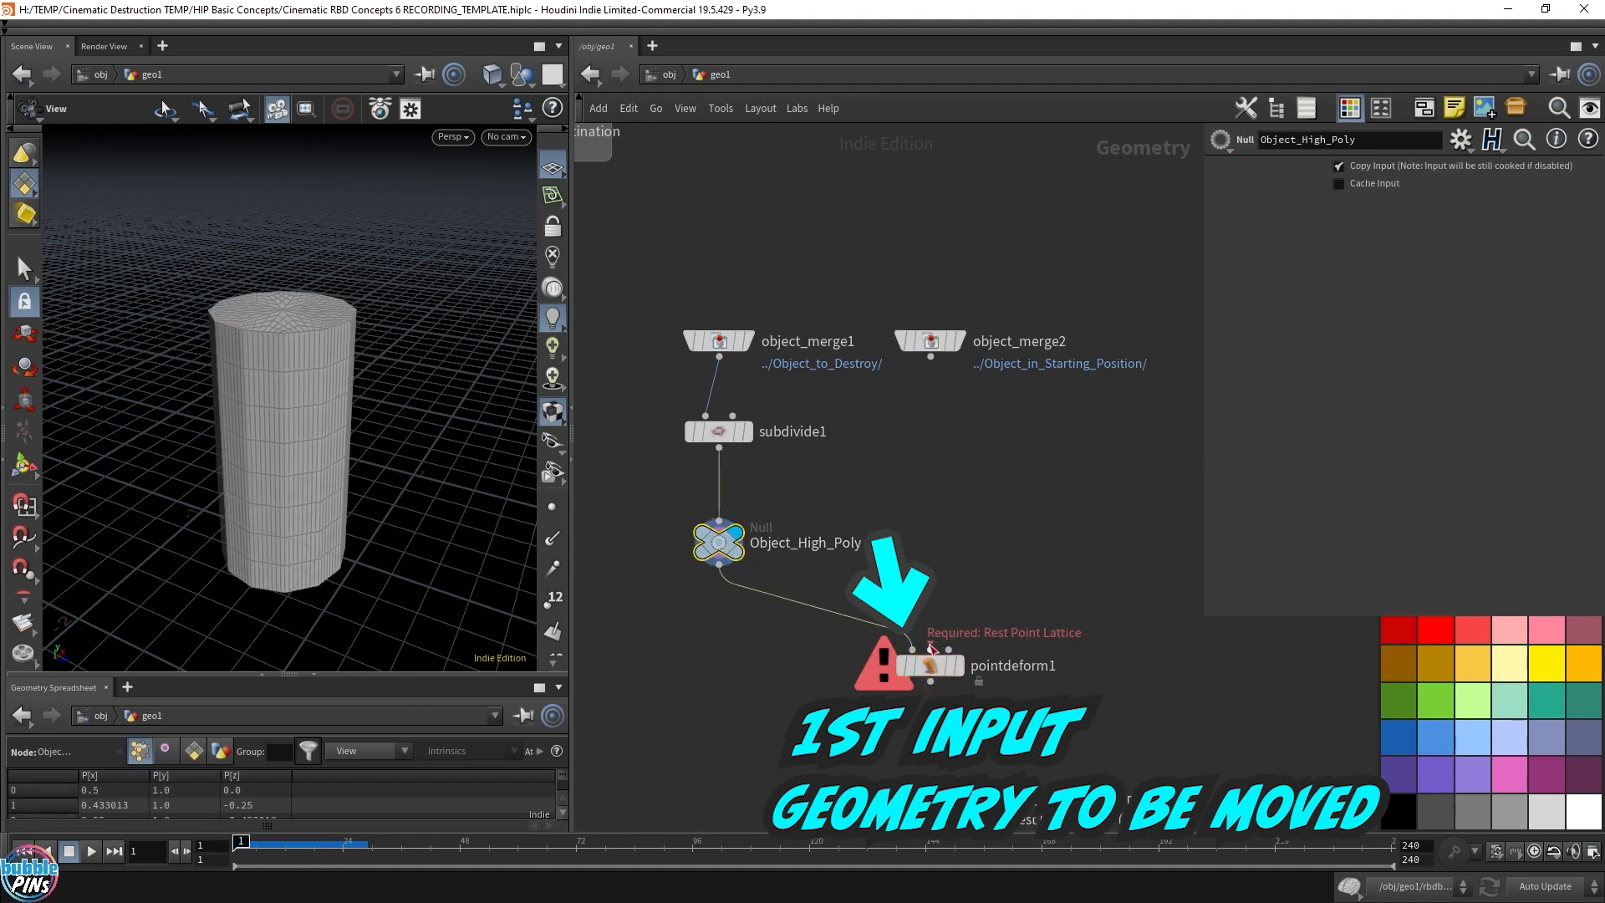
{"action": "left_click", "coordinate": [926, 666]}
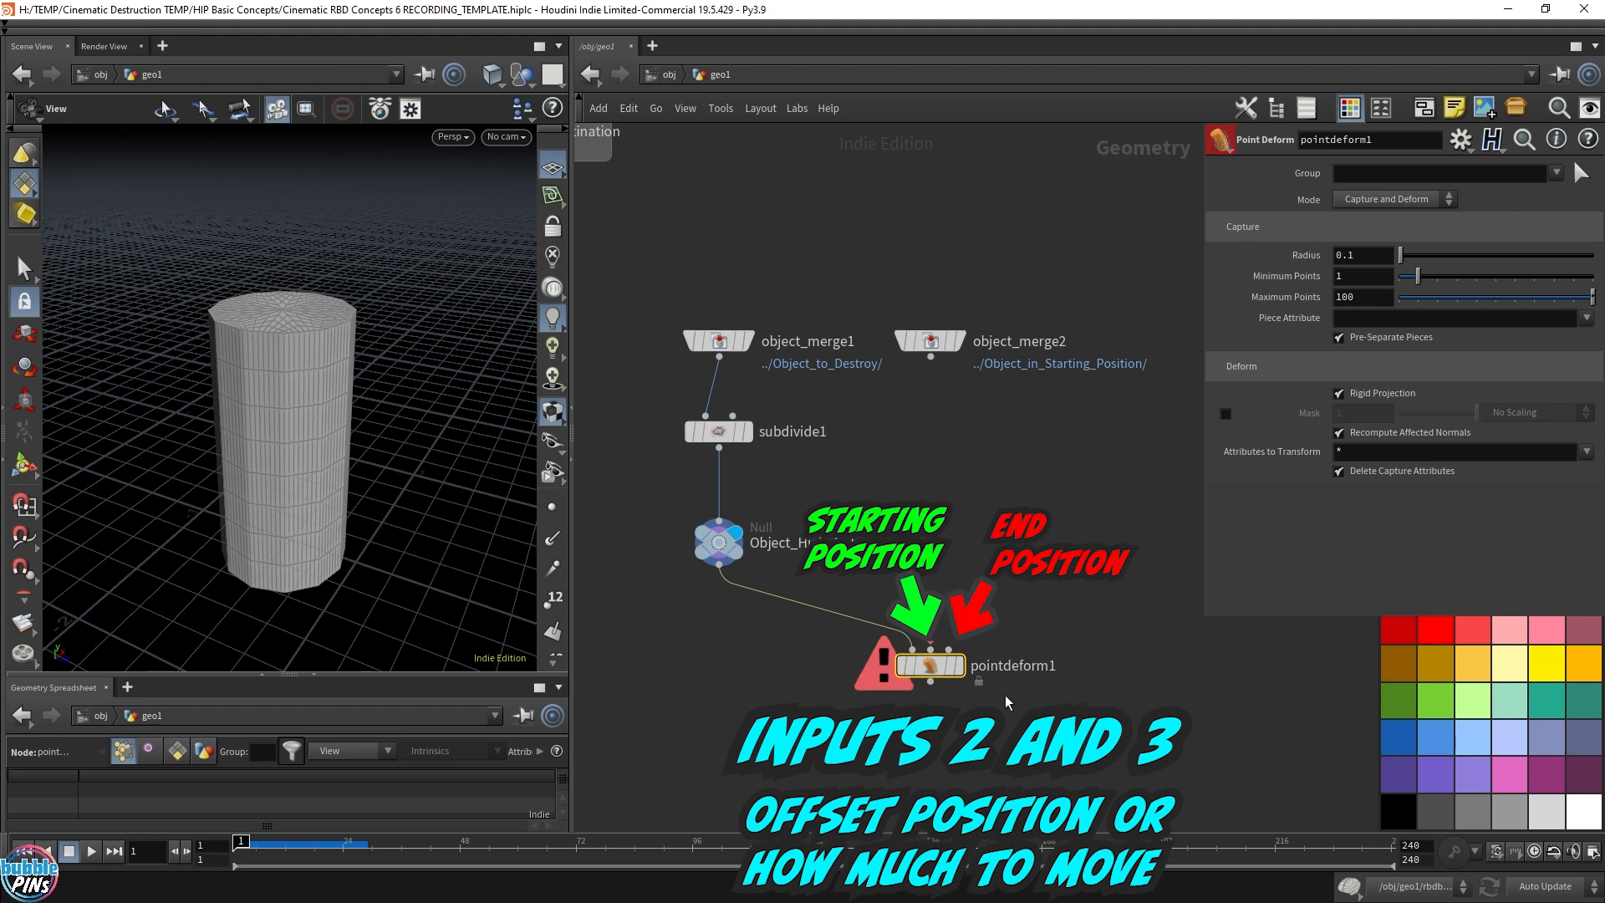
{"action": "mouse_move", "coordinate": [931, 645]}
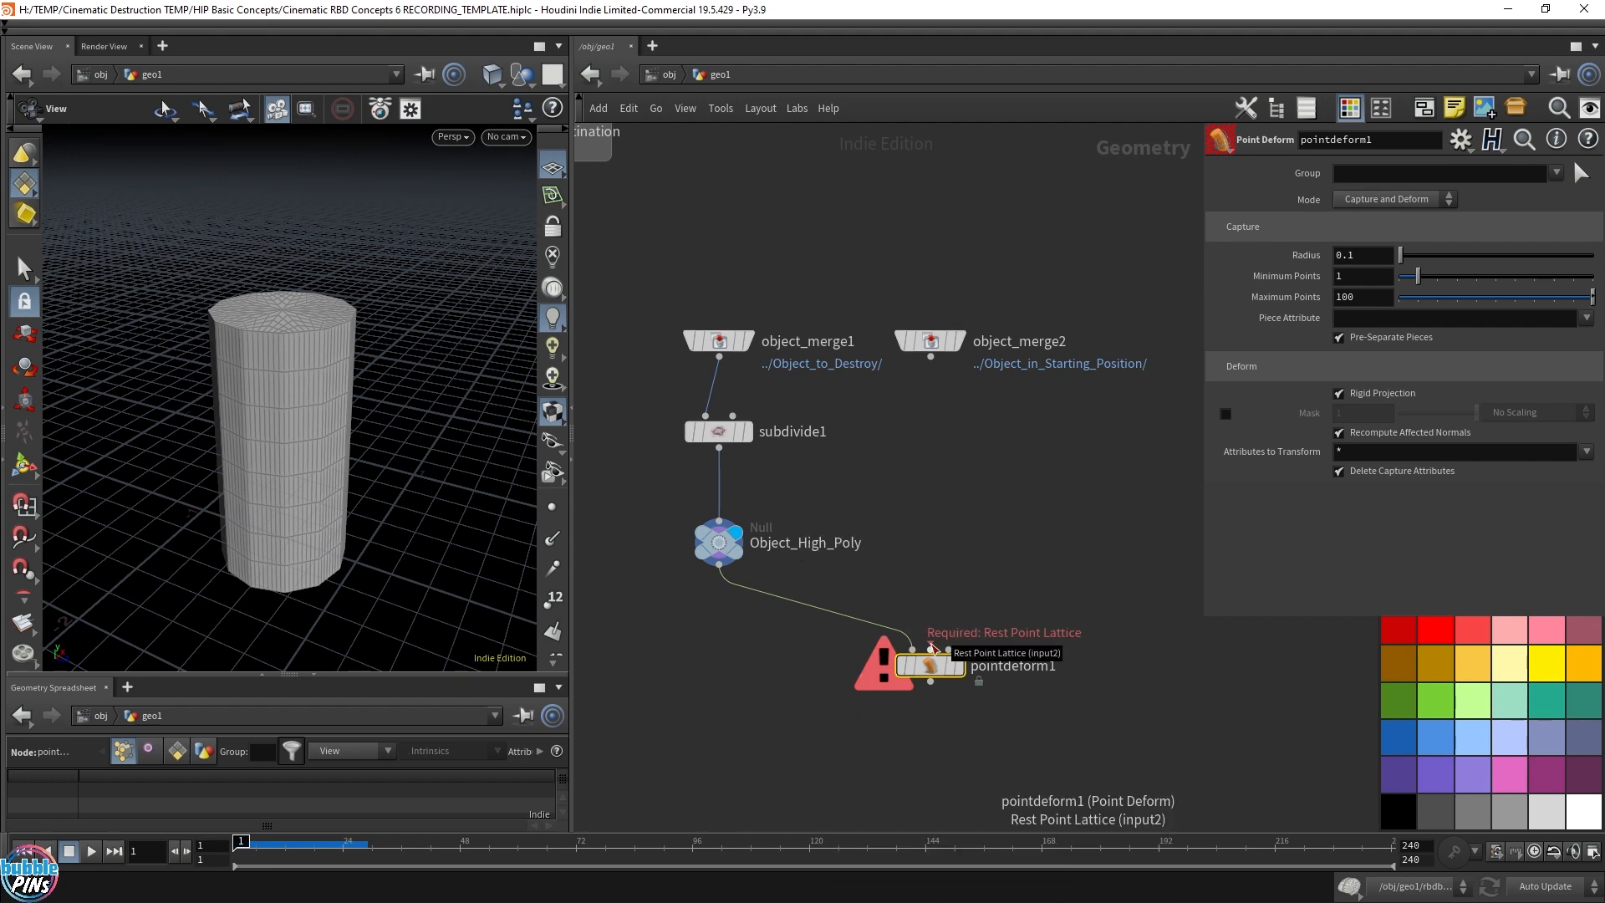
{"action": "left_click", "coordinate": [717, 341]}
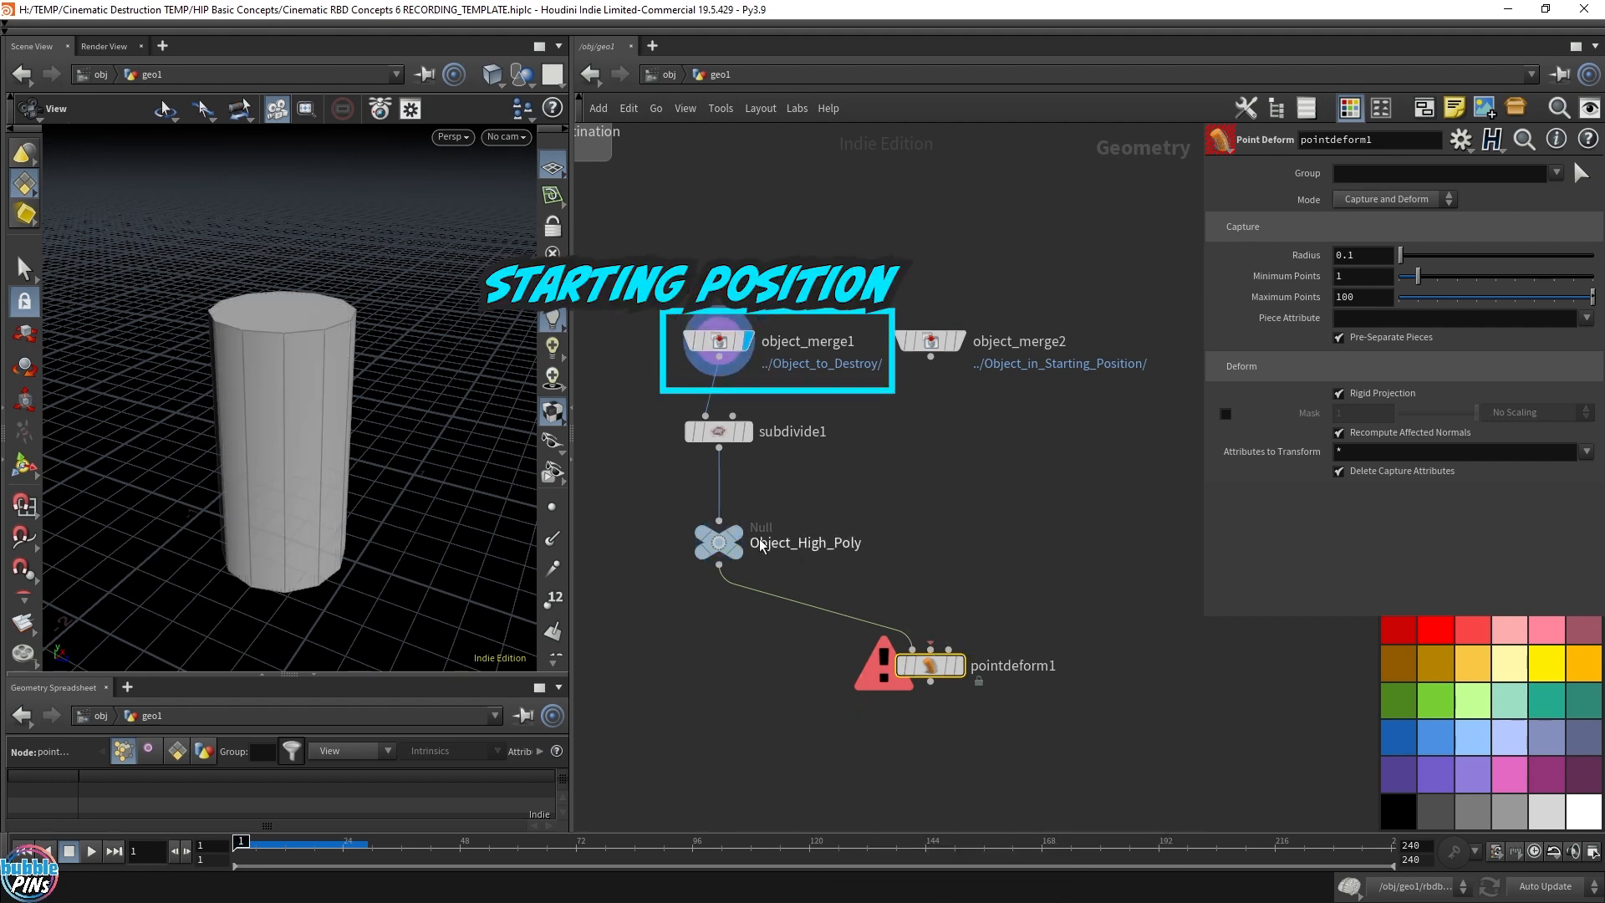
{"action": "left_click", "coordinate": [719, 341]}
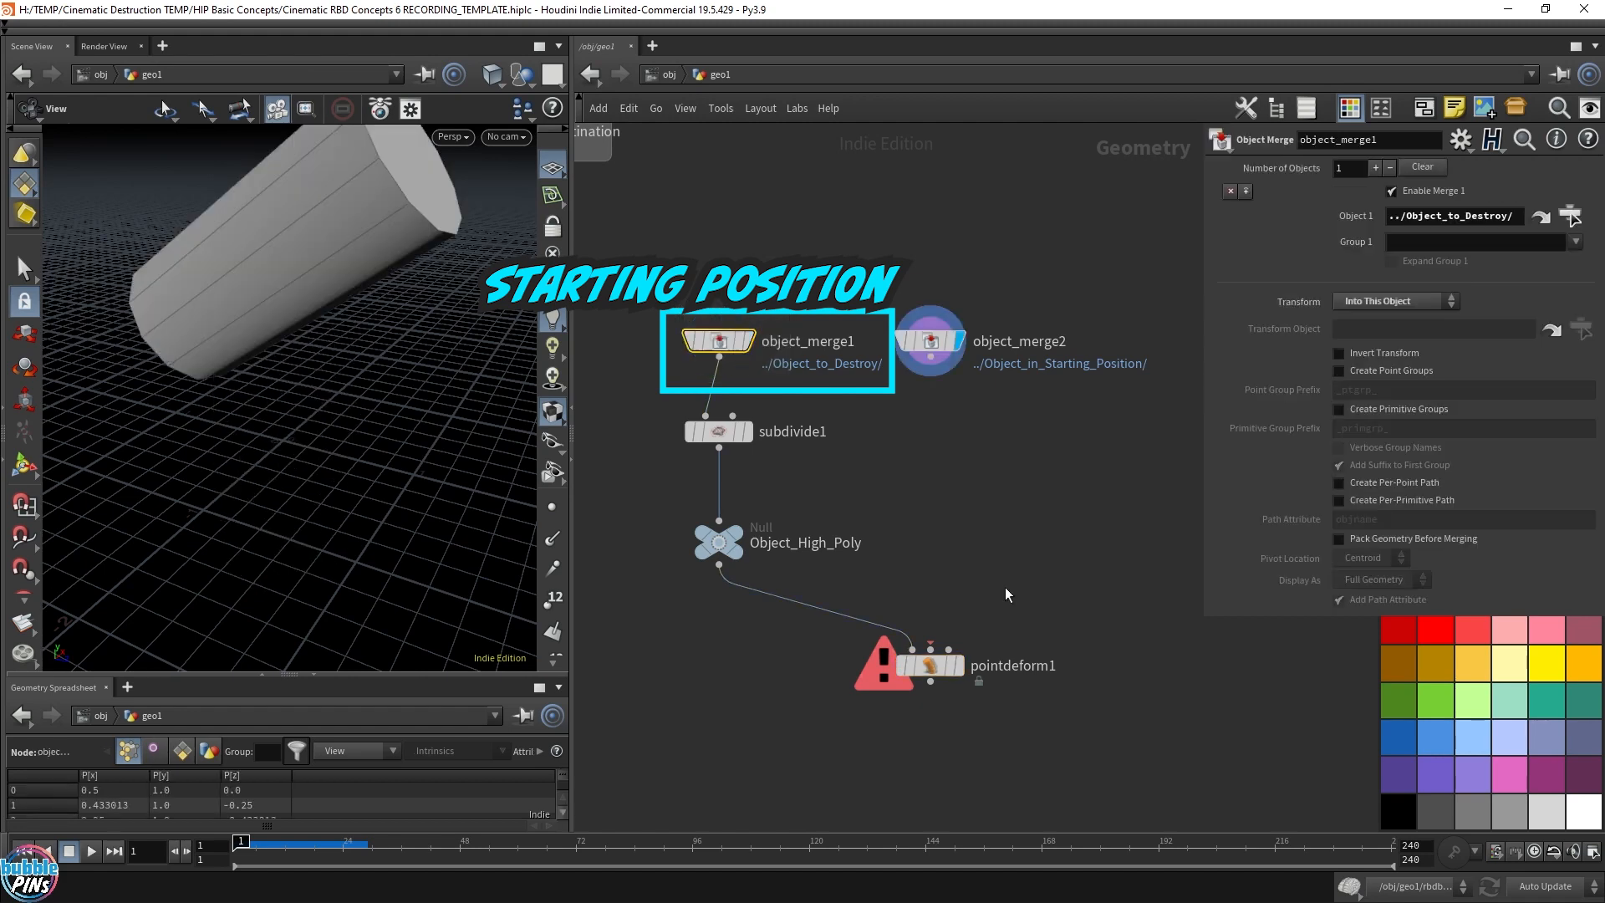
{"action": "left_click", "coordinate": [717, 341]}
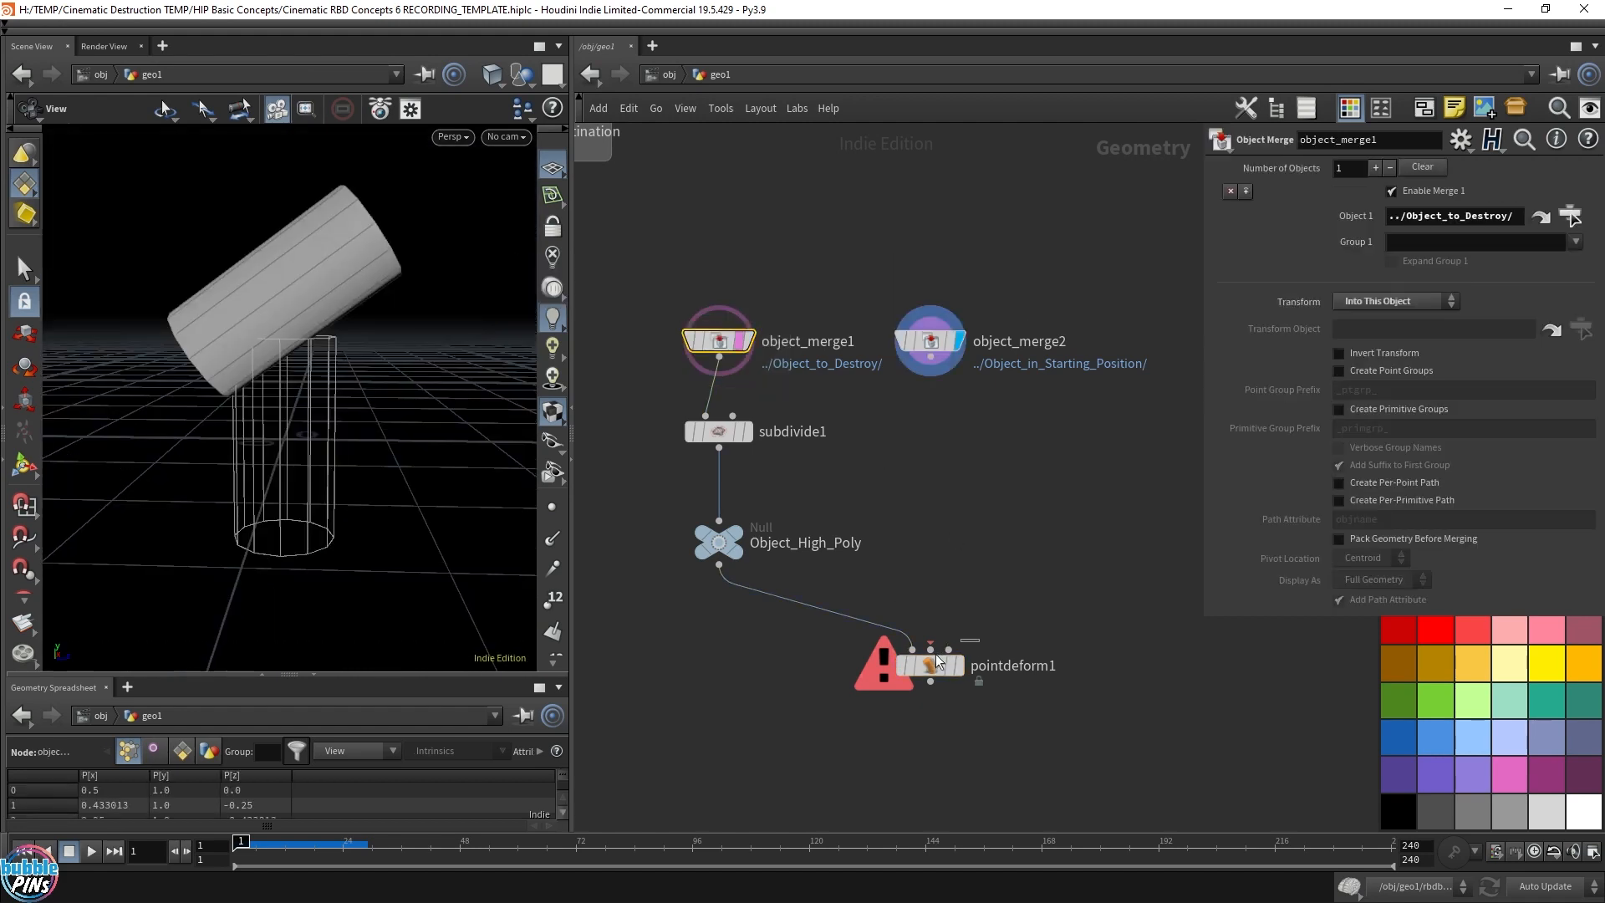
Connect object_merge2 as the deformed input and display pointdeform1's high-poly cylinder at the RBD start.
{"action": "left_click", "coordinate": [928, 664]}
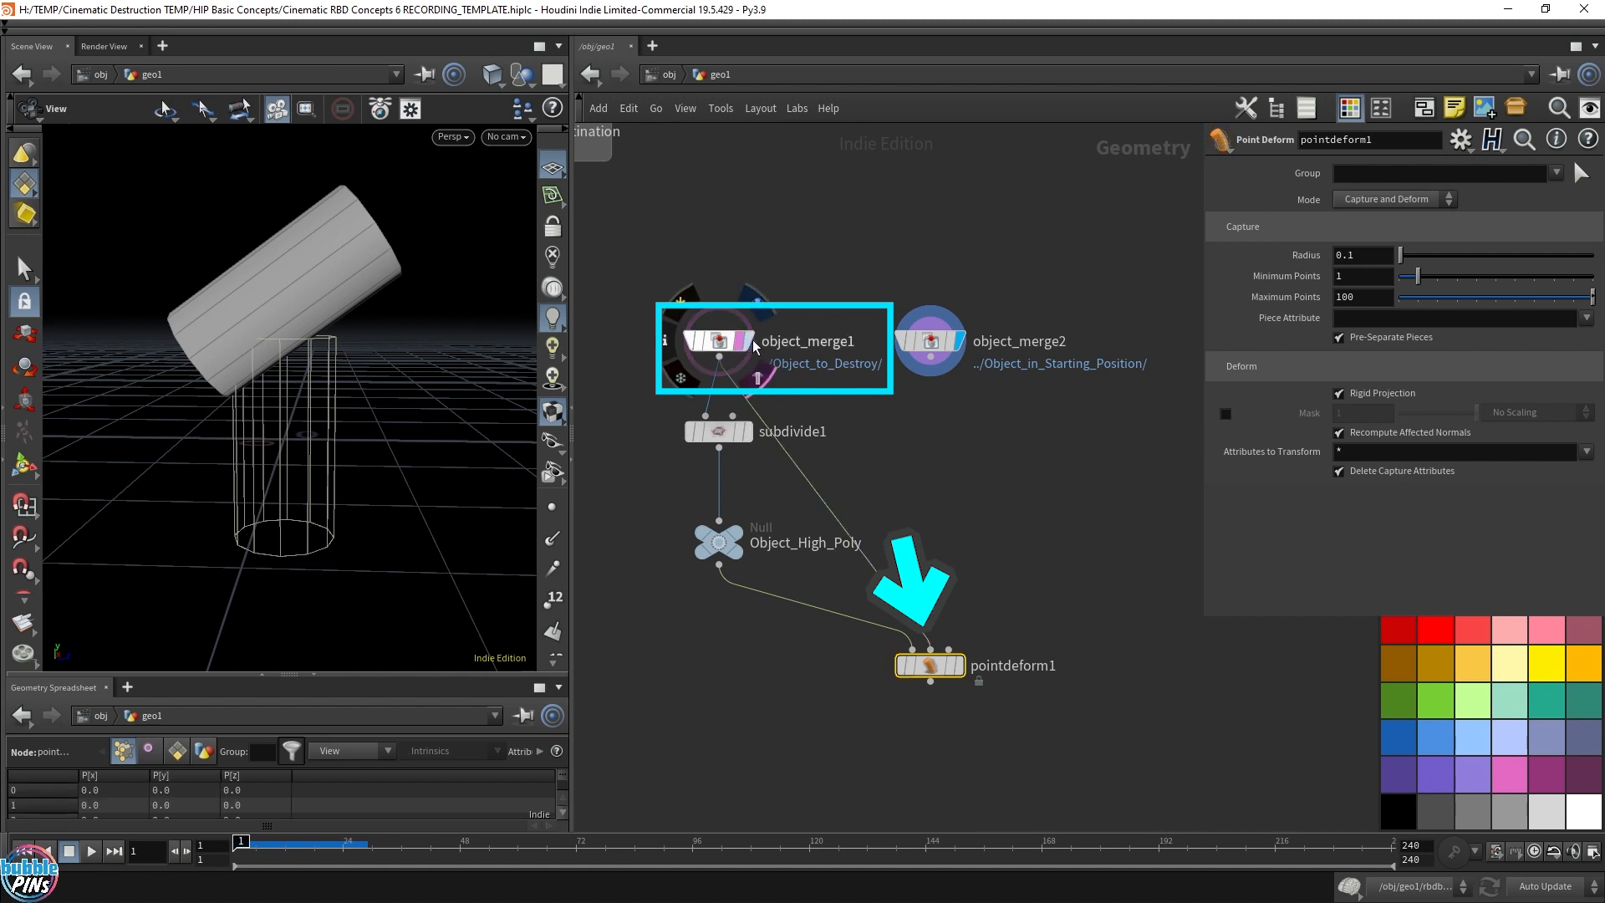
{"action": "mouse_move", "coordinate": [930, 348]}
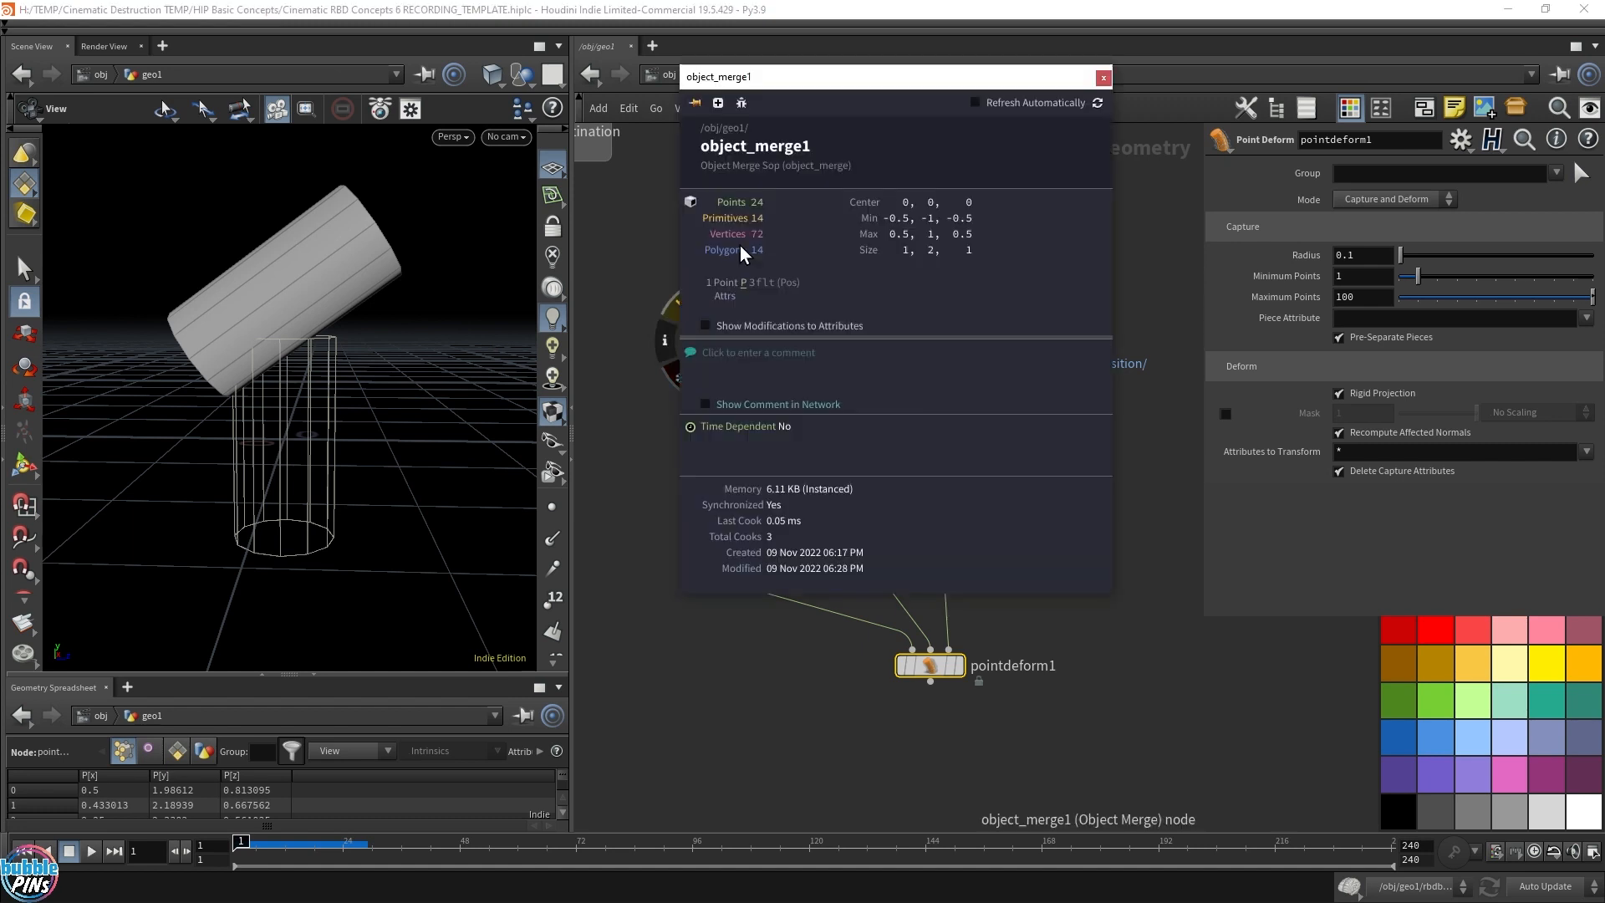
{"action": "left_click", "coordinate": [1102, 77]}
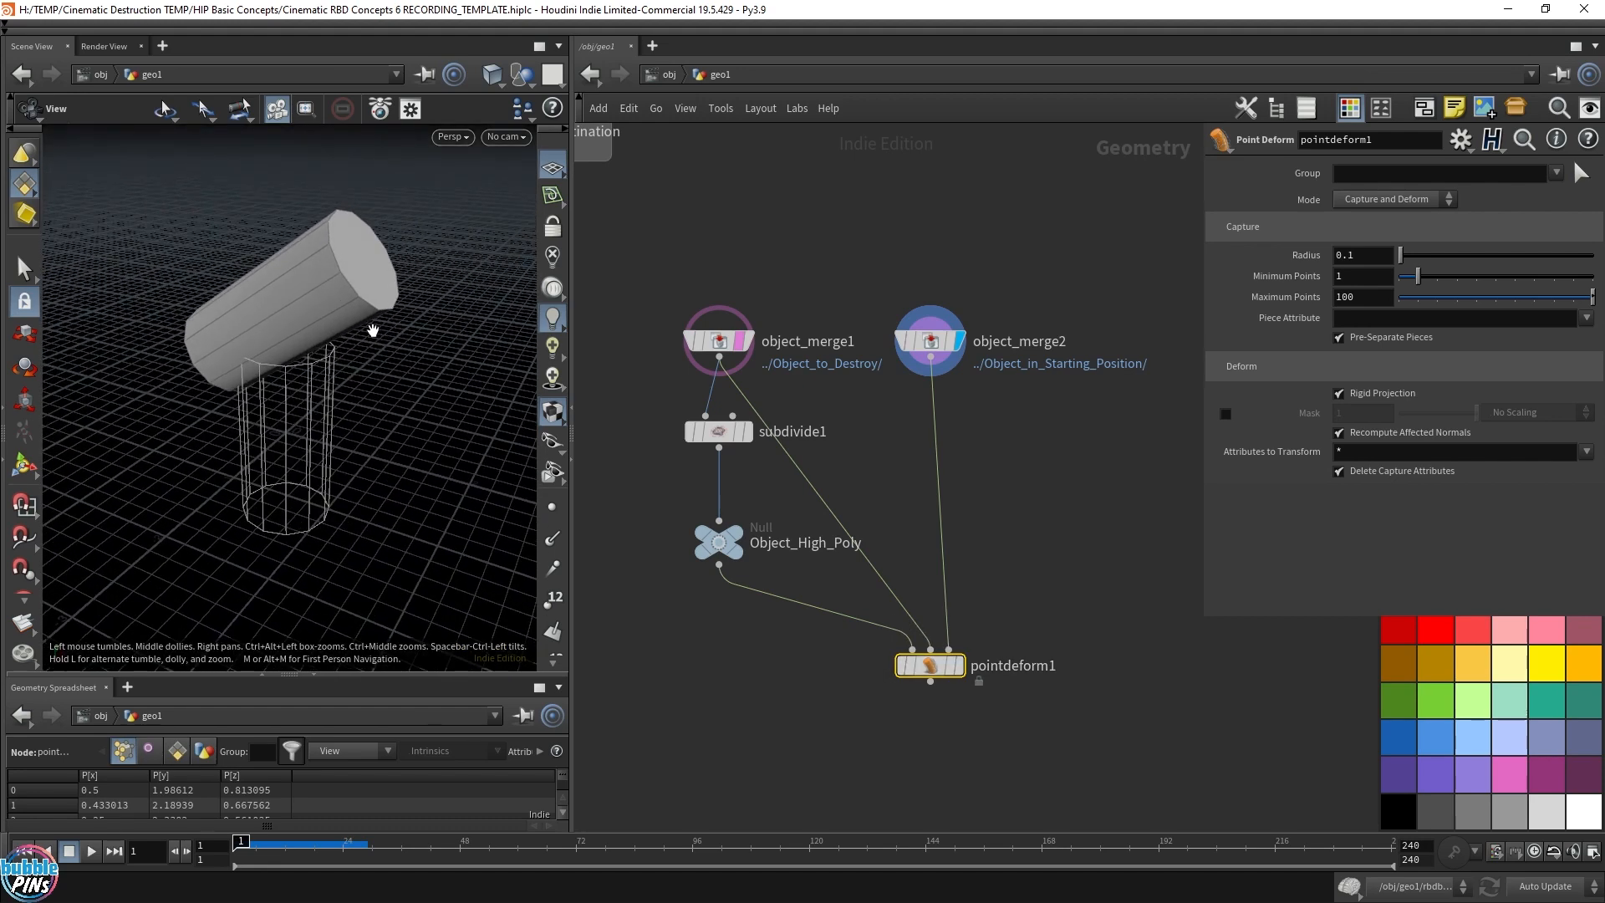
{"action": "mouse_move", "coordinate": [1025, 612]}
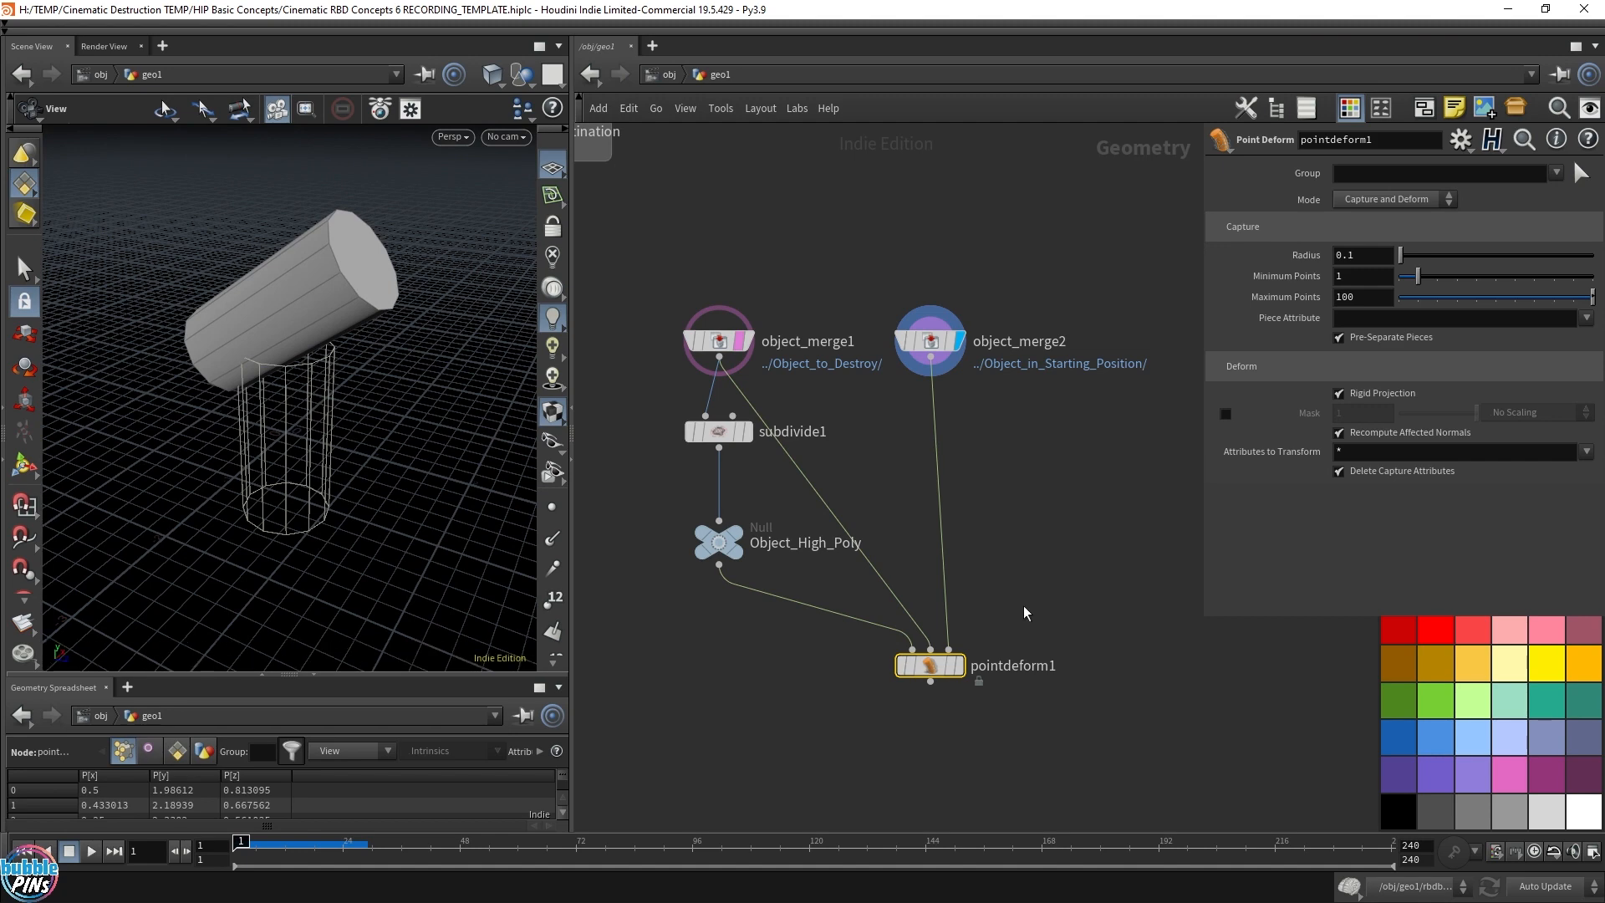
{"action": "left_click", "coordinate": [928, 664]}
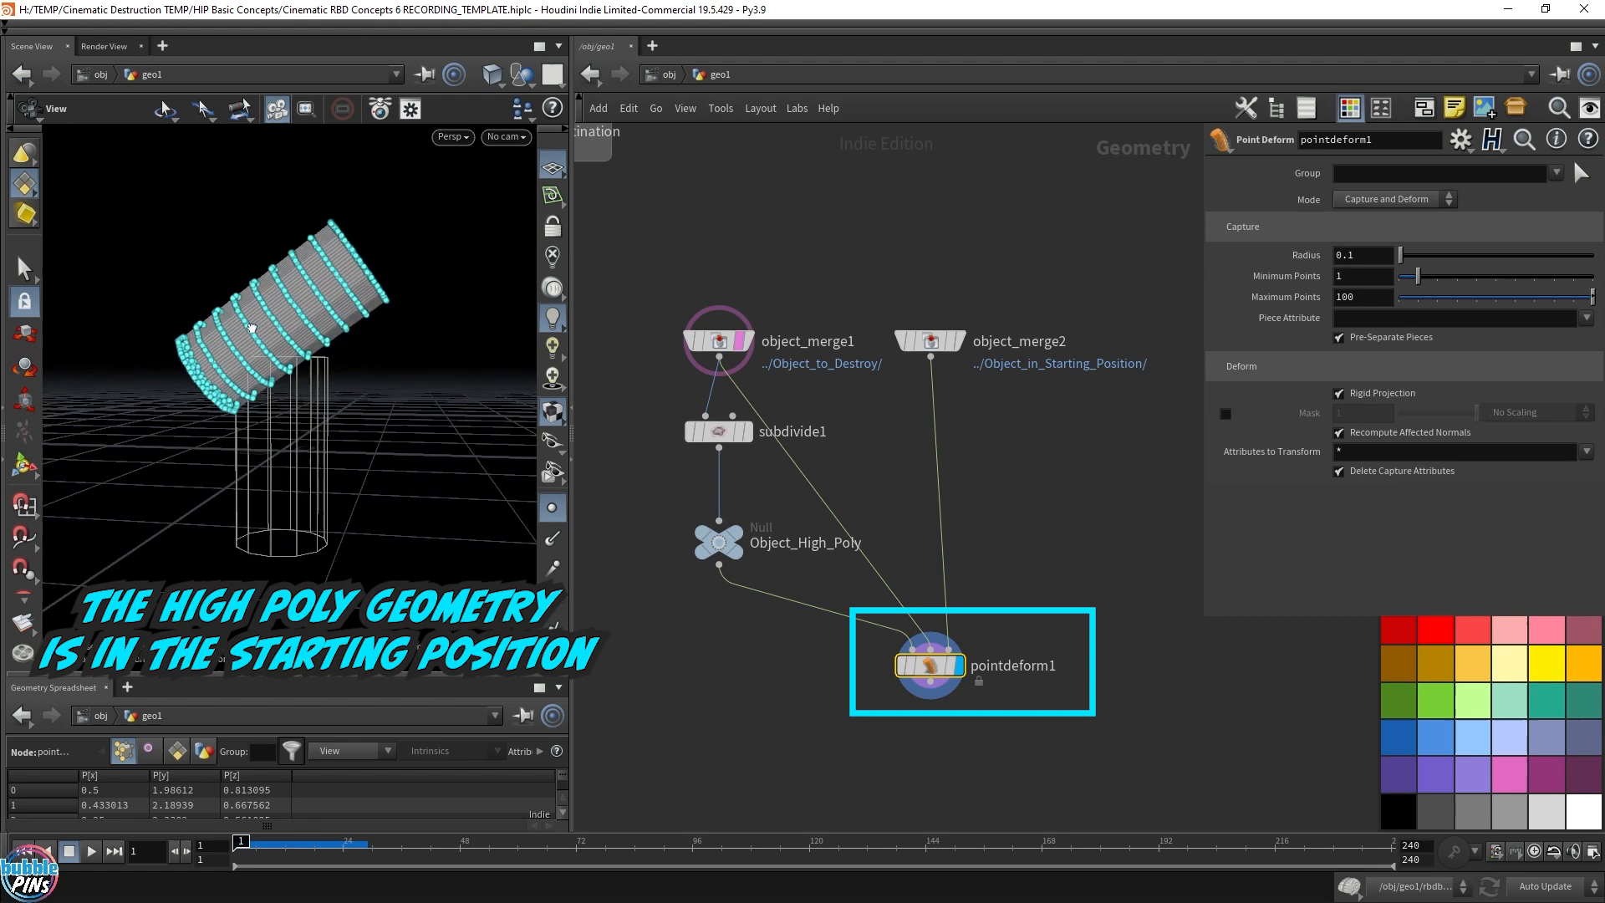
{"action": "left_click", "coordinate": [718, 540]}
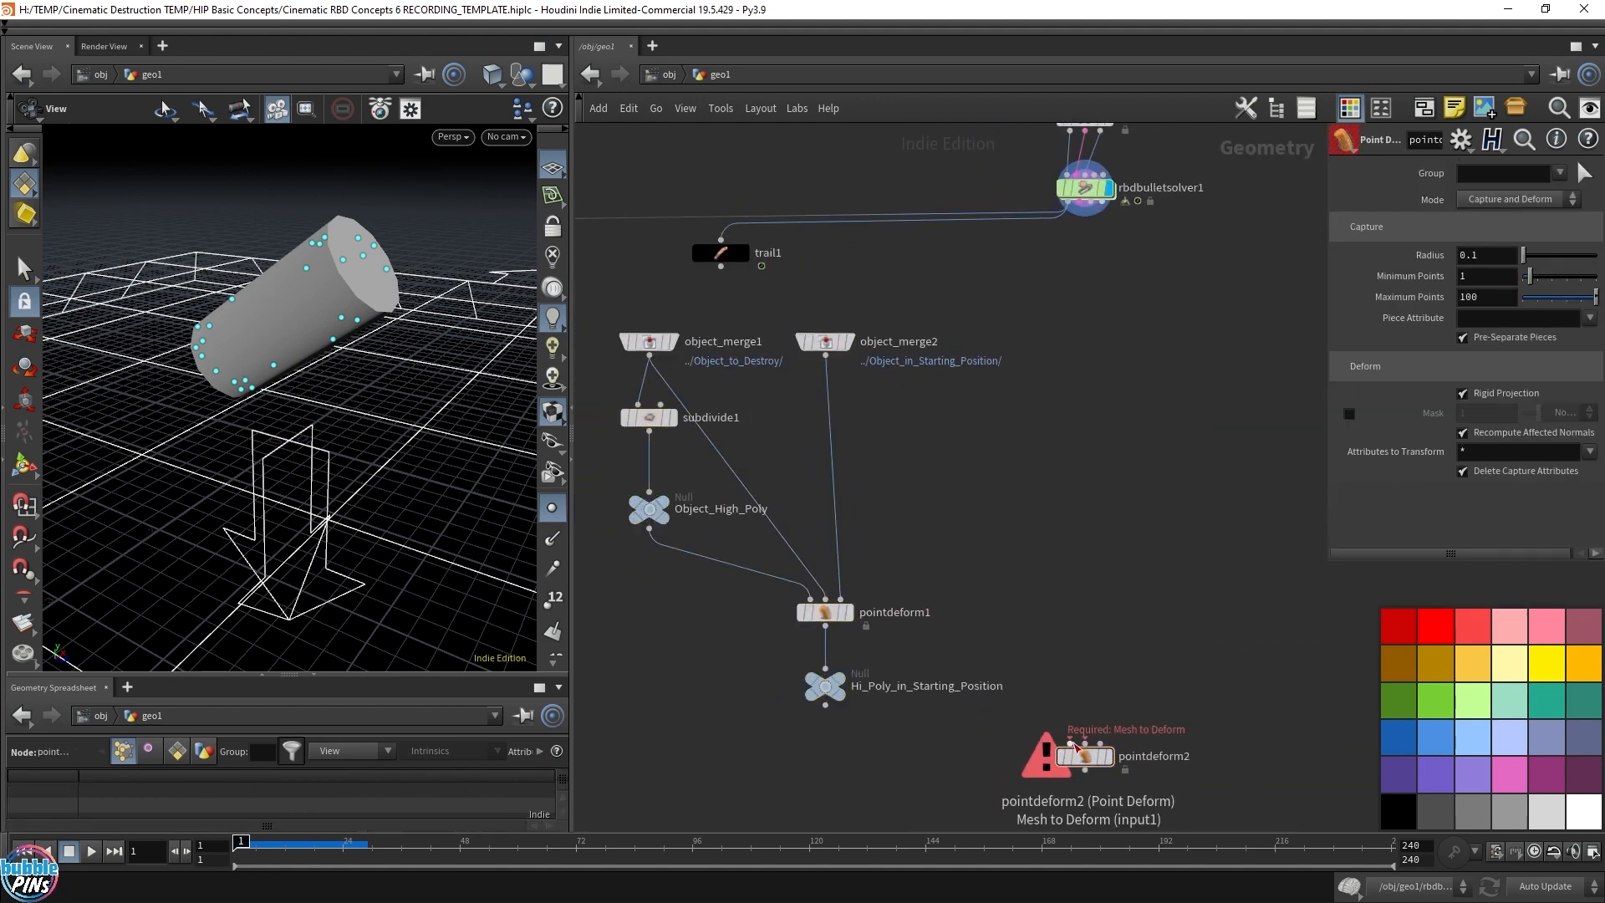
Add null Hi_Poly_in_Starting_Position under pointdeform1 feeding the first input of a new pointdeform2.
{"action": "left_click", "coordinate": [1055, 738]}
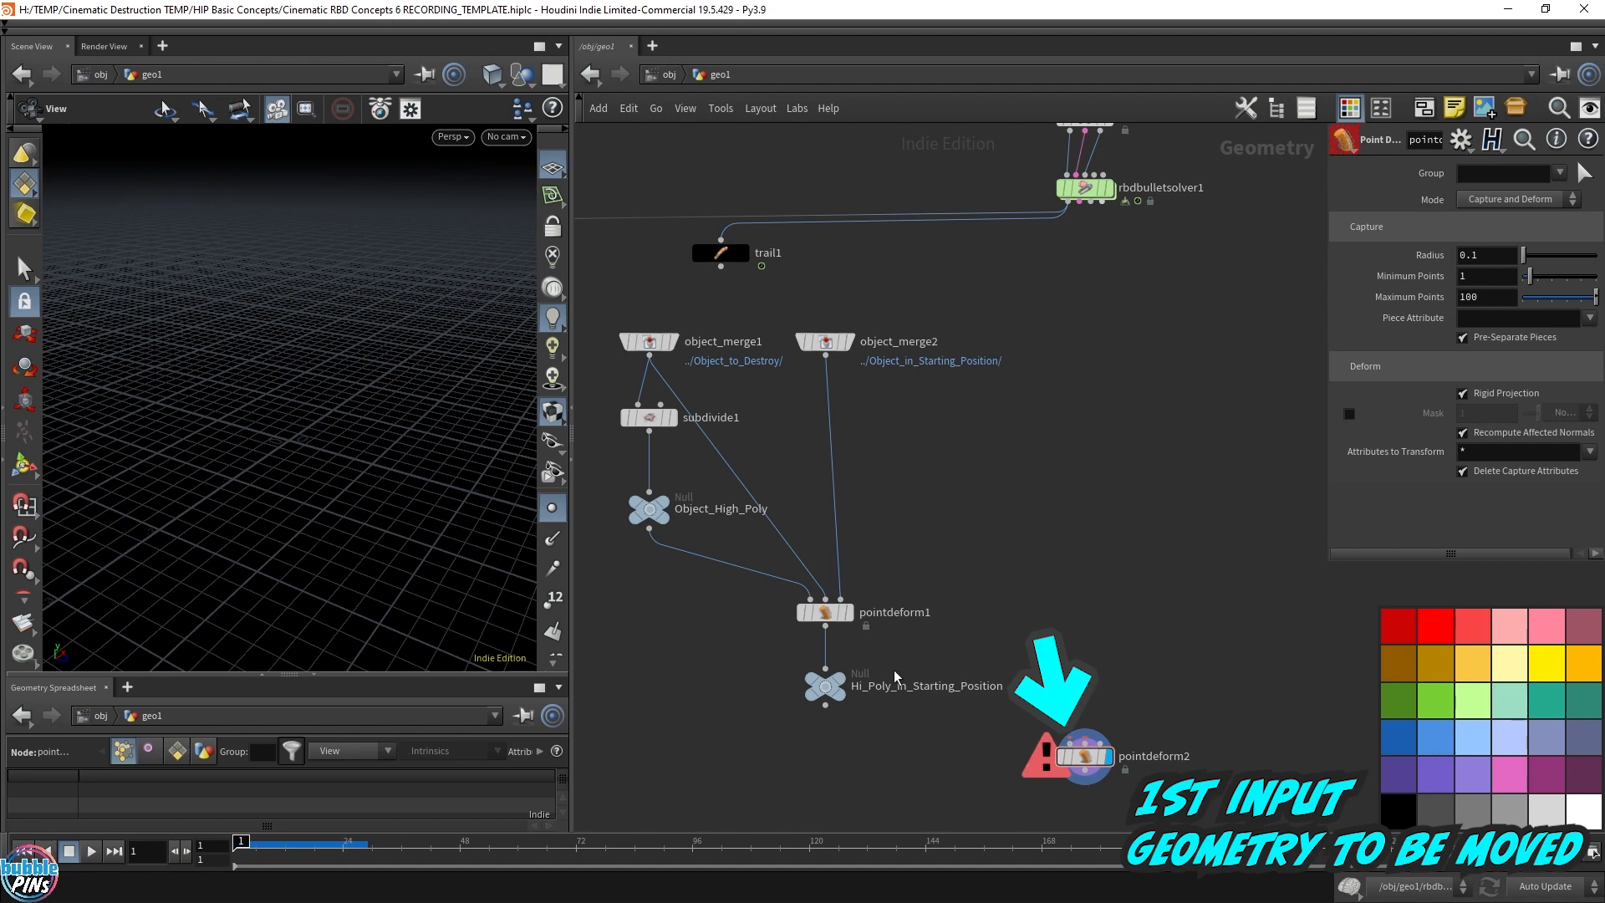
{"action": "left_click", "coordinate": [825, 686]}
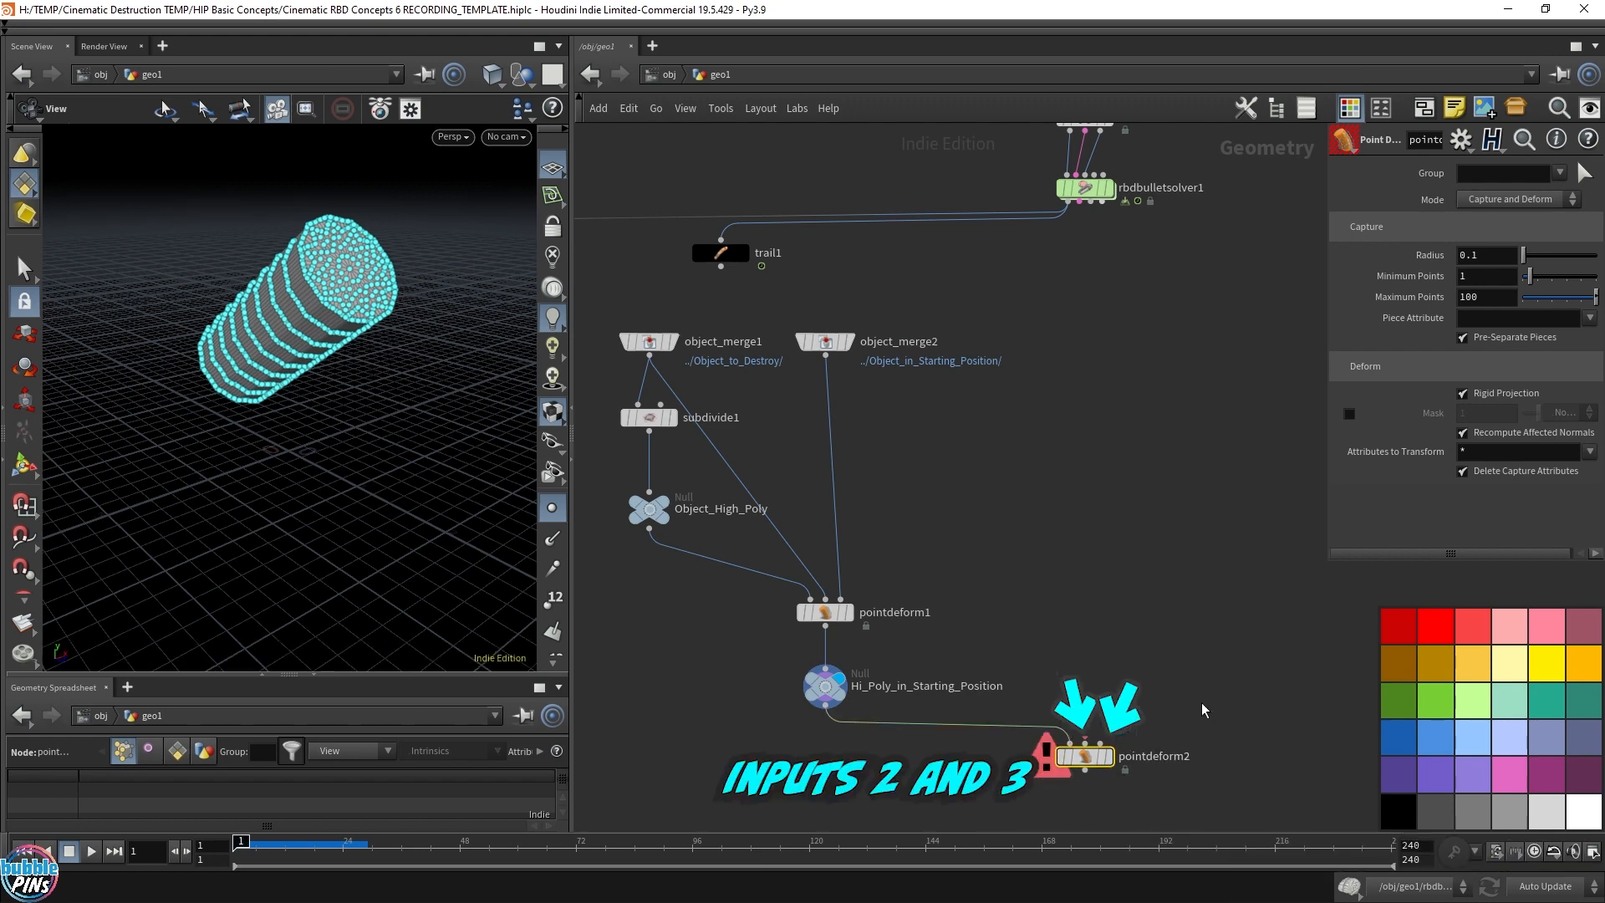
{"action": "mouse_move", "coordinate": [1175, 612]}
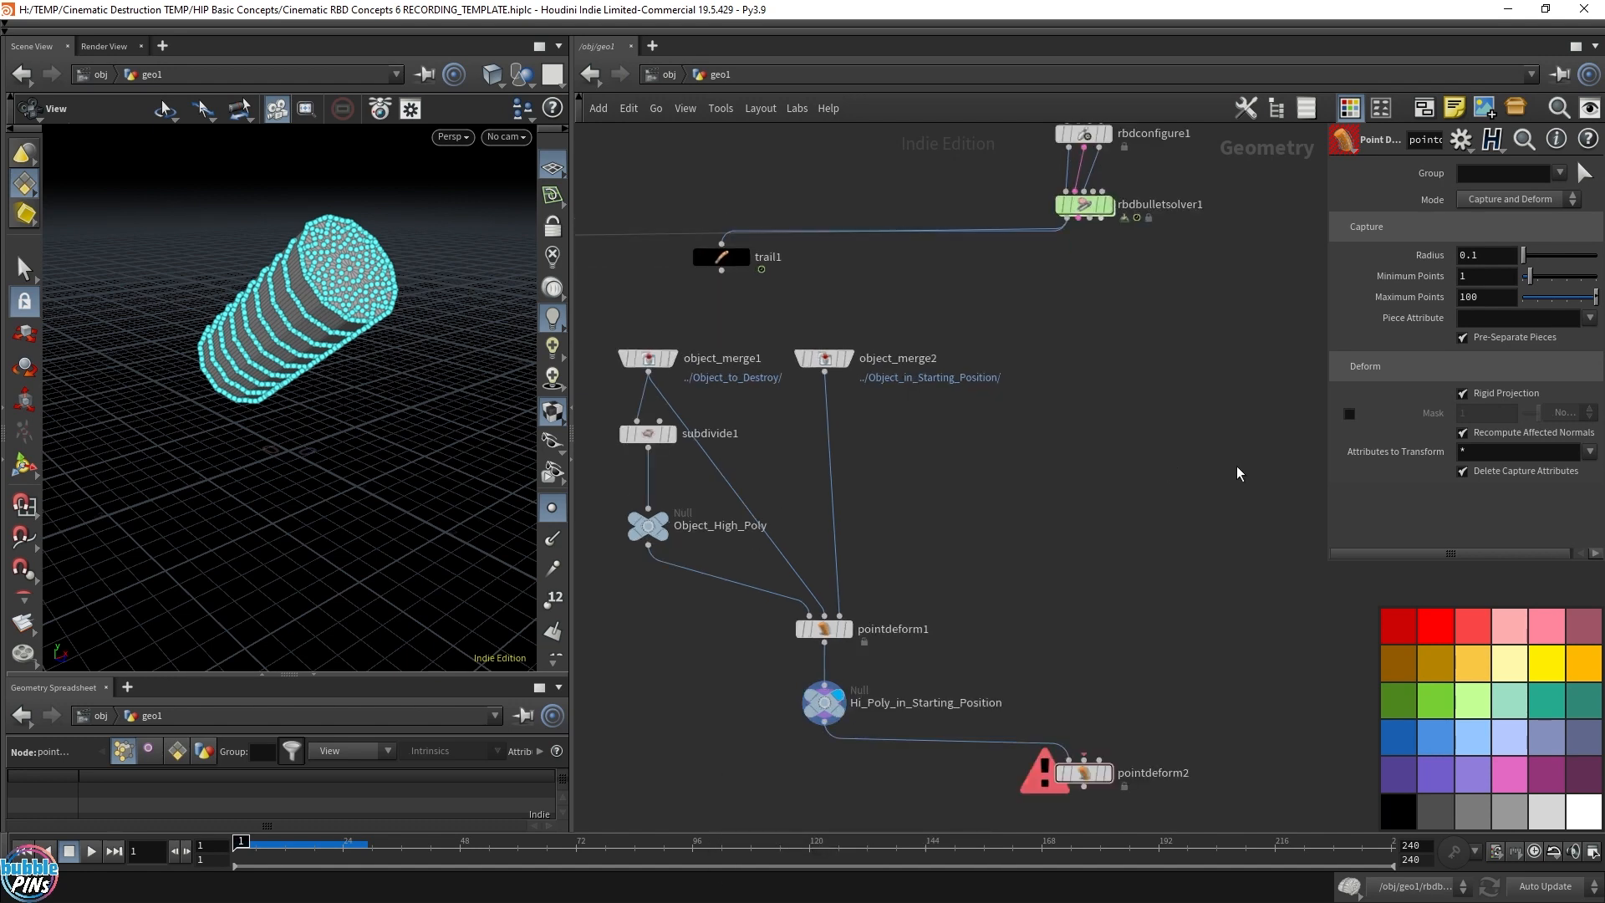
{"action": "left_click", "coordinate": [1082, 204]}
{"action": "type", "text": "time"}
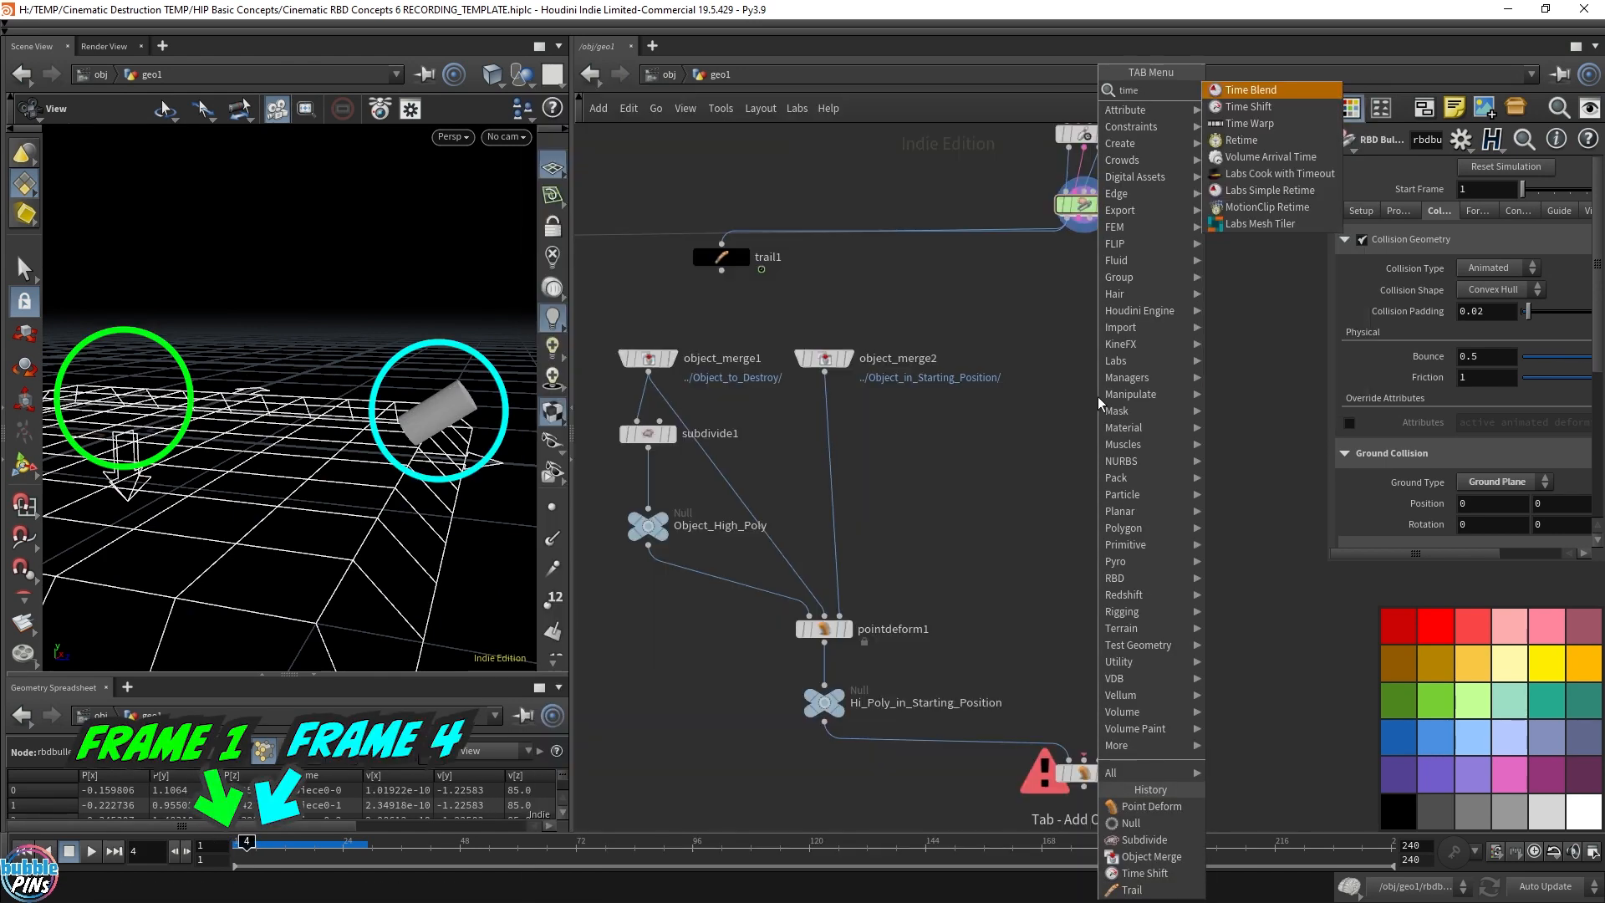
Branch Time Shift RBD_SIM_frame_1 and null RBD_SIM_curr_frame off the solver into pointdeform2's rest and deformed inputs.
{"action": "left_click", "coordinate": [1247, 107]}
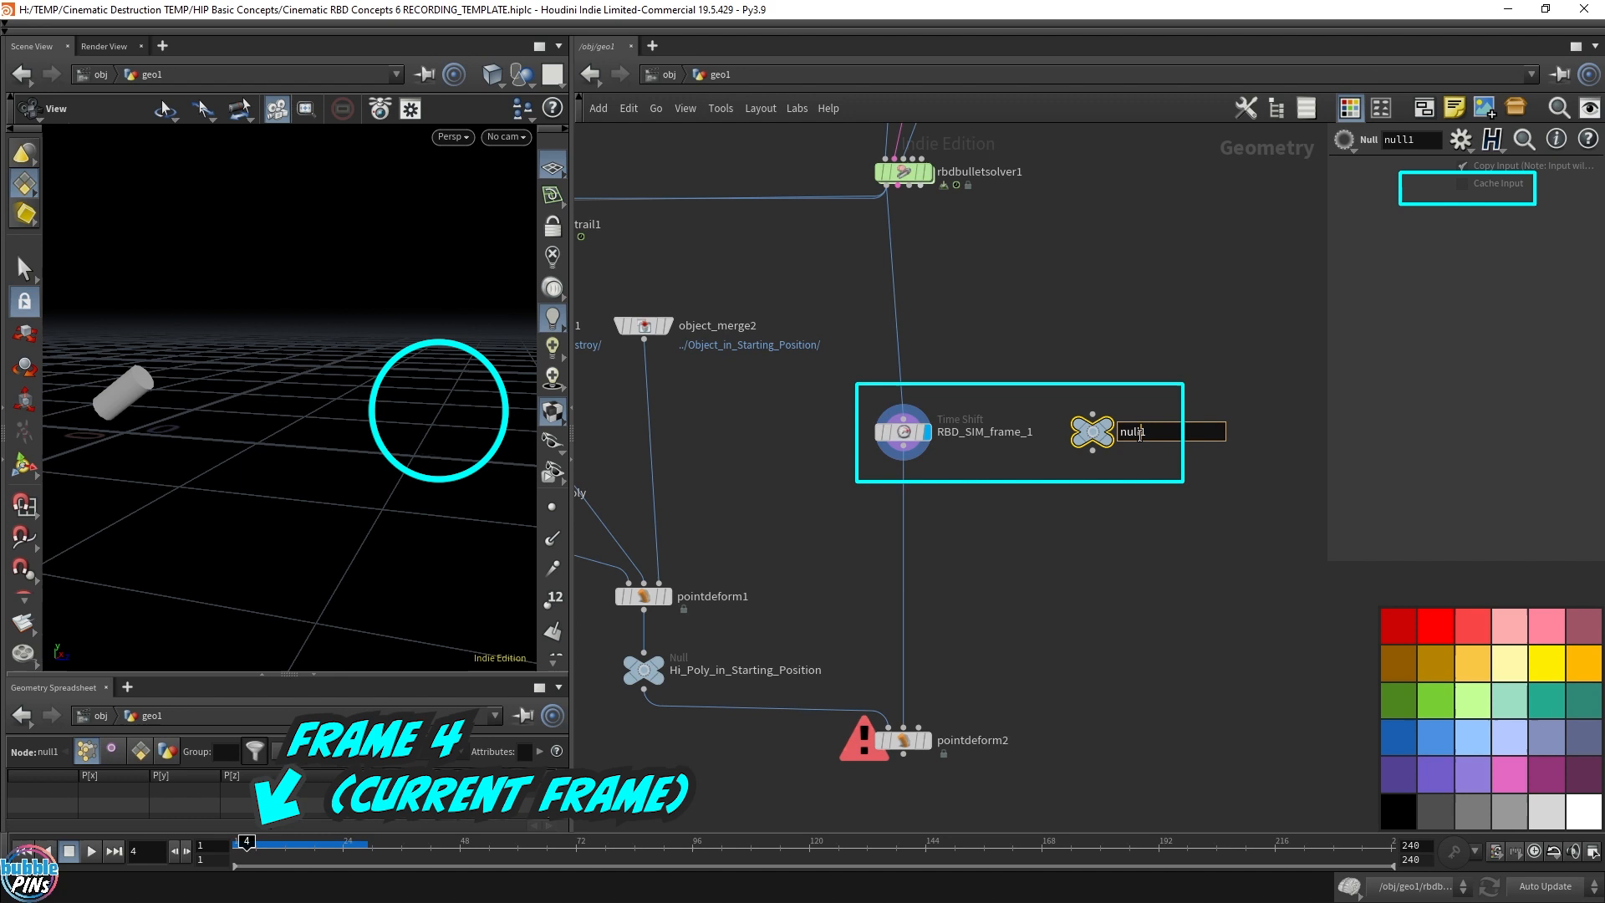
{"action": "type", "text": "RBD_SIM_curre"}
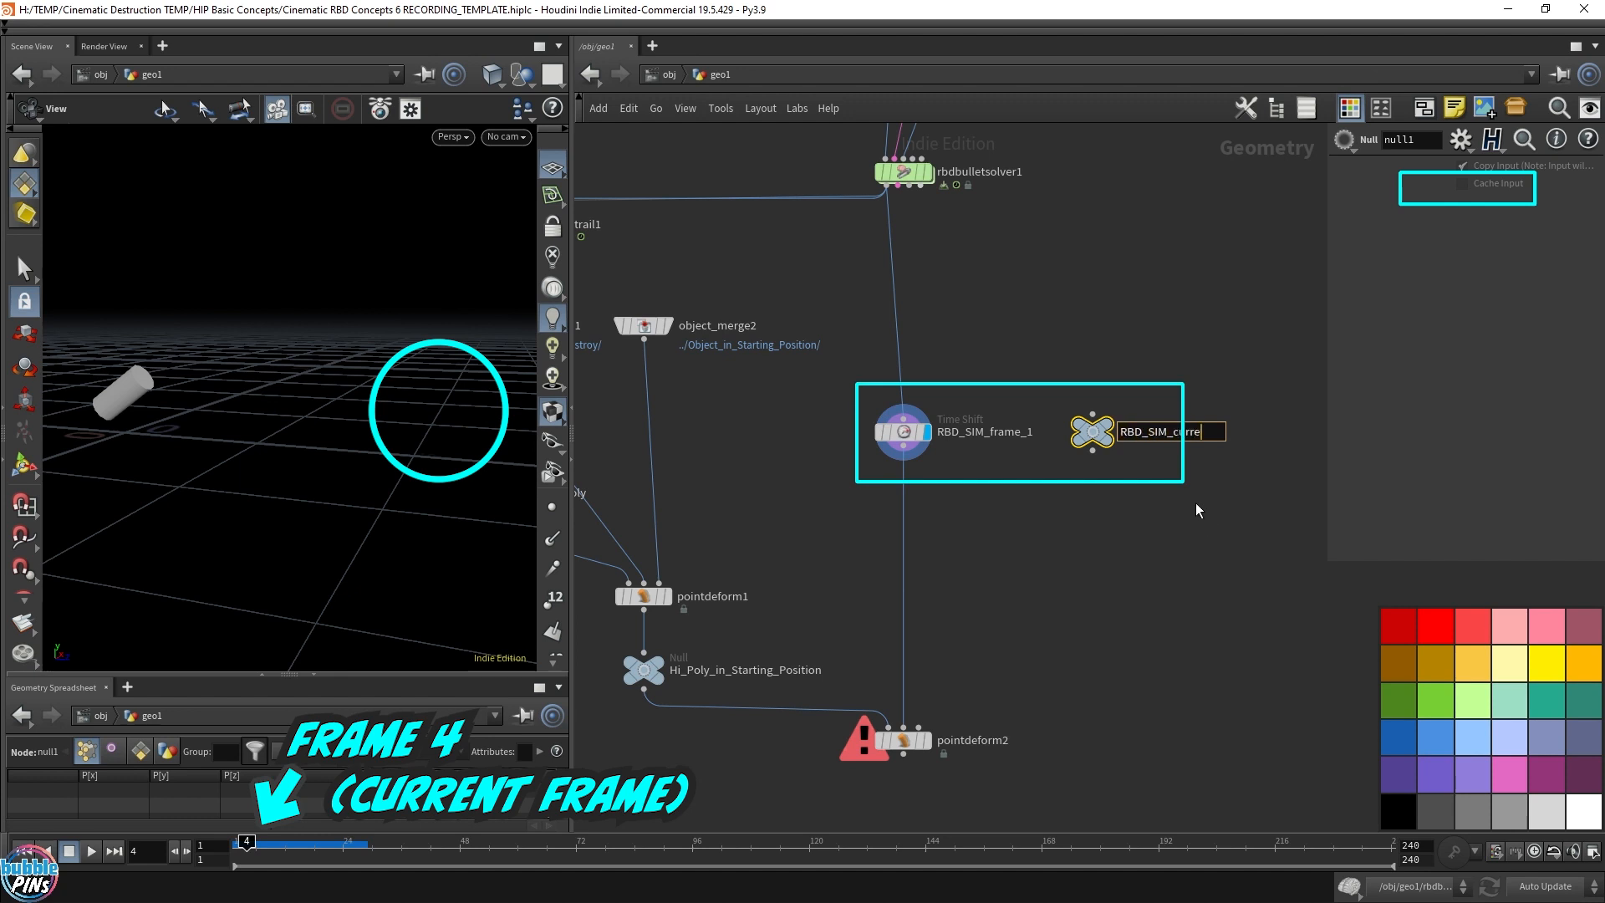
{"action": "key", "text": "Return"}
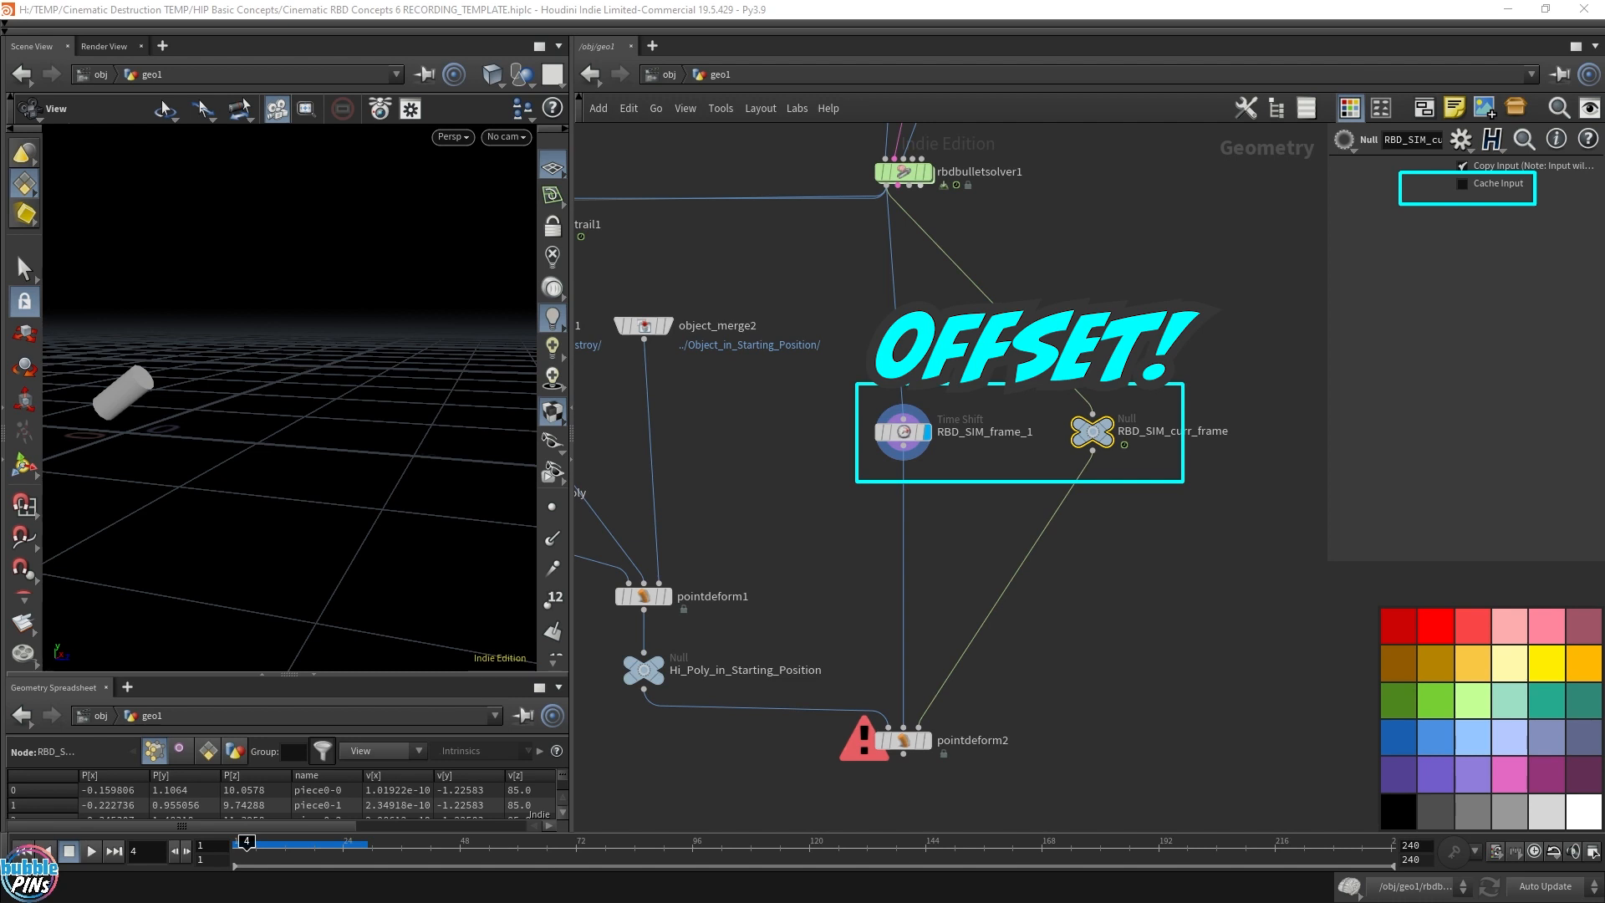
{"action": "left_click", "coordinate": [901, 741]}
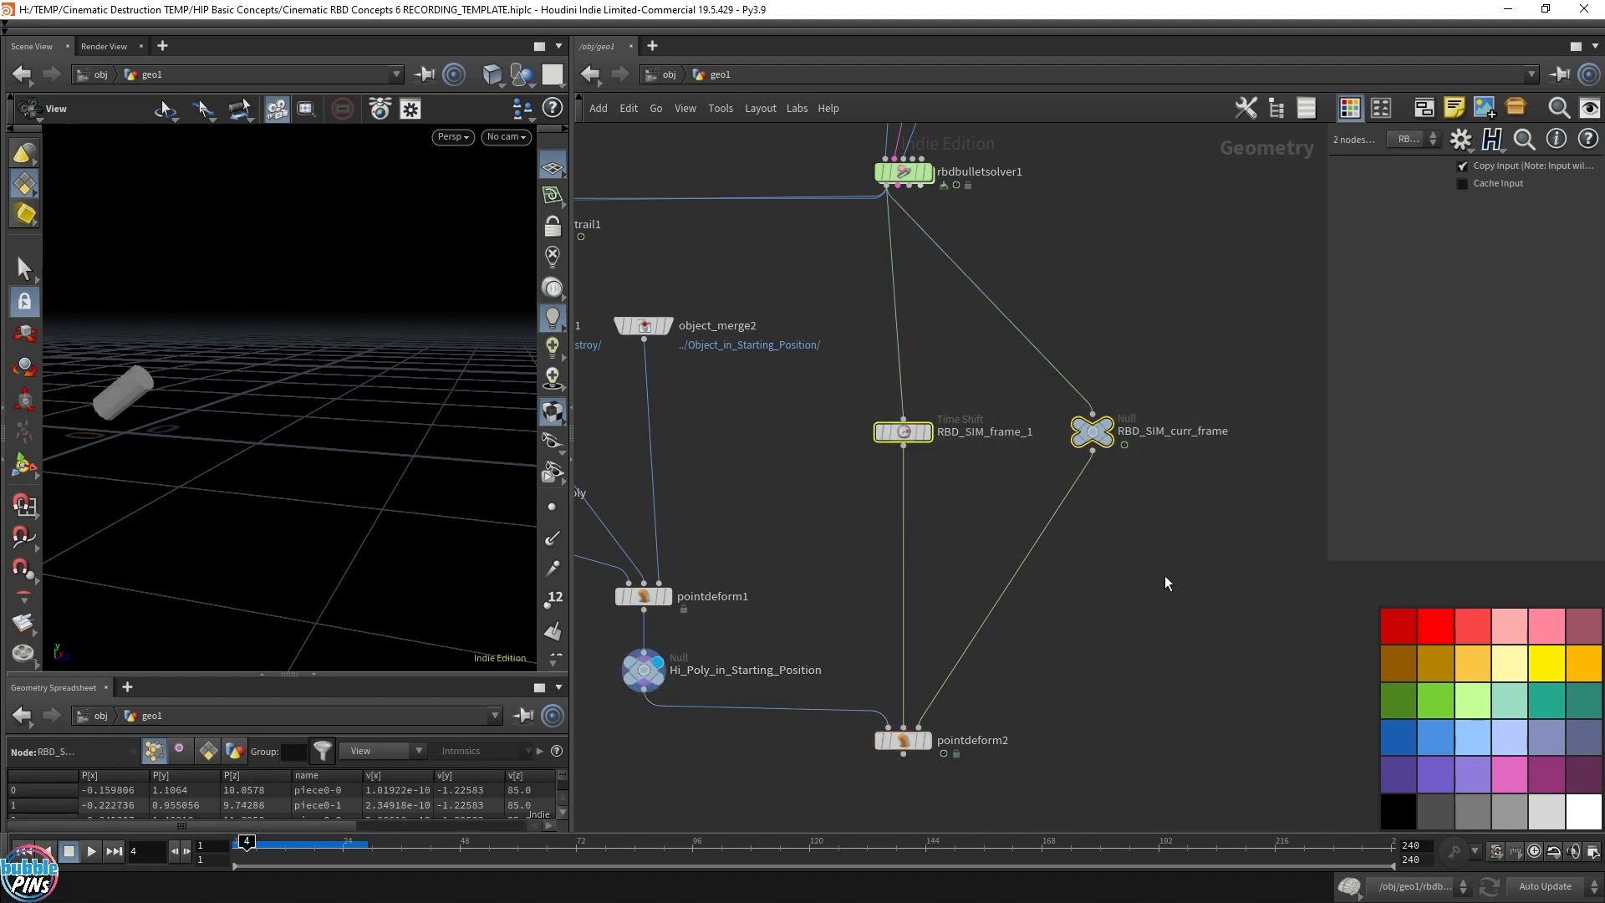
{"action": "left_click", "coordinate": [901, 740]}
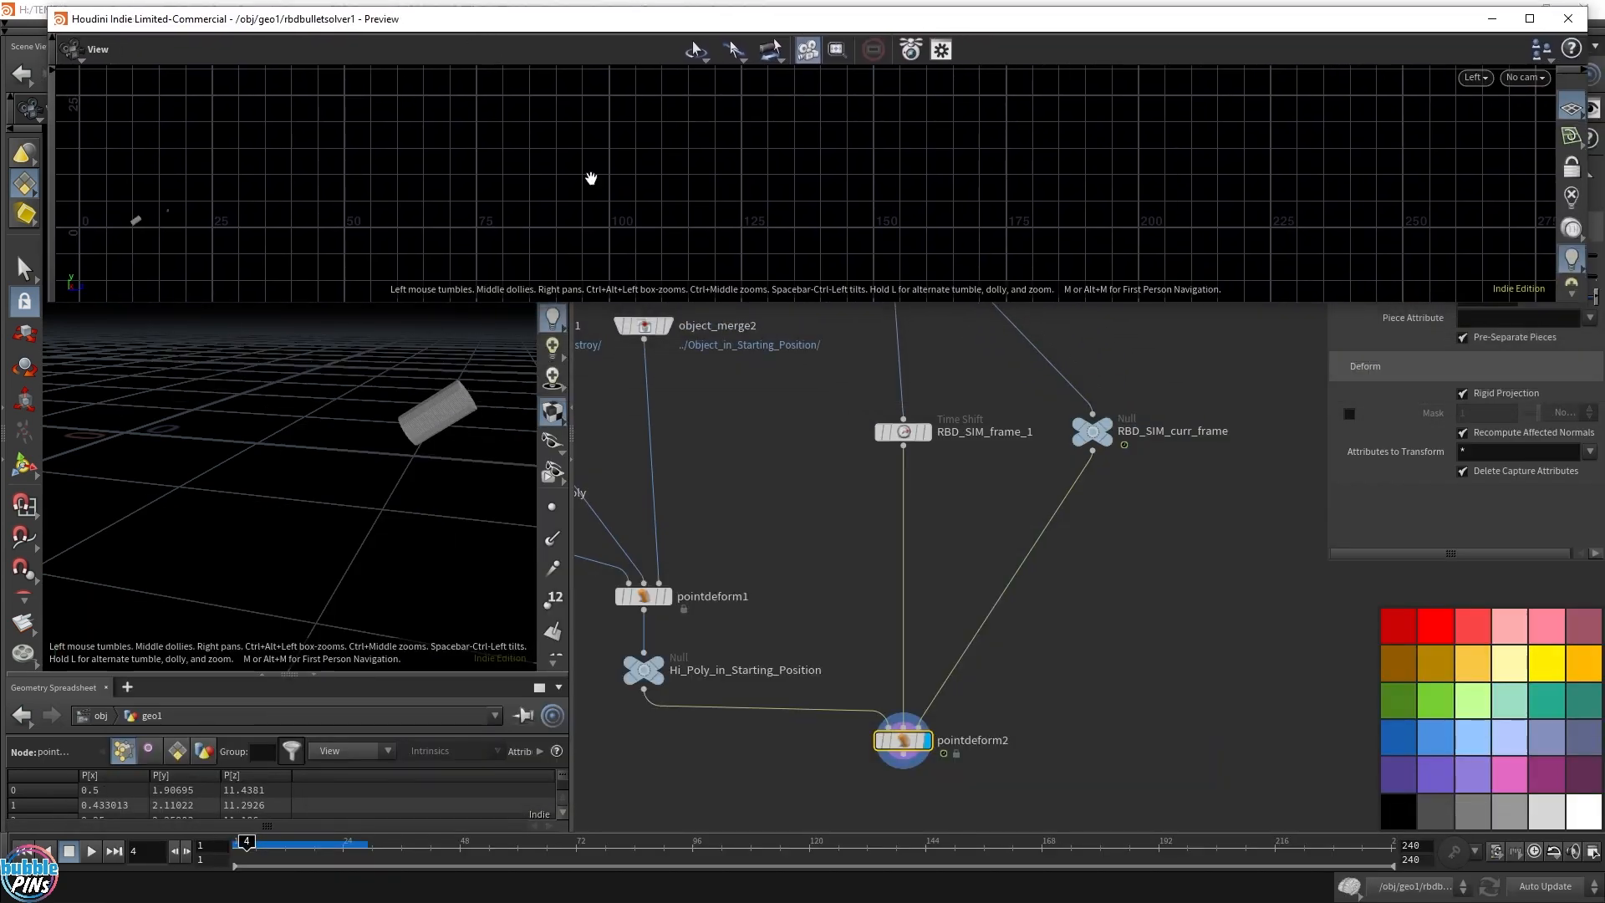
Scrub to the impact frame around 35 and look through cam1 at pointdeform2's jagged result.
{"action": "left_click", "coordinate": [89, 852]}
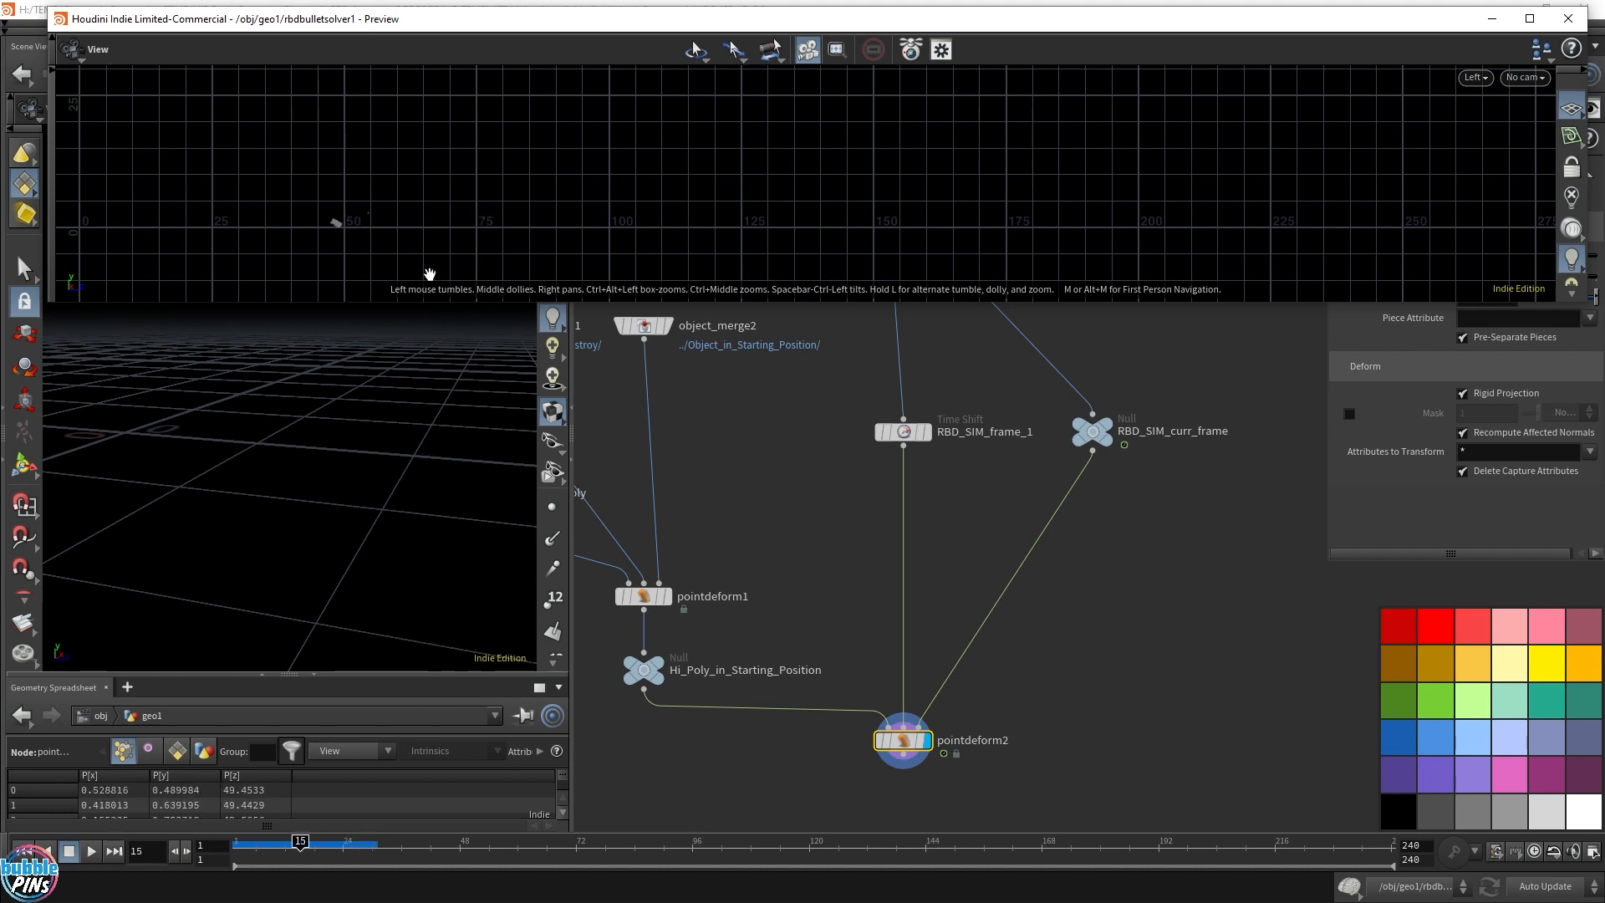
{"action": "left_click", "coordinate": [1535, 850]}
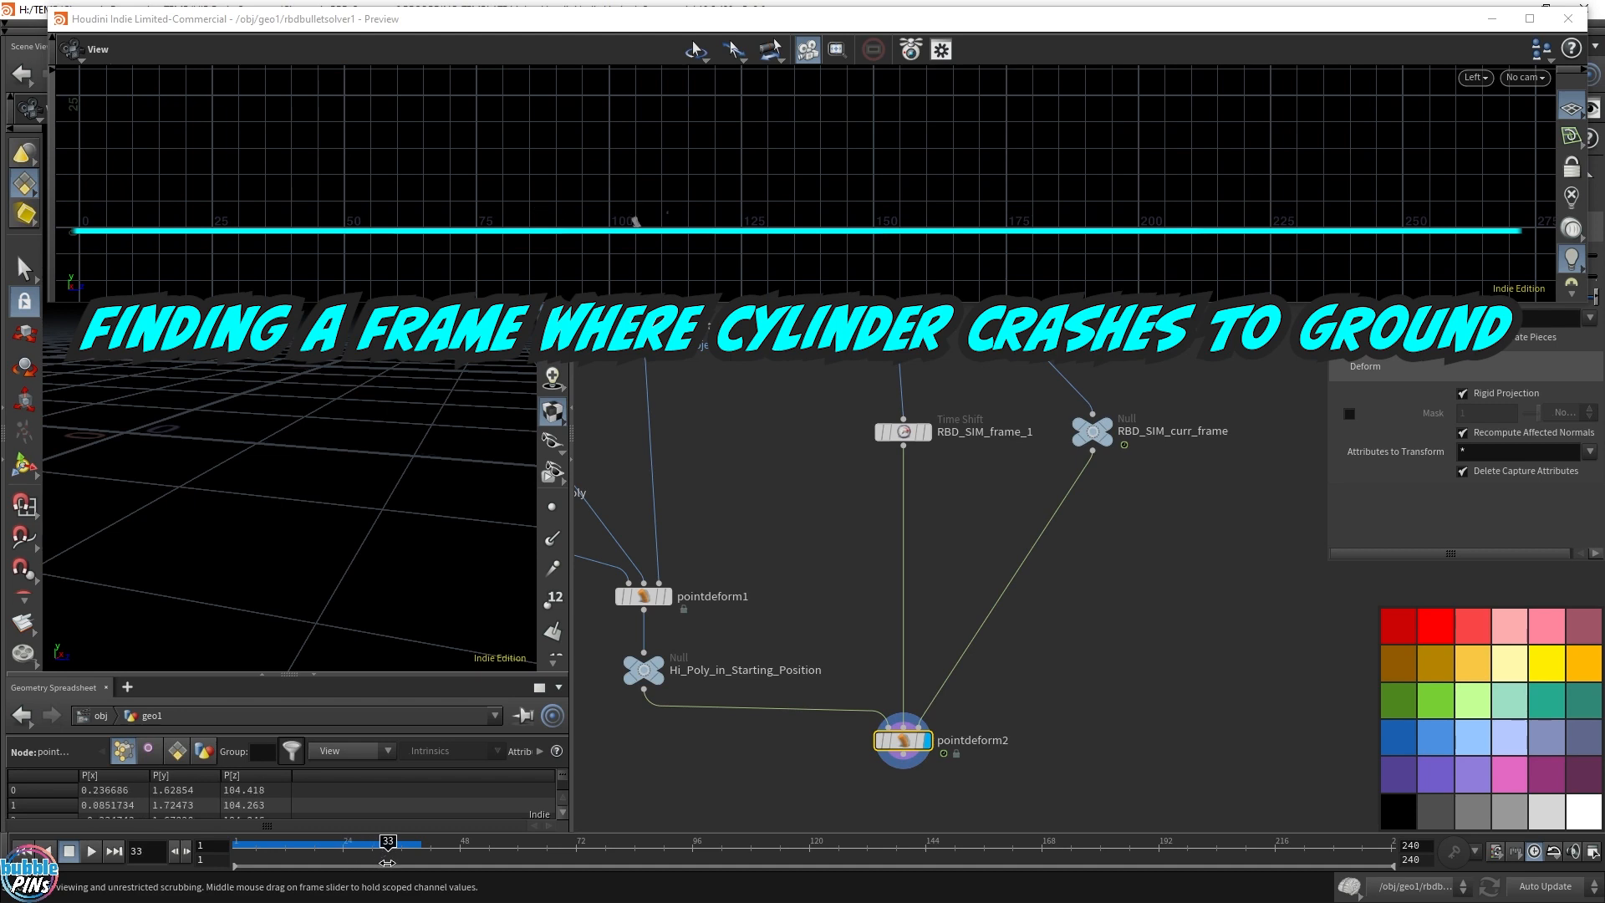
{"action": "left_click", "coordinate": [503, 135]}
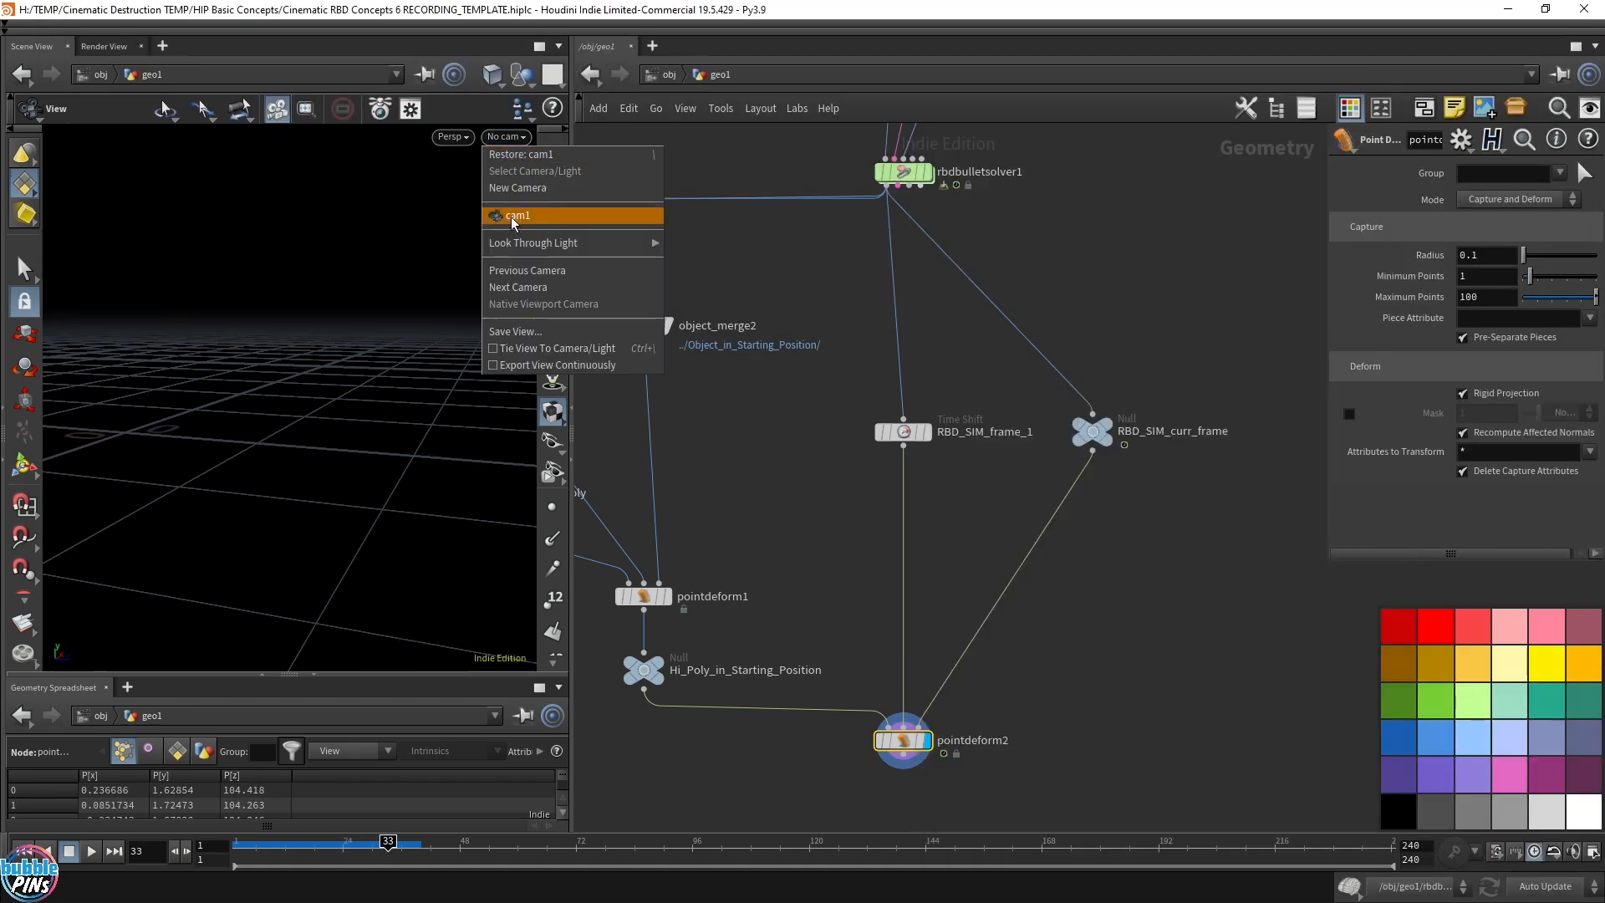
{"action": "left_click", "coordinate": [517, 216]}
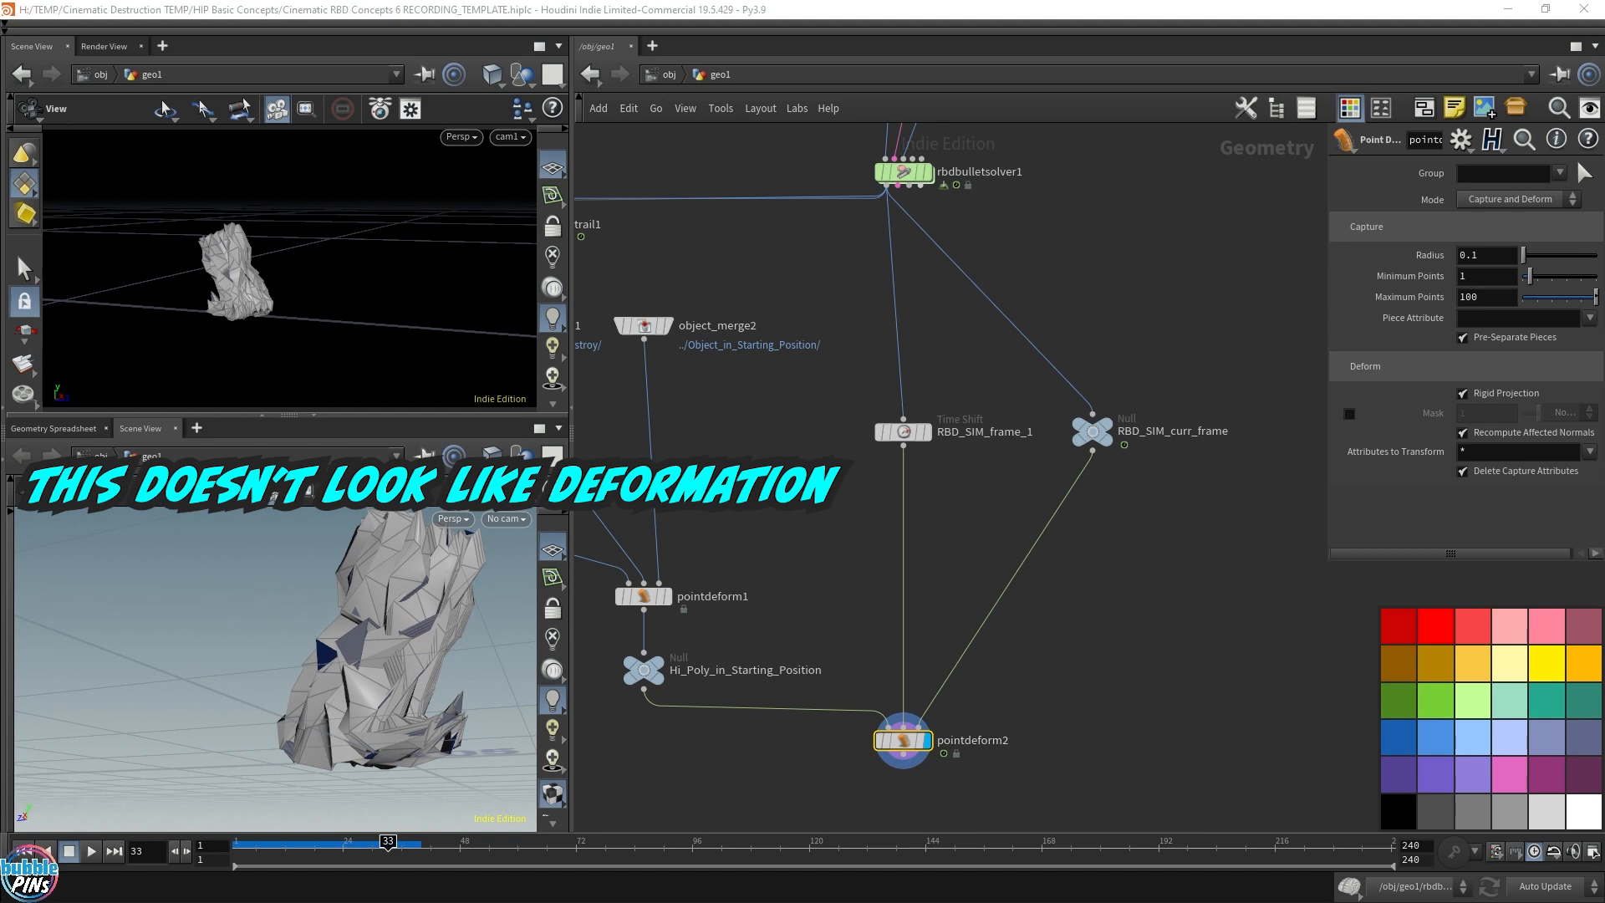
{"action": "left_click", "coordinate": [902, 741]}
{"action": "type", "text": "4"}
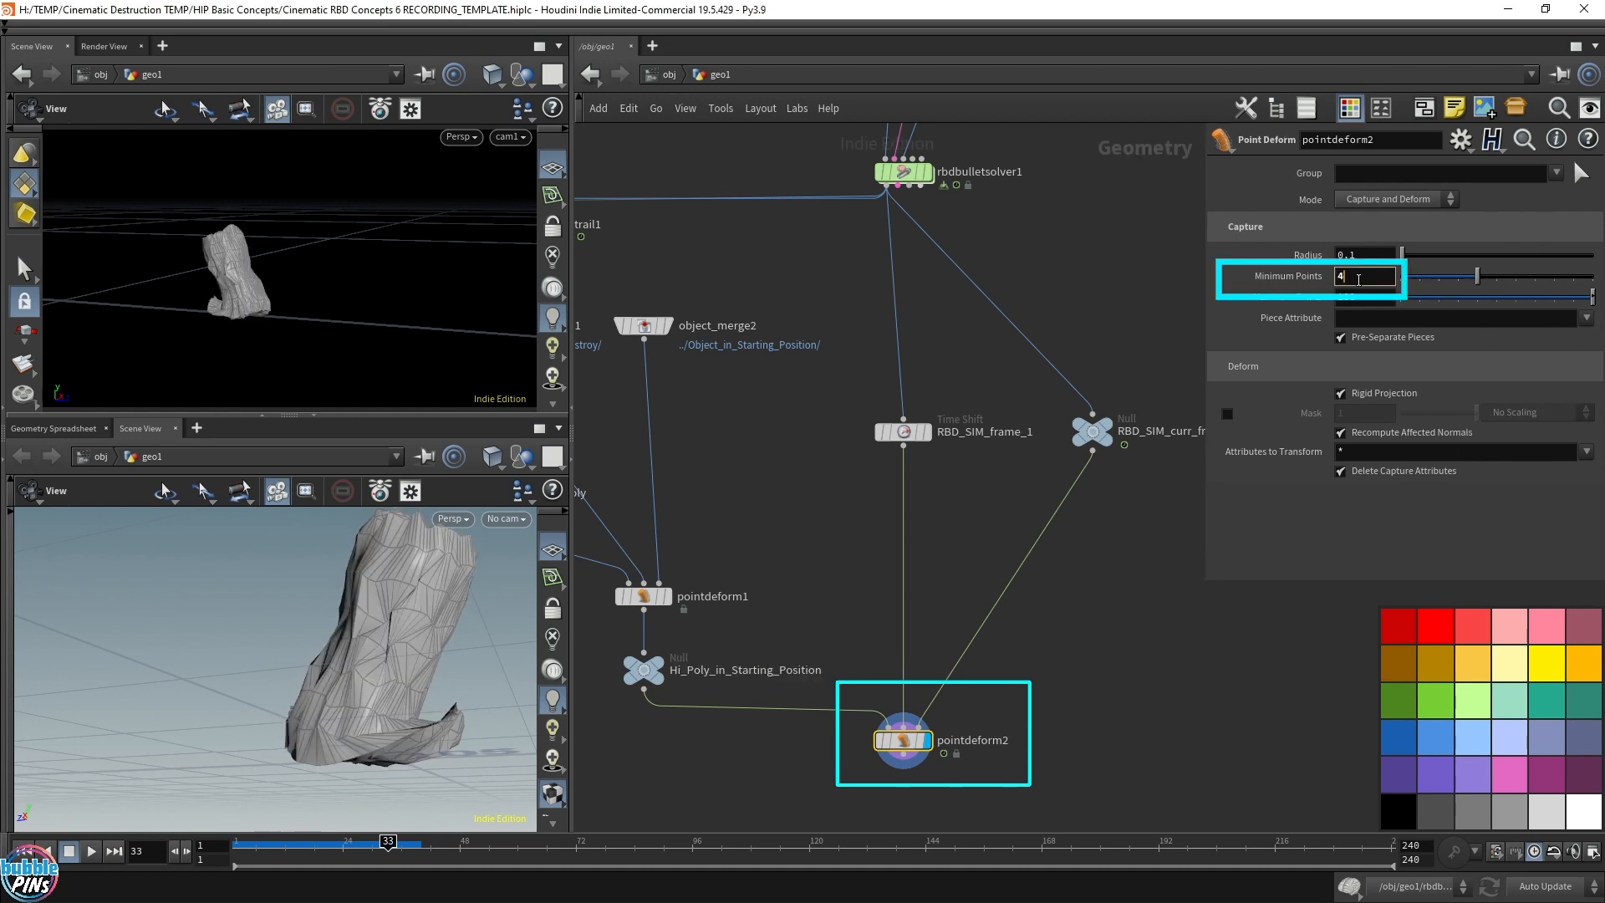
Set pointdeform2's capture Minimum Points to 5 so the high-poly cylinder crumples smoothly.
{"action": "type", "text": "5"}
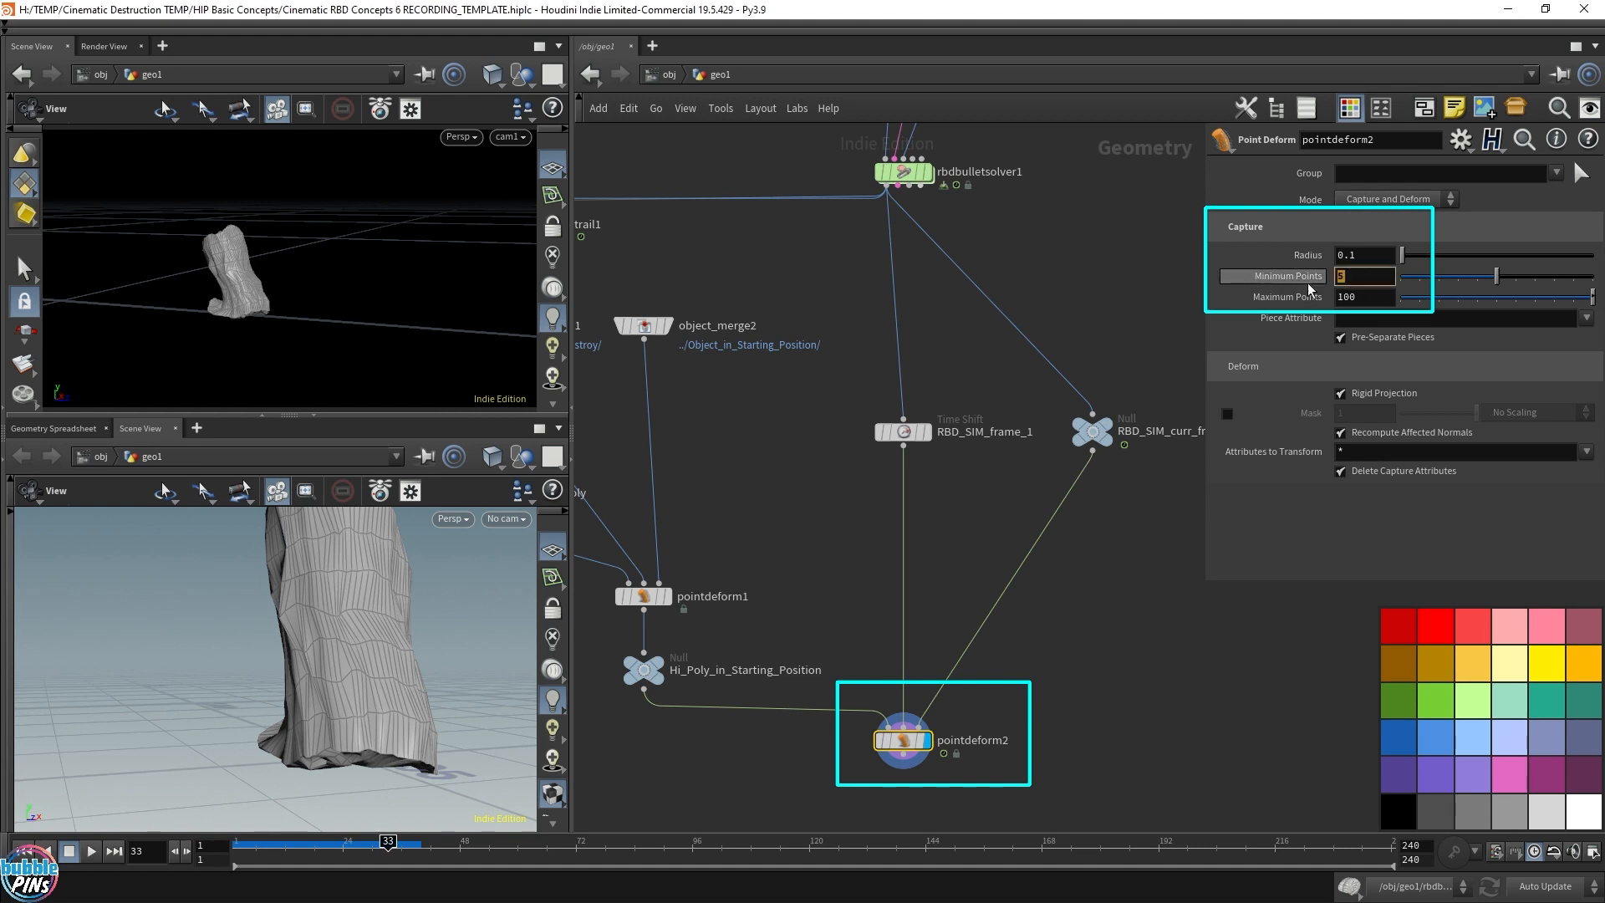
{"action": "mouse_move", "coordinate": [1389, 336]}
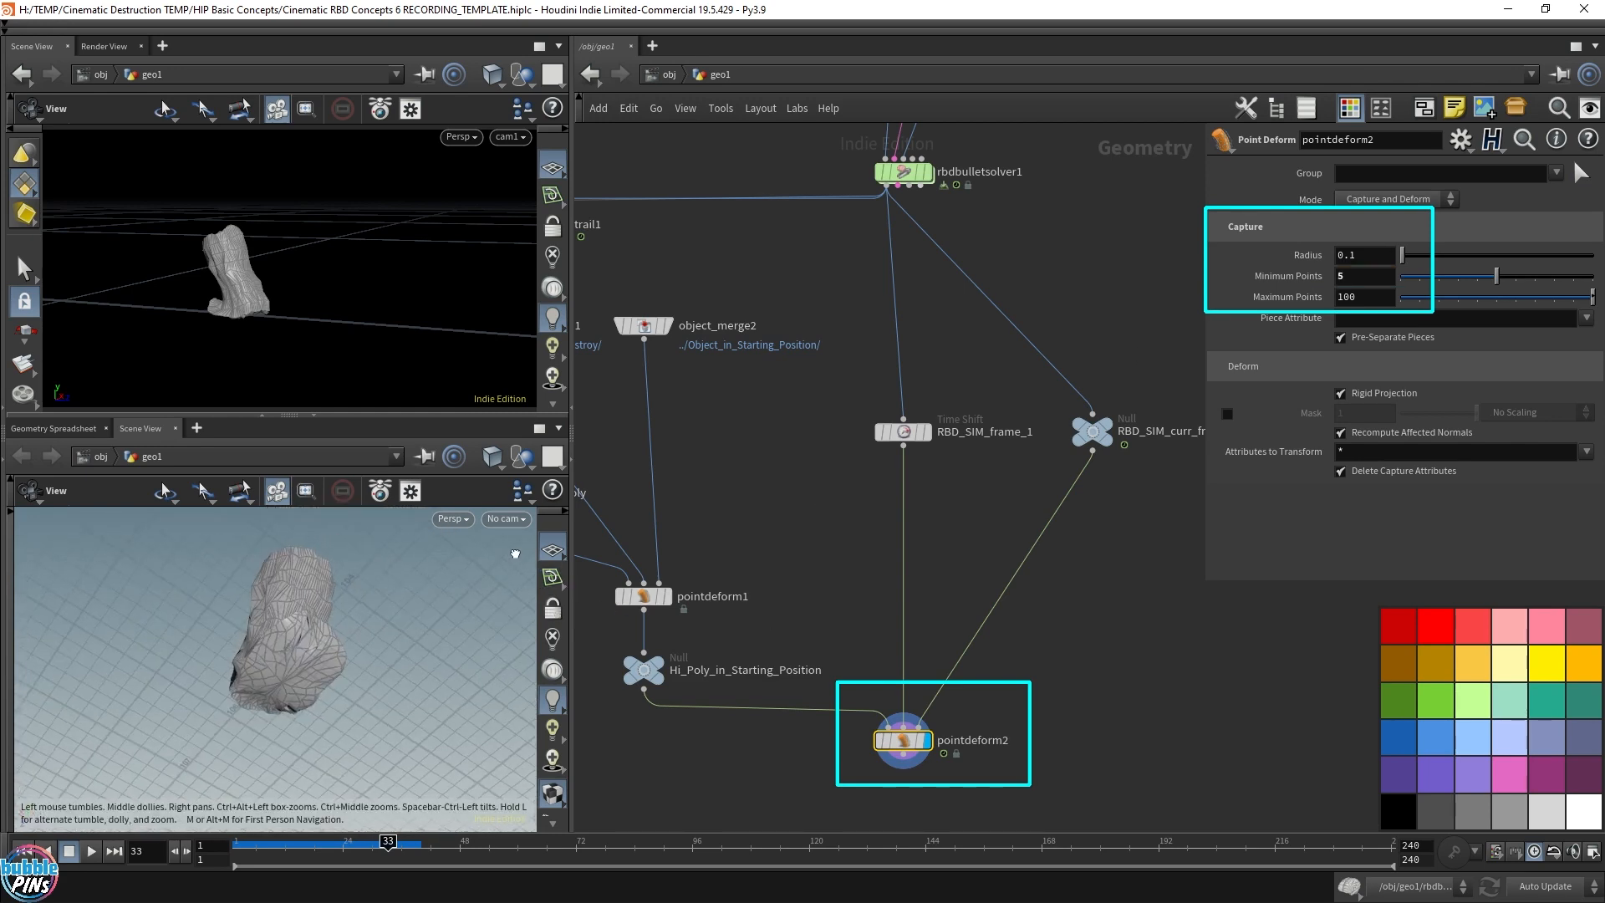
{"action": "left_click", "coordinate": [642, 669]}
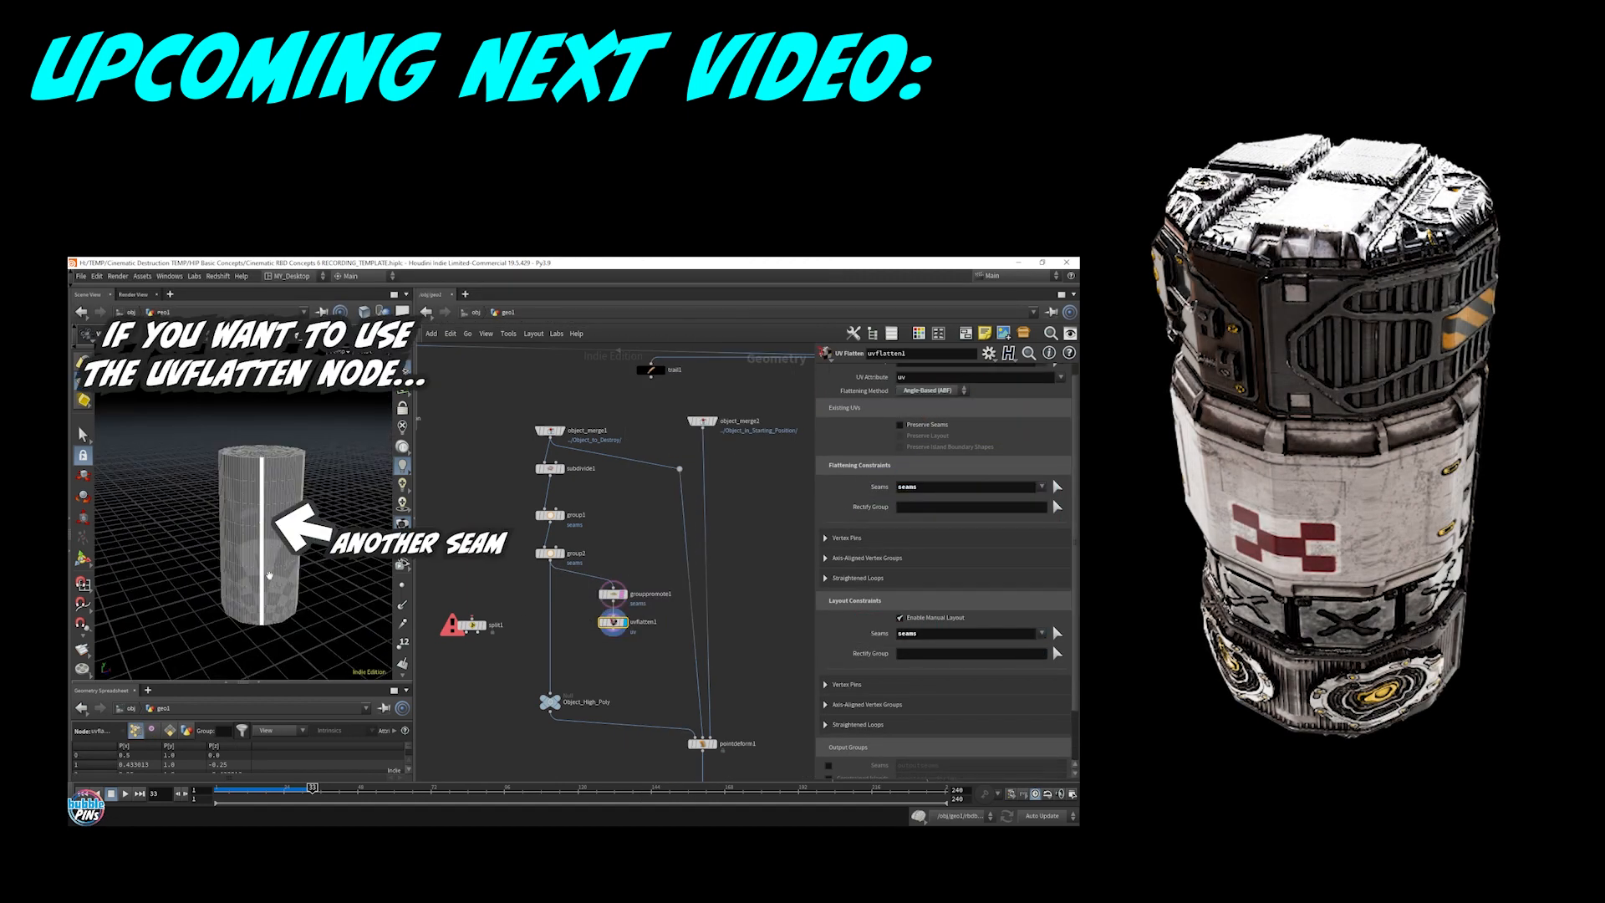
{"action": "left_click", "coordinate": [527, 630]}
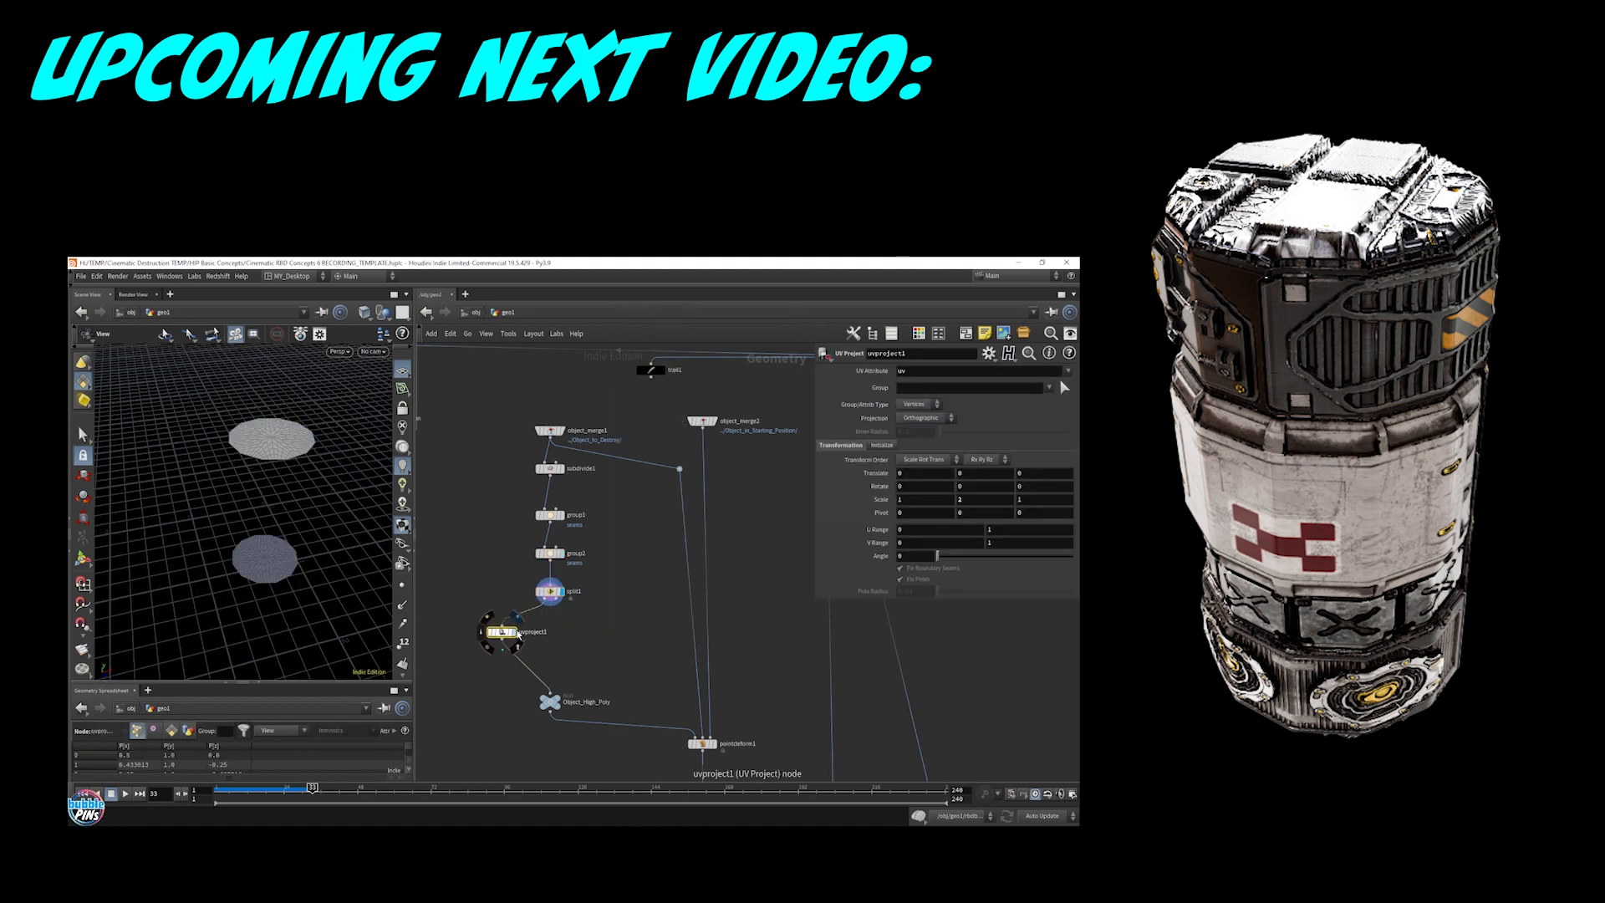